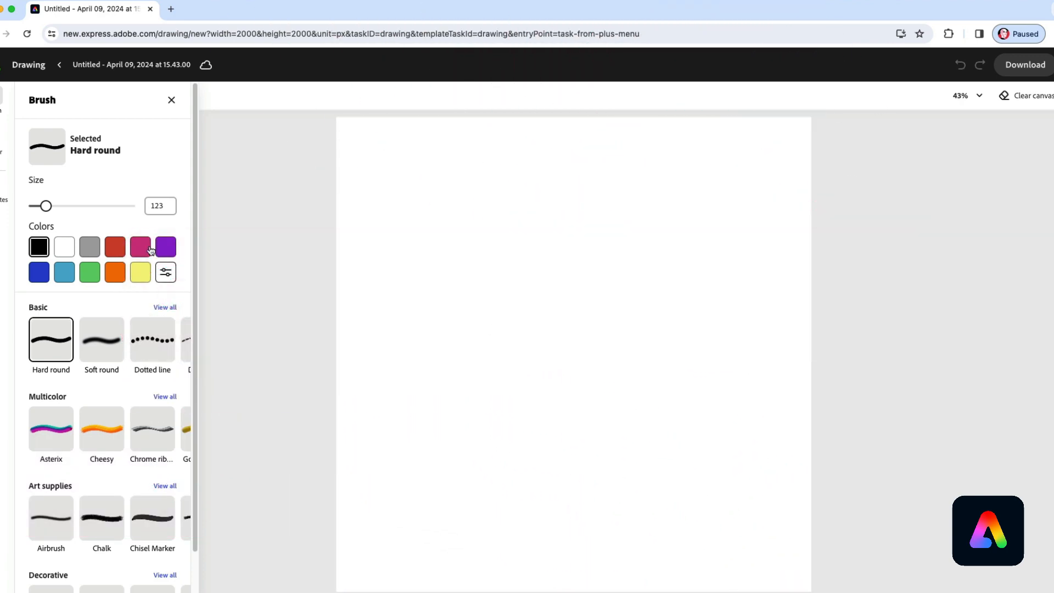
# - Give the brush the custom pale pink hex colour #FFDBEE
pyautogui.click(140, 247)
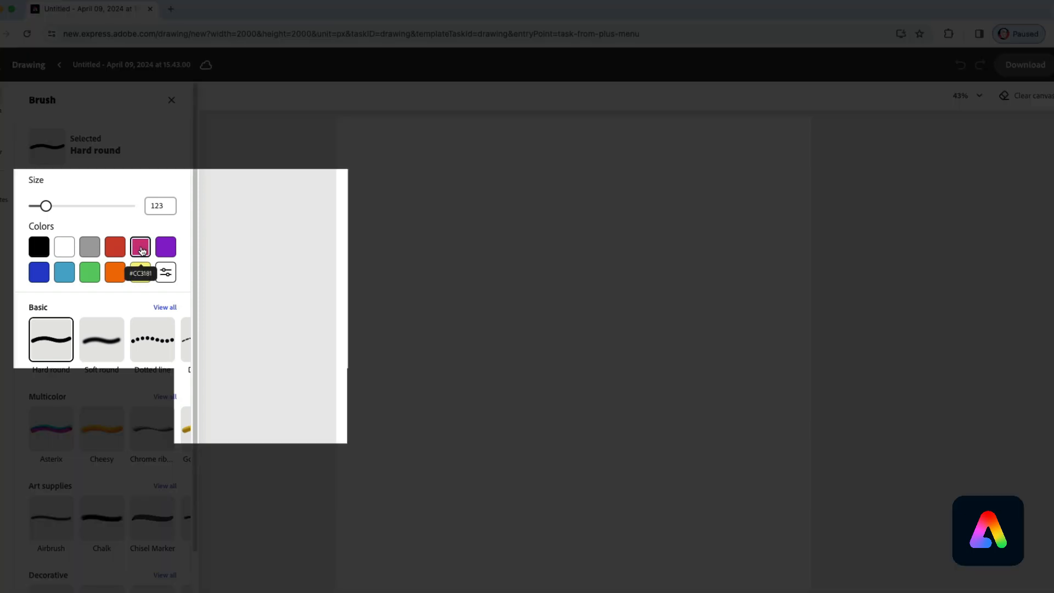
pyautogui.click(166, 272)
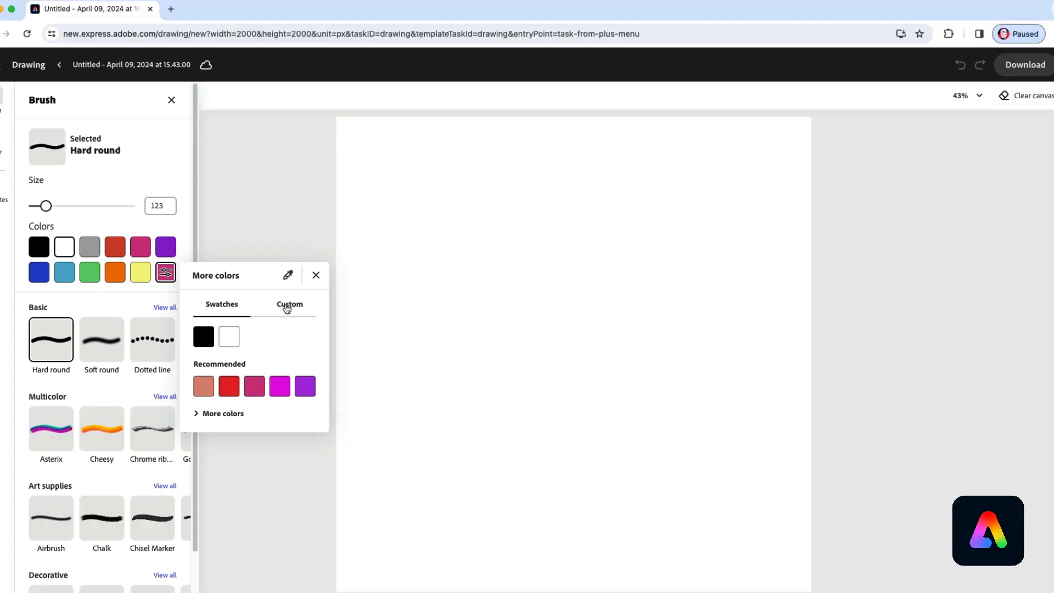
pyautogui.click(289, 304)
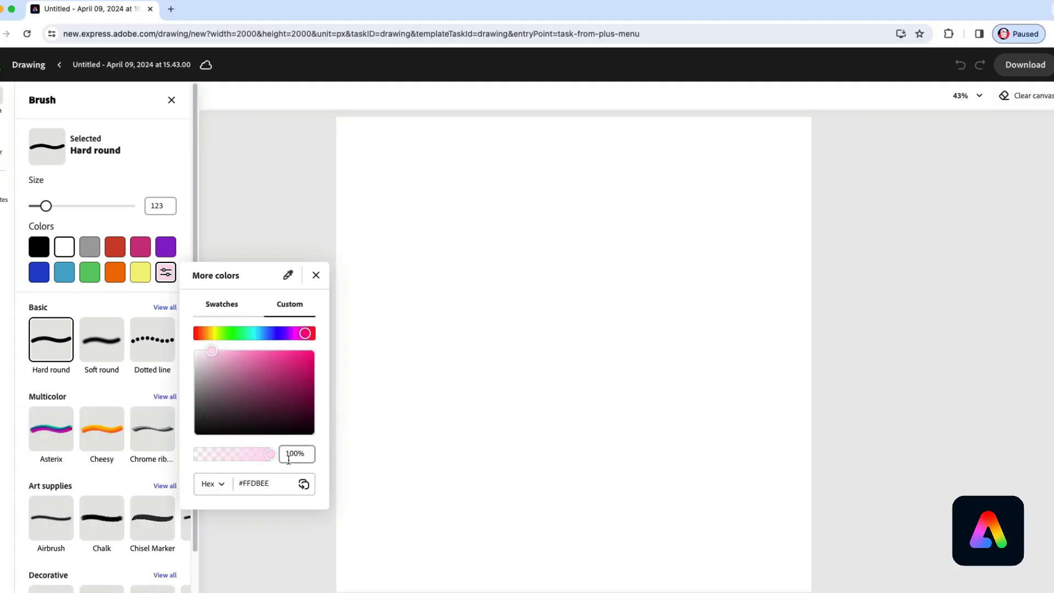
pyautogui.moveTo(46, 206)
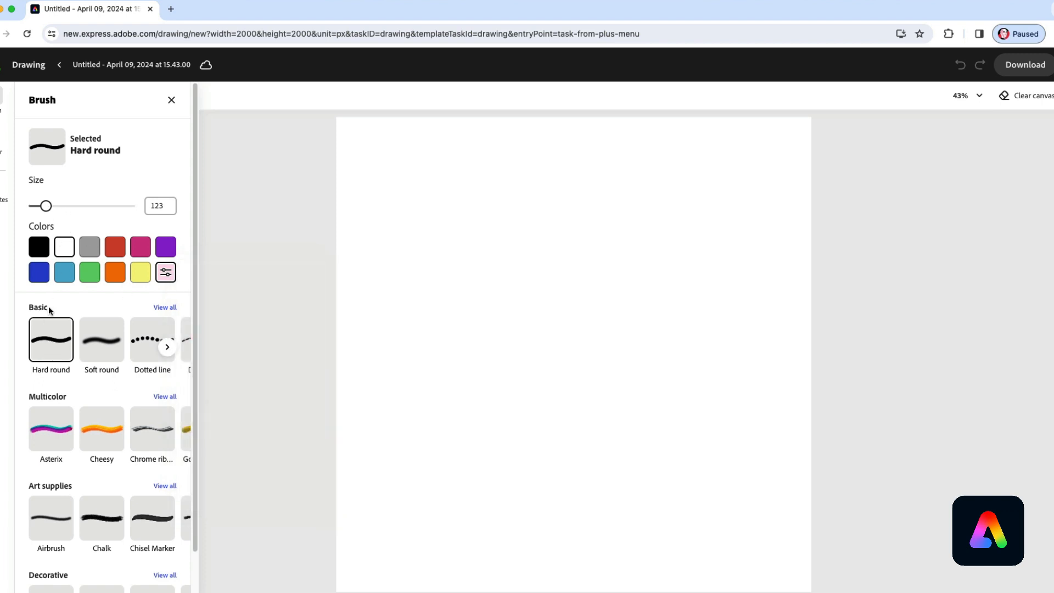
# - Raise the brush size to 956 and paint pale pink over the entire canvas
pyautogui.moveTo(47, 206); pyautogui.dragTo(122, 205)
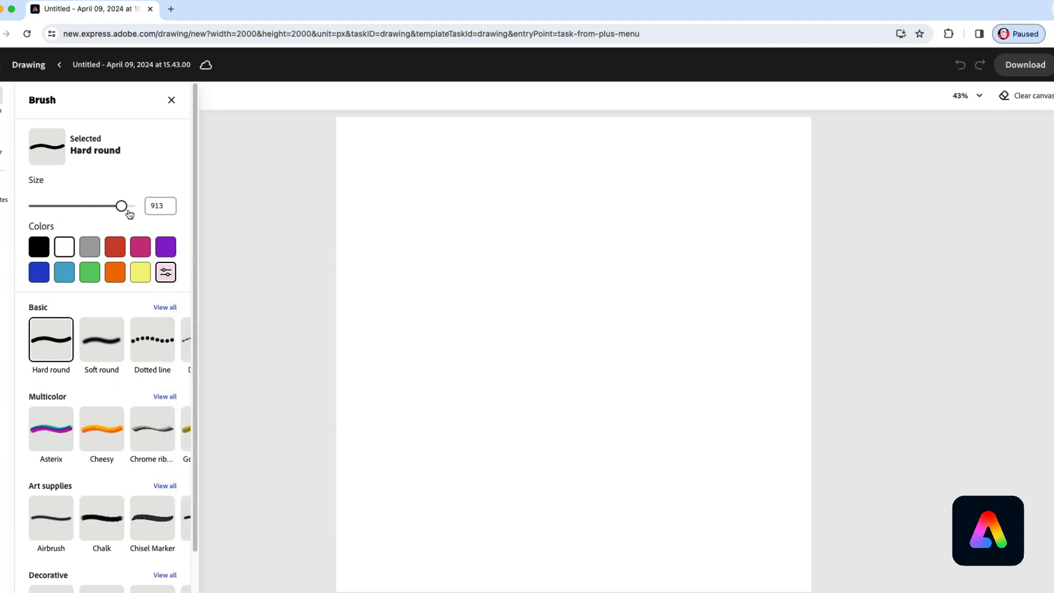
pyautogui.moveTo(120, 206); pyautogui.dragTo(126, 205)
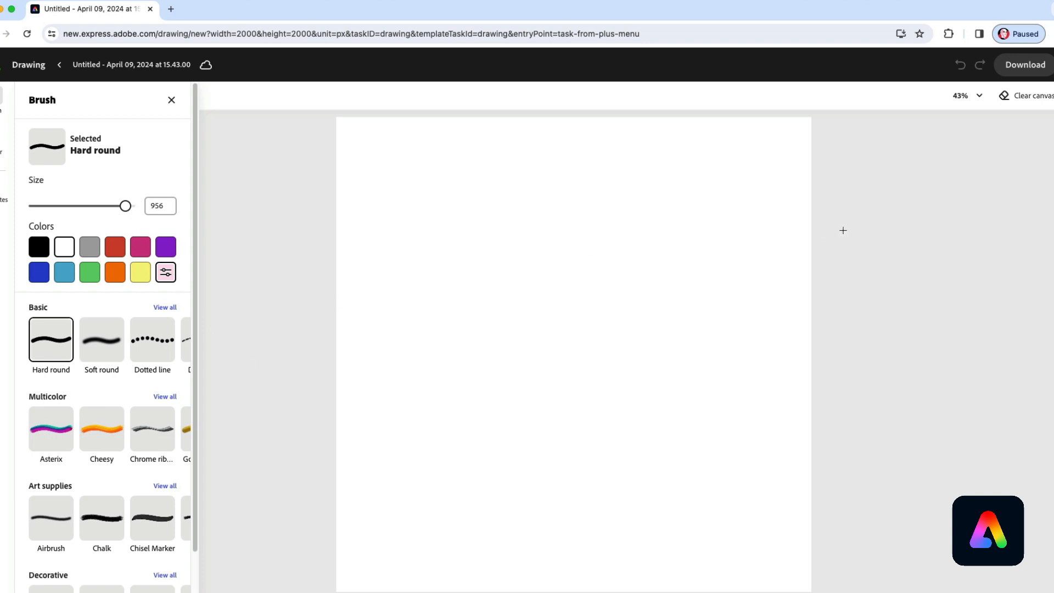
pyautogui.moveTo(843, 230); pyautogui.dragTo(787, 339)
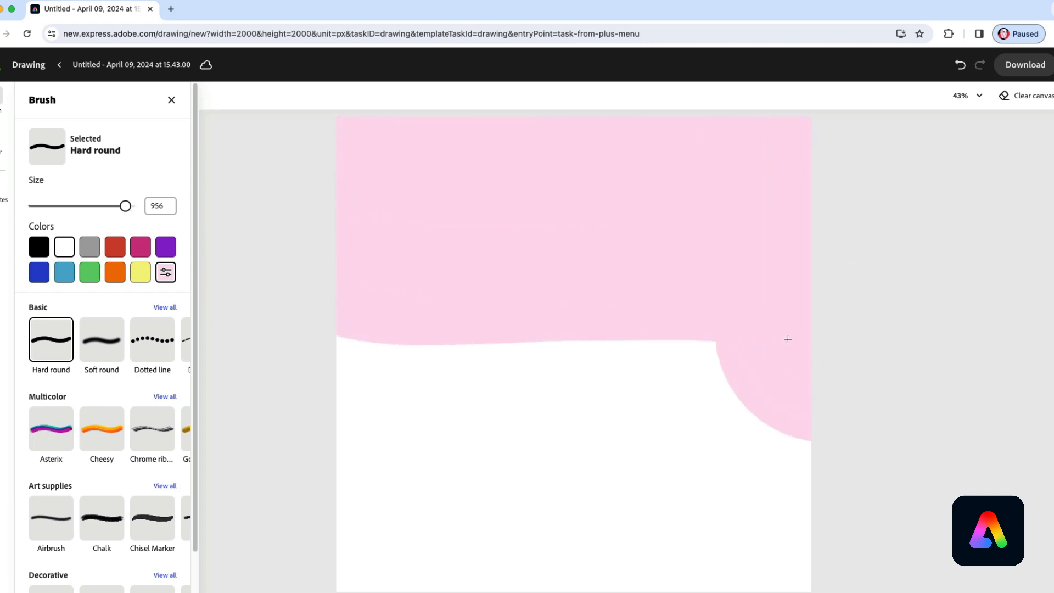
pyautogui.moveTo(786, 339); pyautogui.dragTo(584, 528)
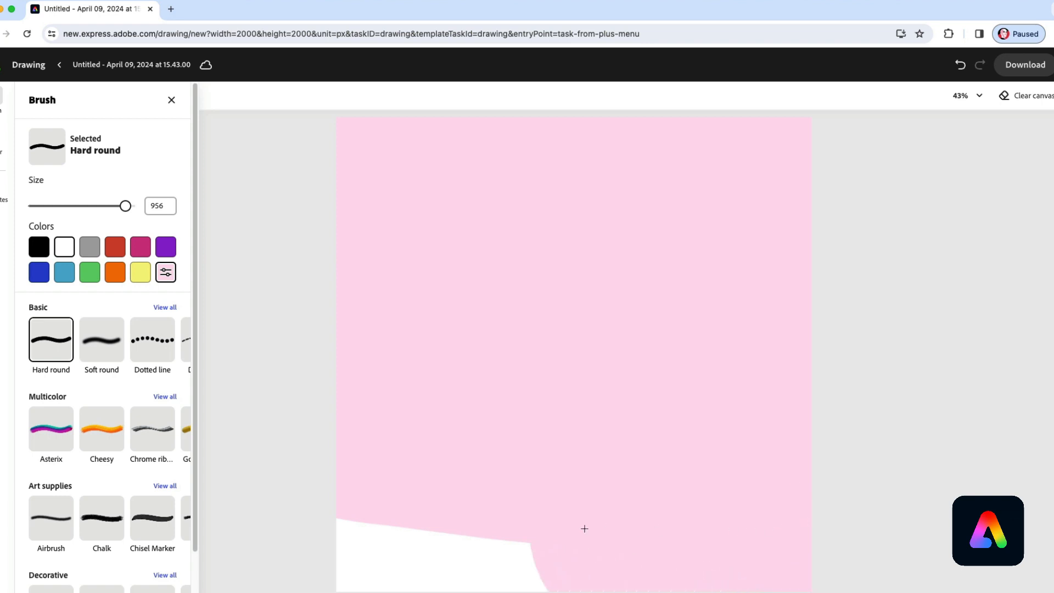
pyautogui.moveTo(584, 527); pyautogui.dragTo(346, 528)
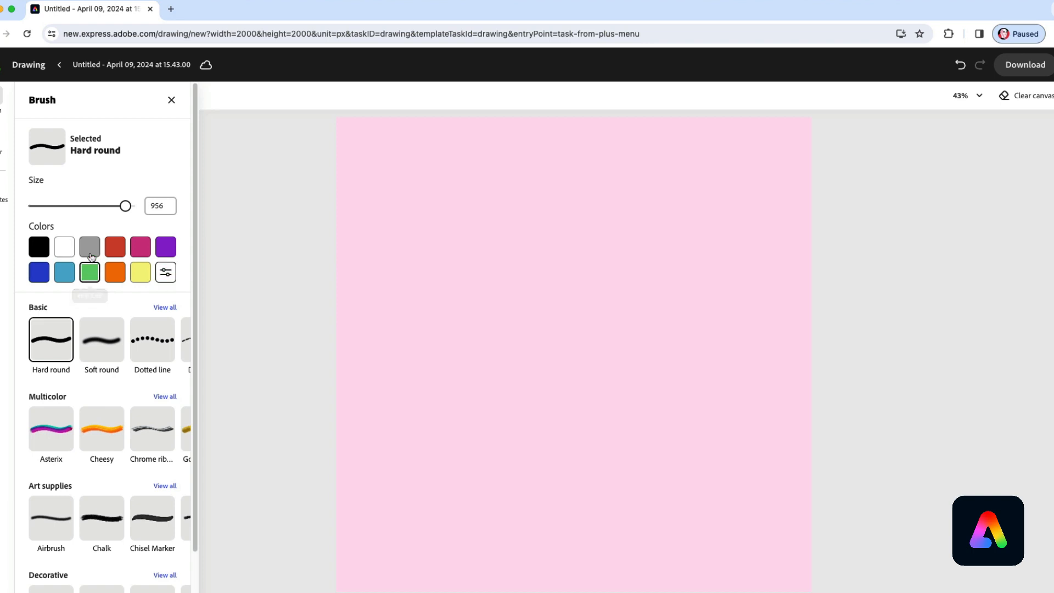
# - Paint a green band across the canvas bottom with a size-409 green brush
pyautogui.moveTo(125, 206); pyautogui.dragTo(75, 205)
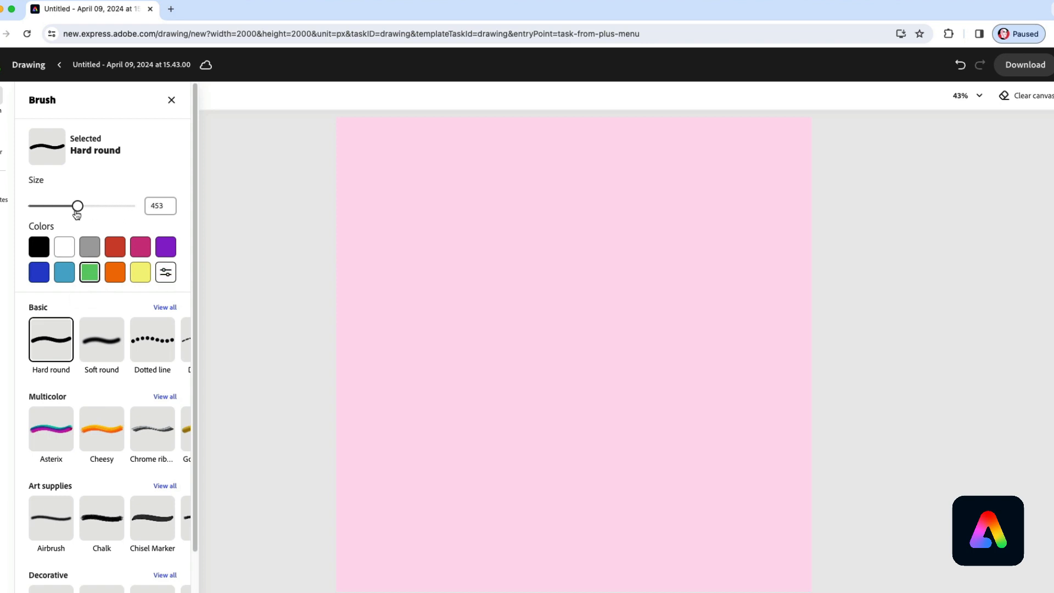
pyautogui.moveTo(77, 206); pyautogui.dragTo(72, 206)
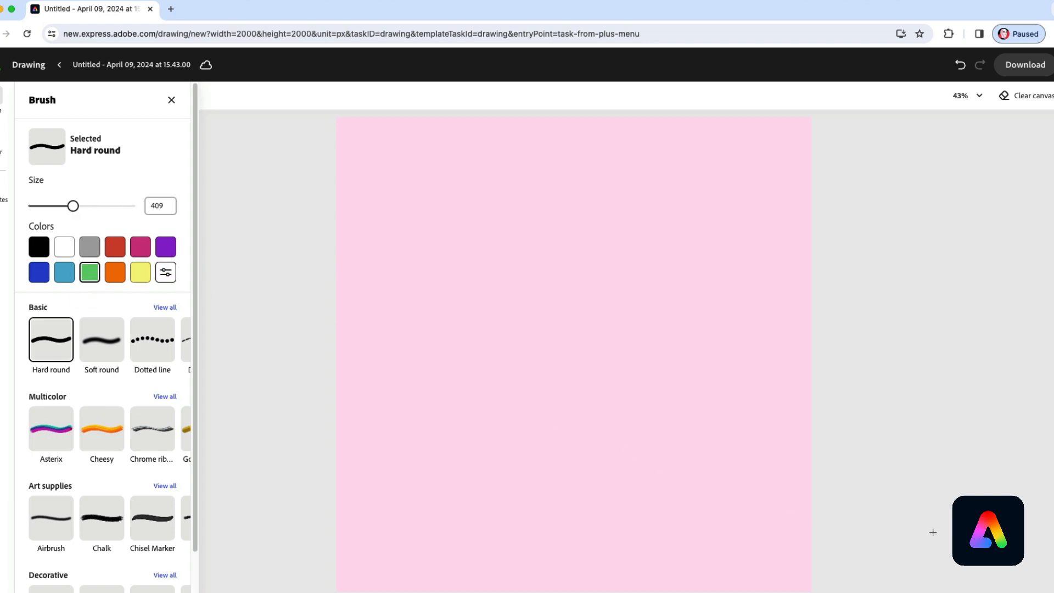
pyautogui.moveTo(425, 530); pyautogui.dragTo(806, 530)
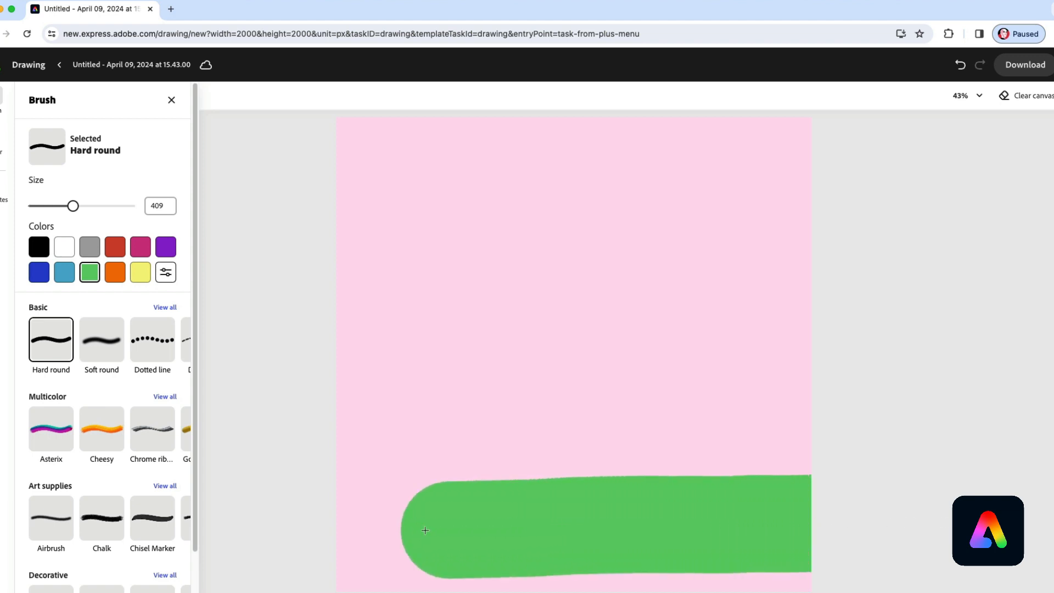
pyautogui.moveTo(425, 530); pyautogui.dragTo(452, 571)
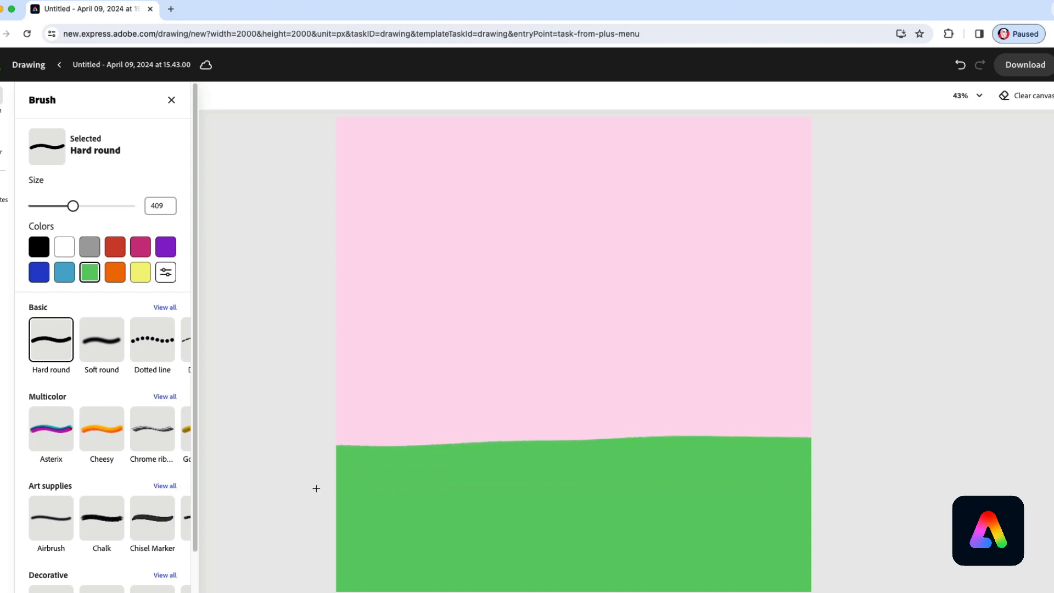
pyautogui.moveTo(115, 276)
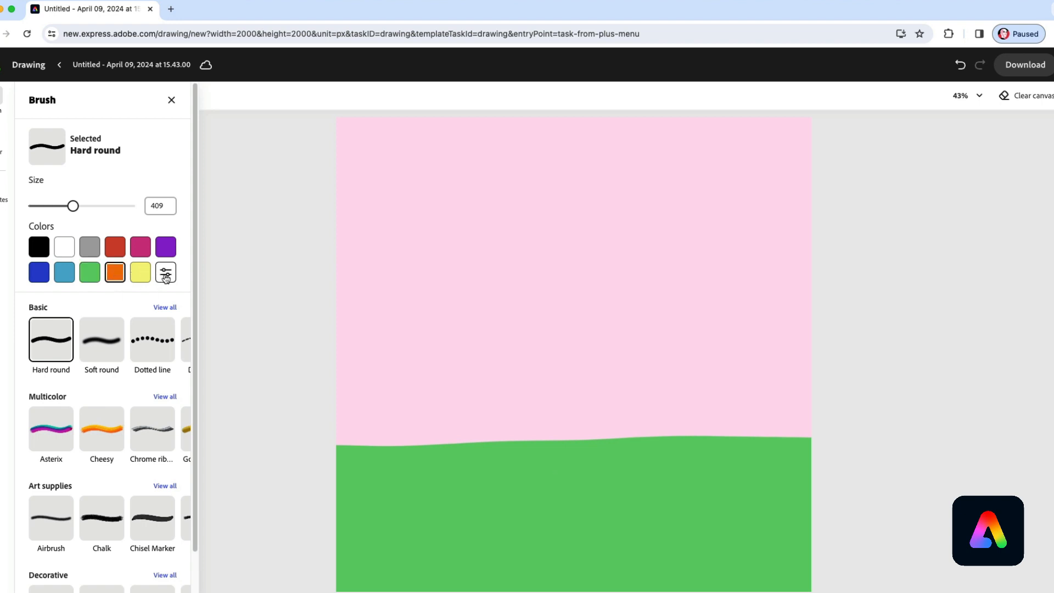
# - Mix a custom brown brush colour, #85440D, from an orange hue
pyautogui.click(166, 273)
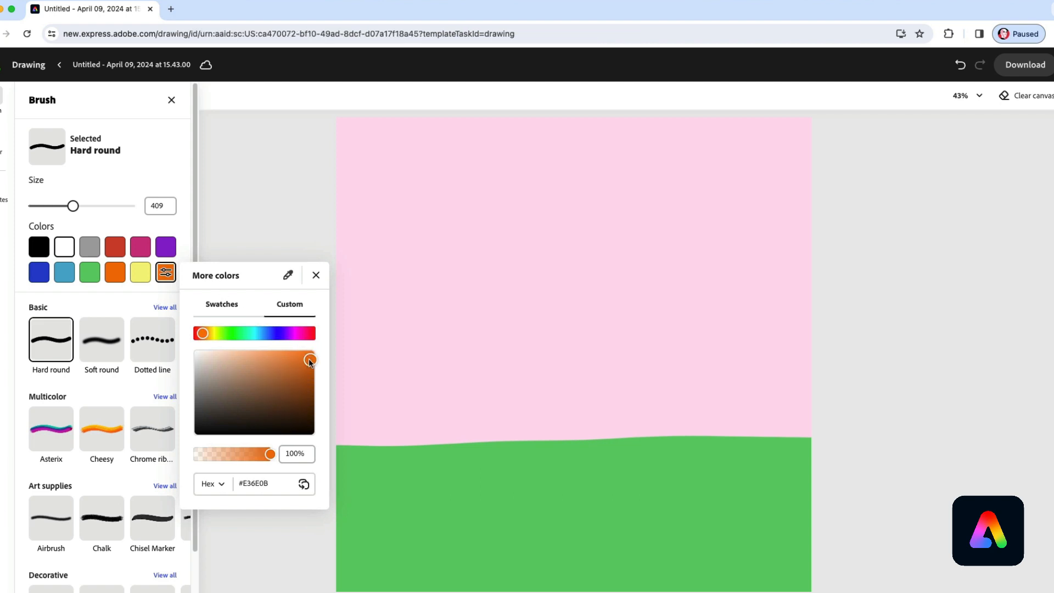
pyautogui.click(304, 392)
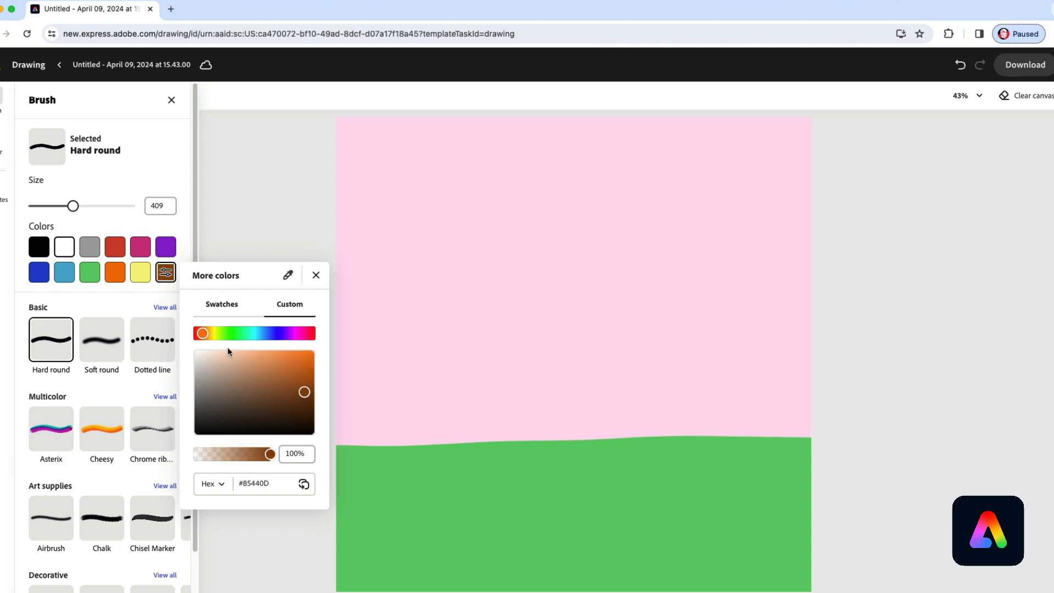
pyautogui.click(203, 333)
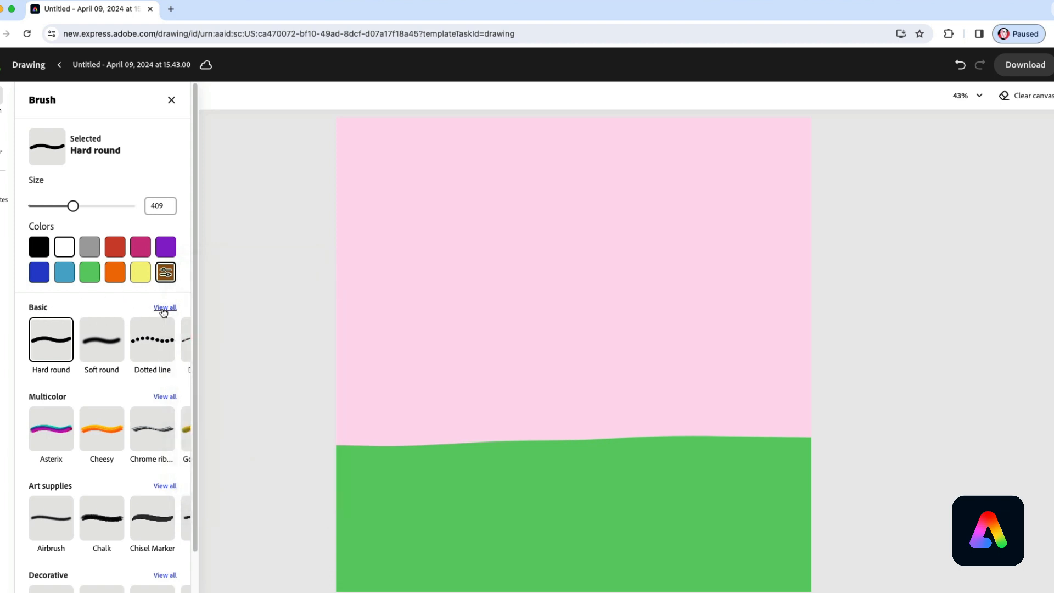
# - Select the Square brush and set its size to 748
pyautogui.click(164, 307)
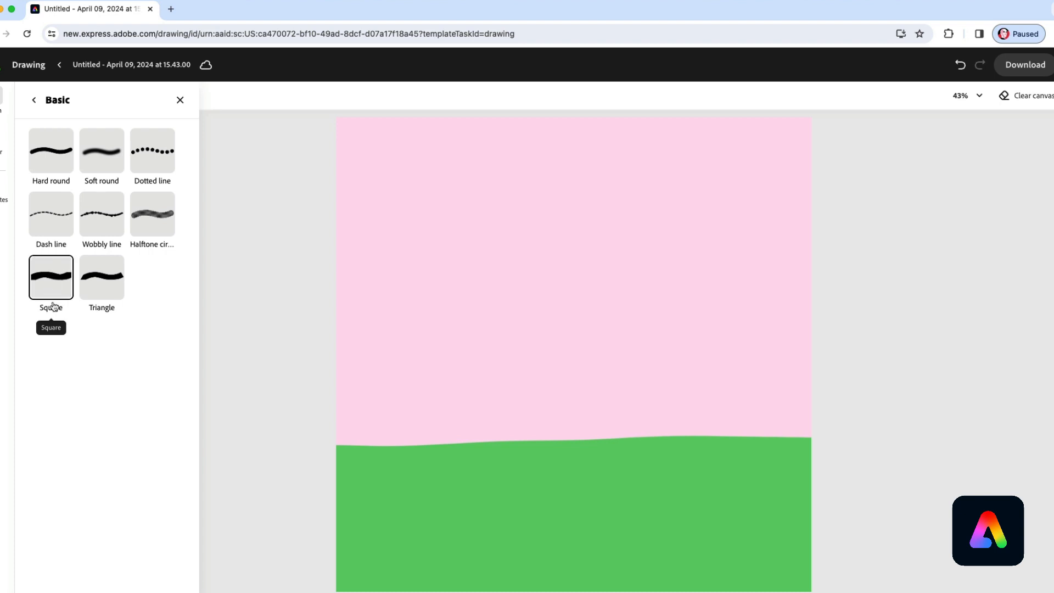
pyautogui.click(50, 280)
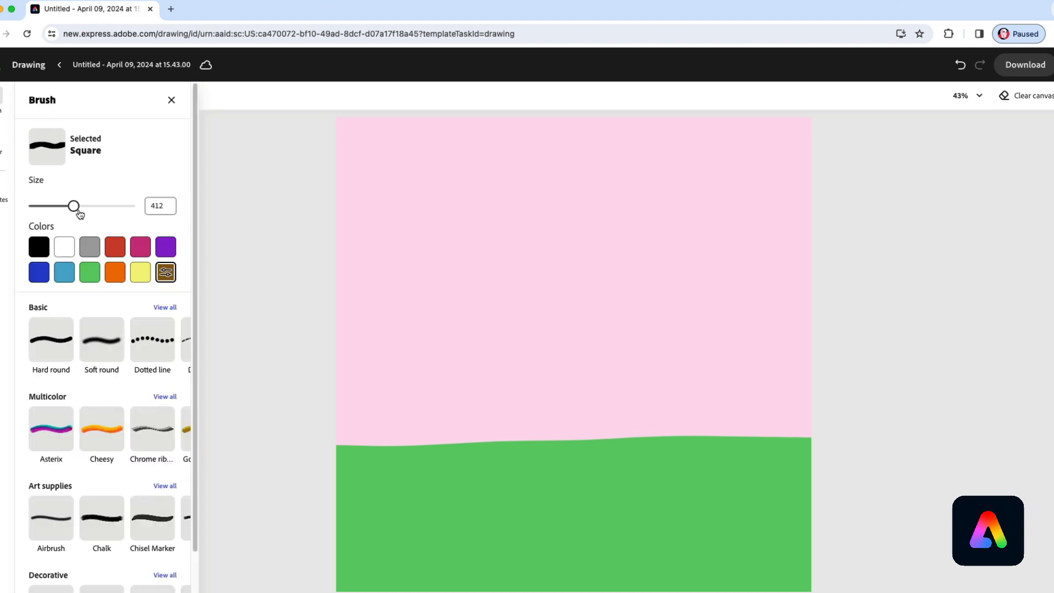
pyautogui.moveTo(74, 205); pyautogui.dragTo(111, 206)
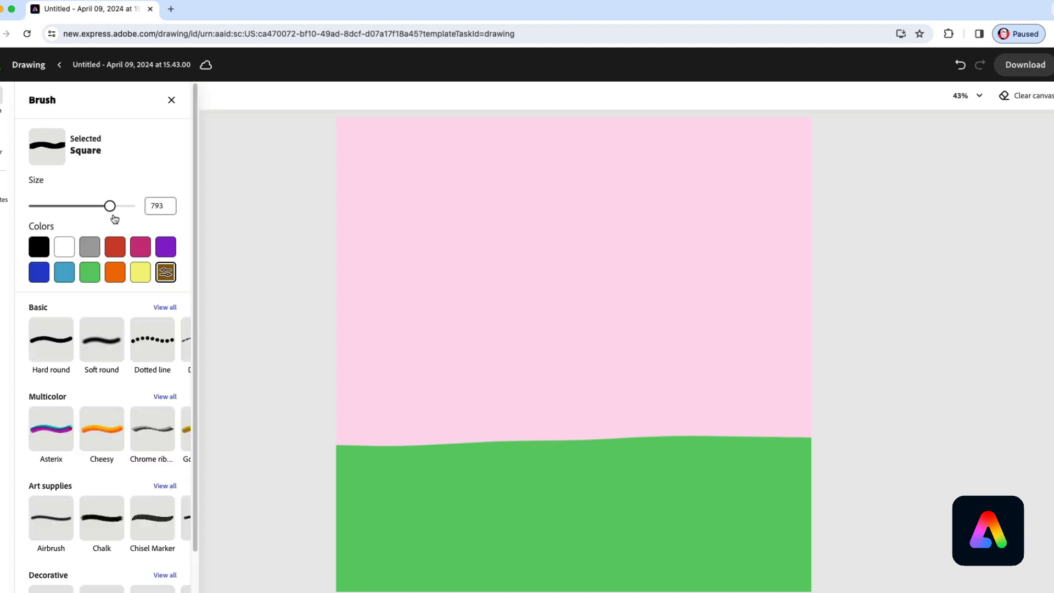
pyautogui.moveTo(110, 206); pyautogui.dragTo(105, 206)
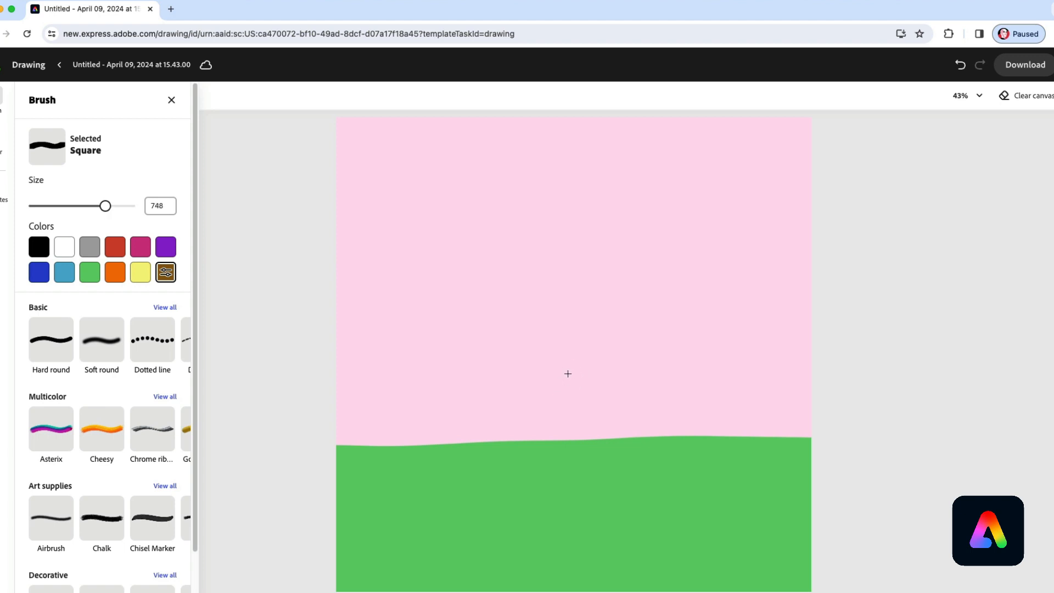
pyautogui.moveTo(575, 273)
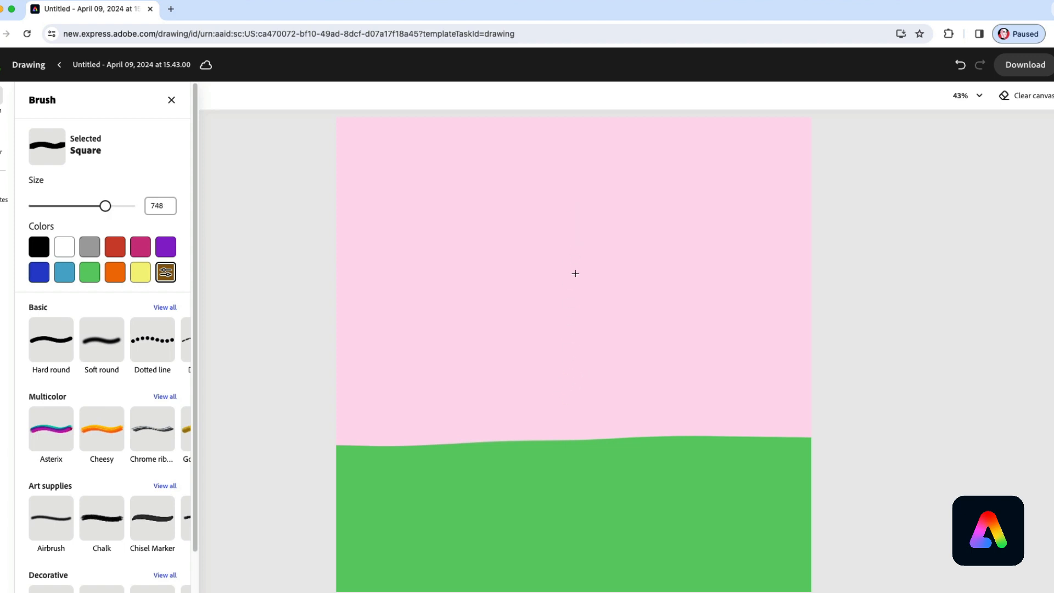
pyautogui.moveTo(576, 402)
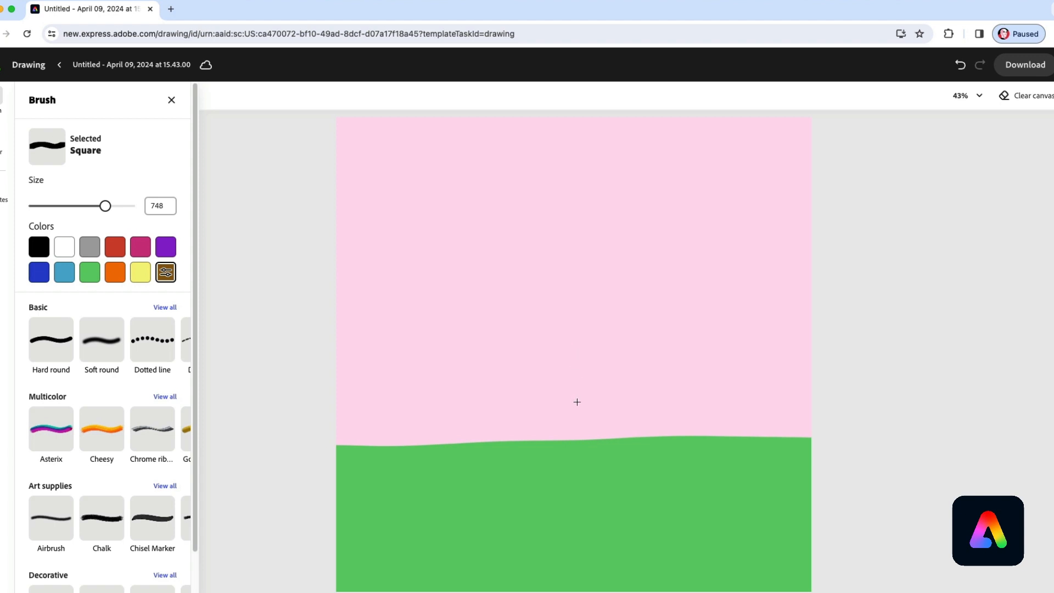
pyautogui.moveTo(405, 331)
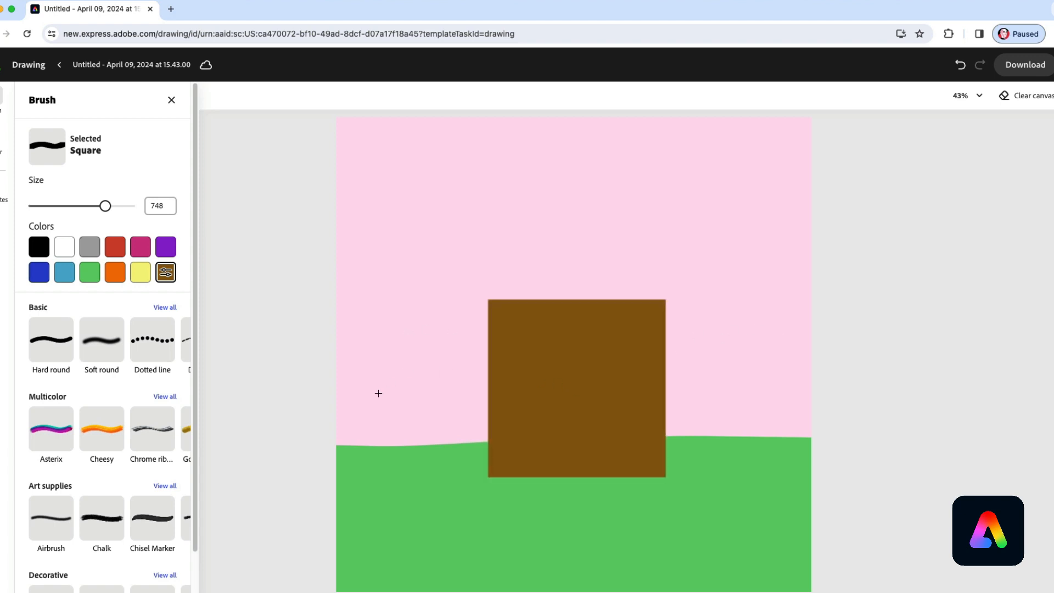
# - Switch to the Triangle brush at size 1,000 and paint the brown roof over the square
pyautogui.click(164, 308)
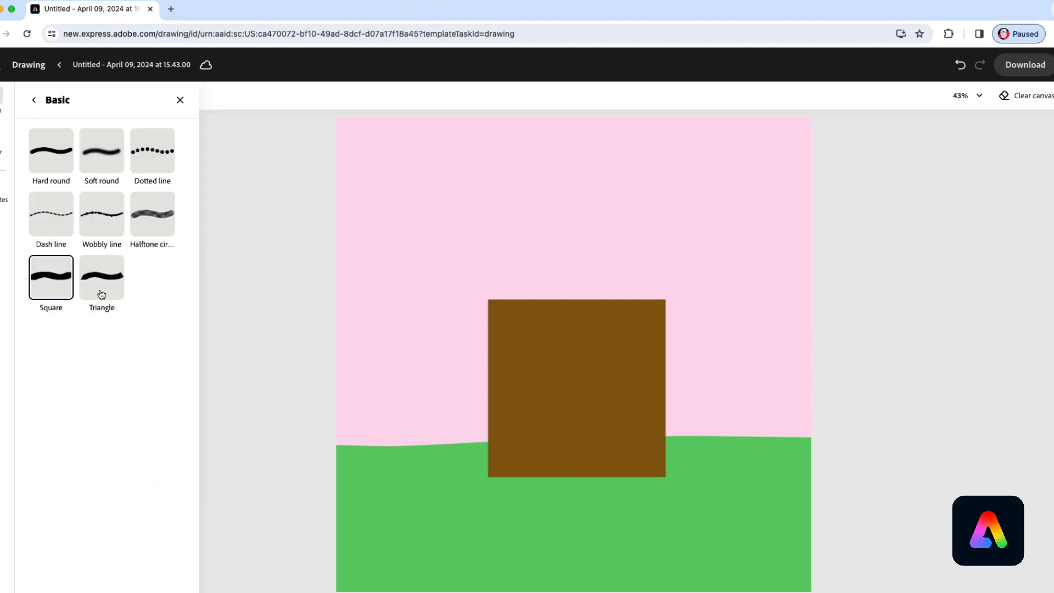
pyautogui.click(101, 276)
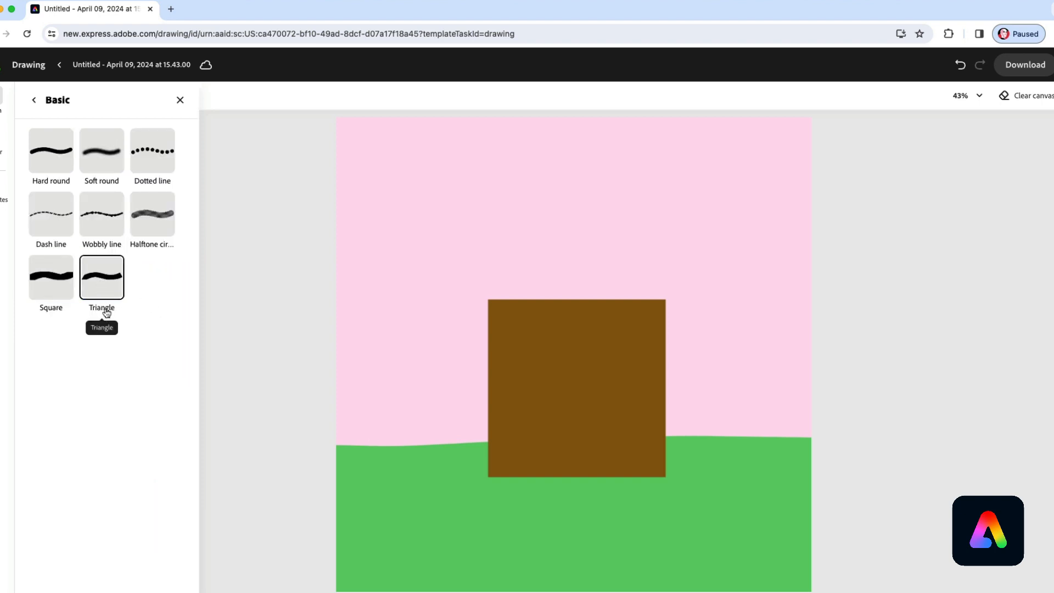
pyautogui.click(101, 277)
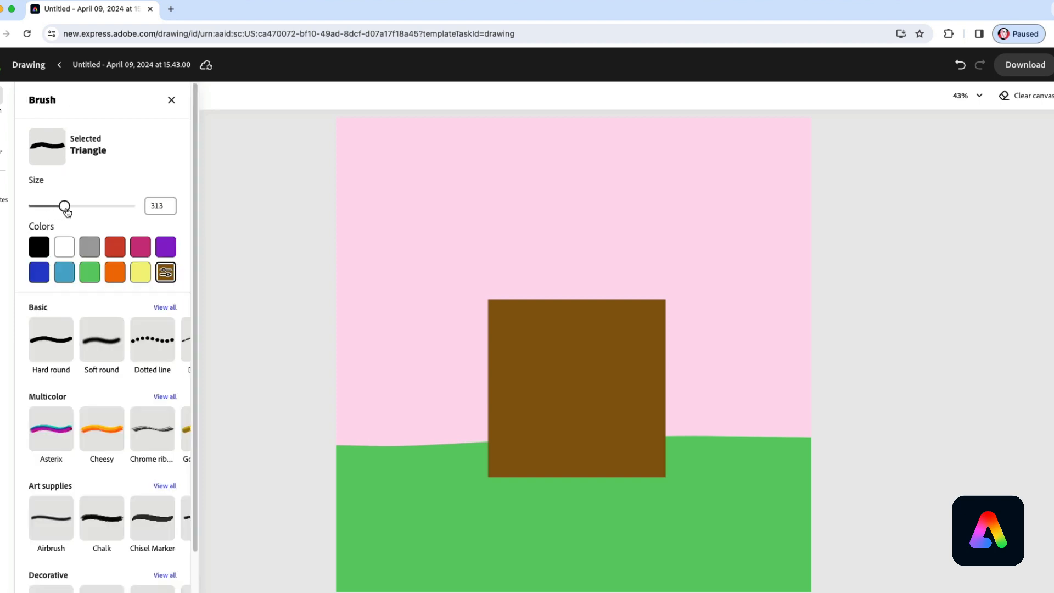
pyautogui.moveTo(65, 205); pyautogui.dragTo(134, 206)
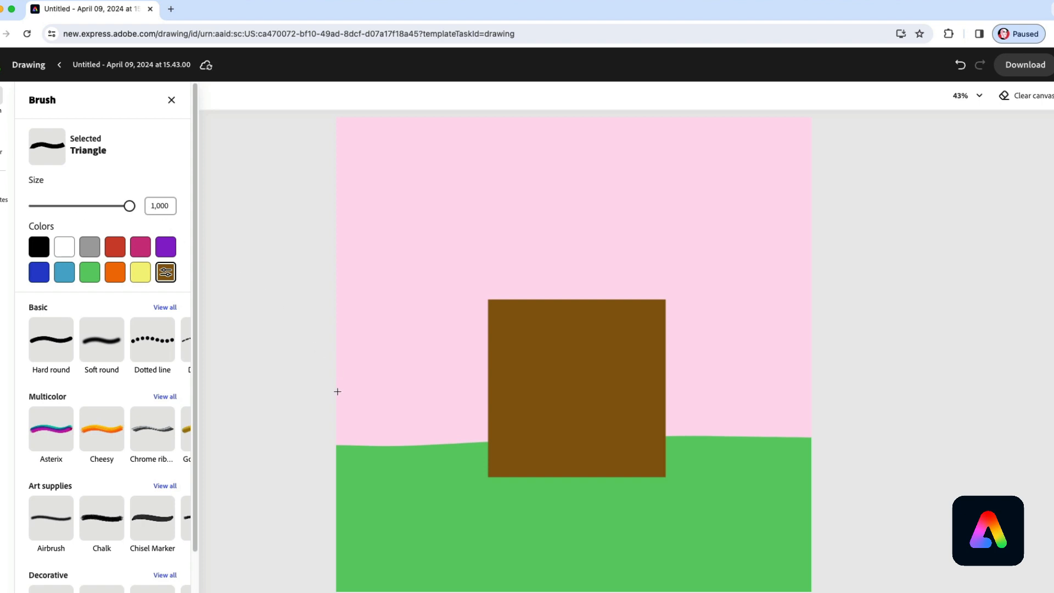
pyautogui.moveTo(580, 299)
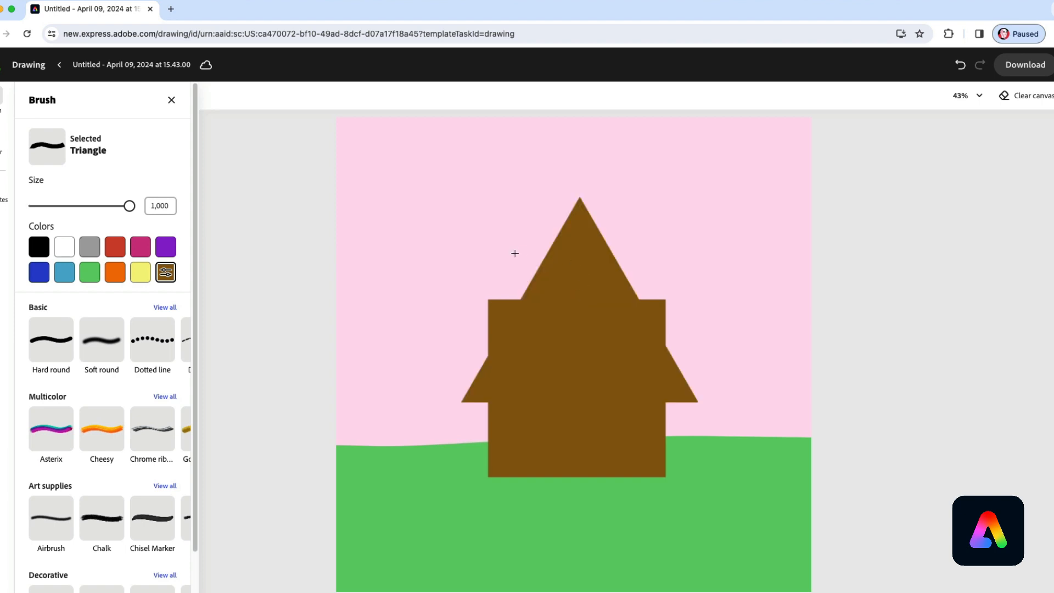
pyautogui.moveTo(440, 384)
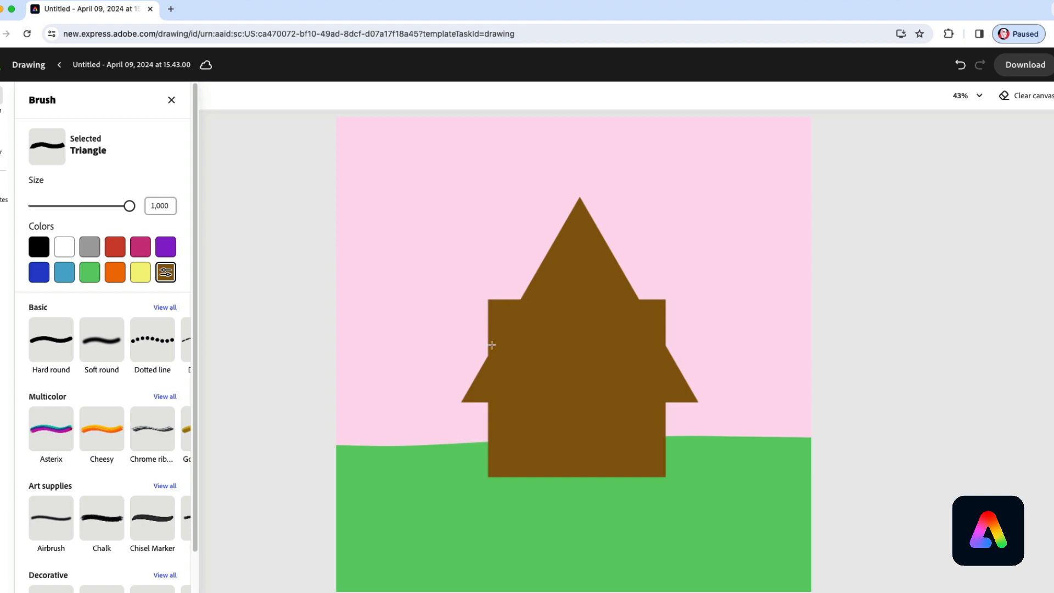
pyautogui.moveTo(670, 329)
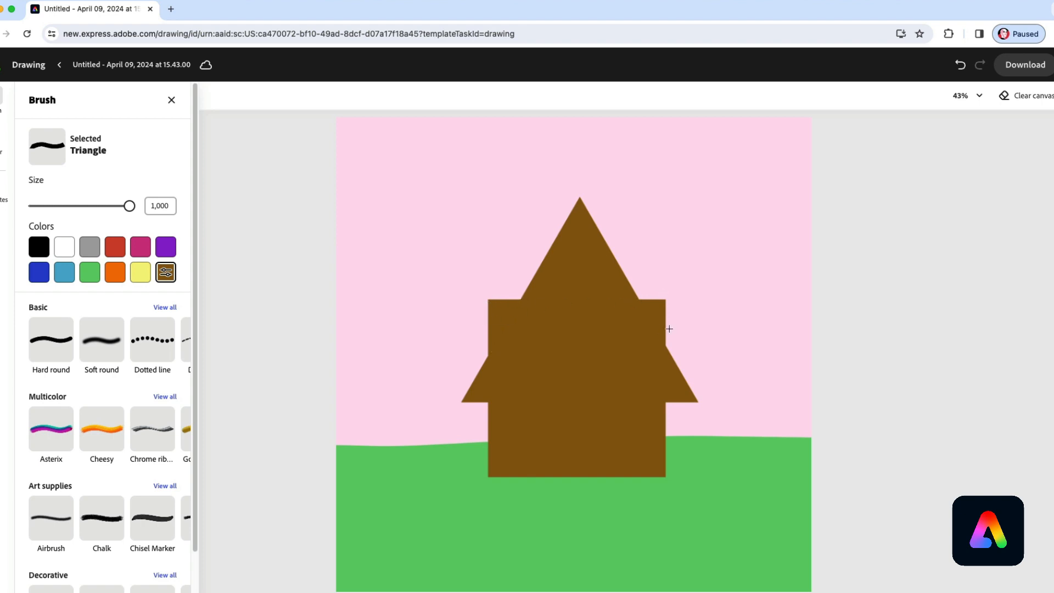
pyautogui.moveTo(341, 413)
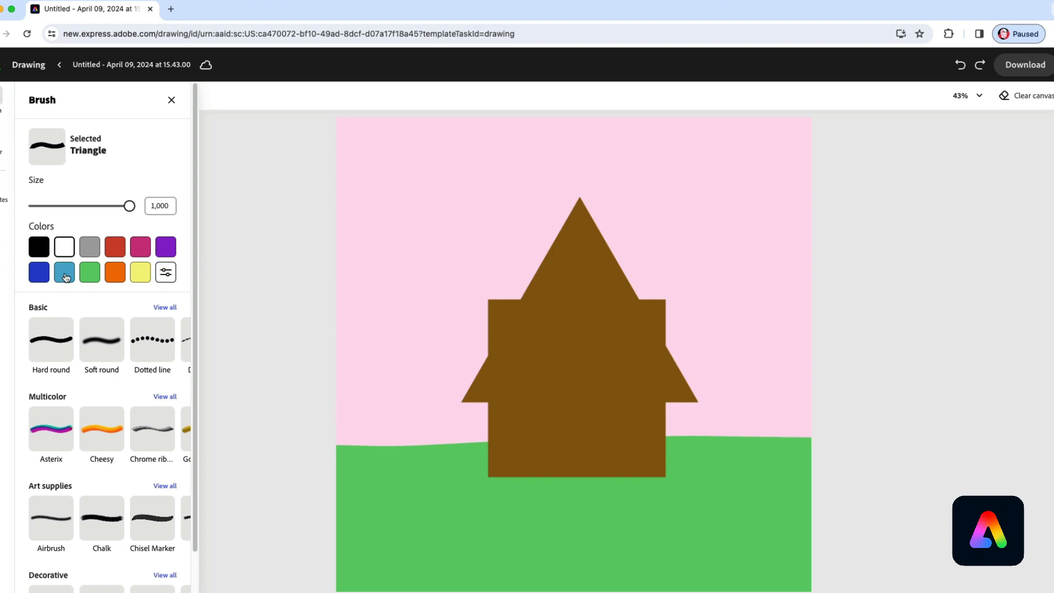
pyautogui.moveTo(91, 279)
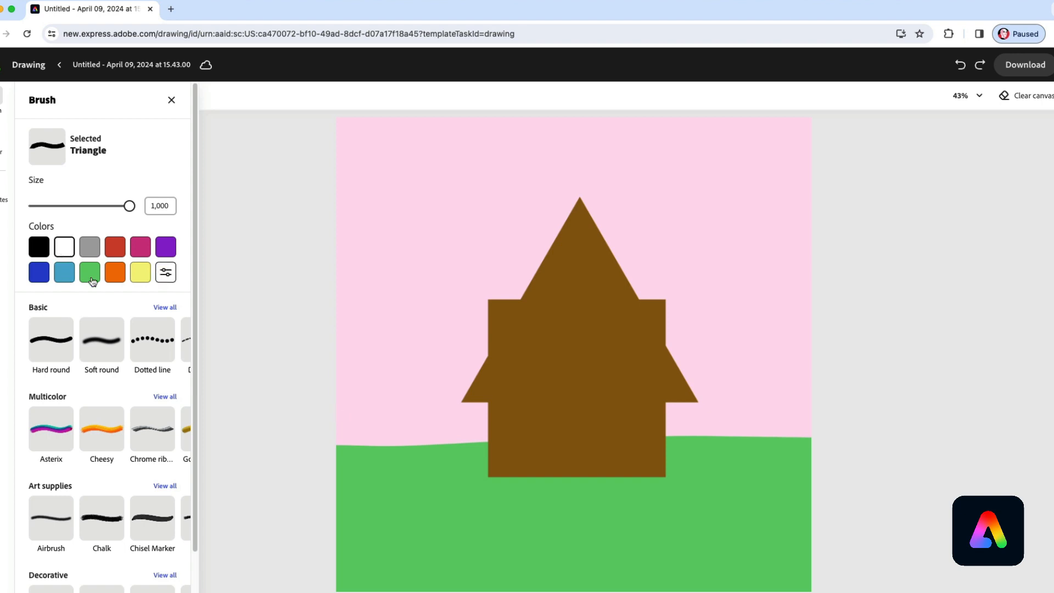
# - Select the Dotted line brush and set its size to 35
pyautogui.click(152, 341)
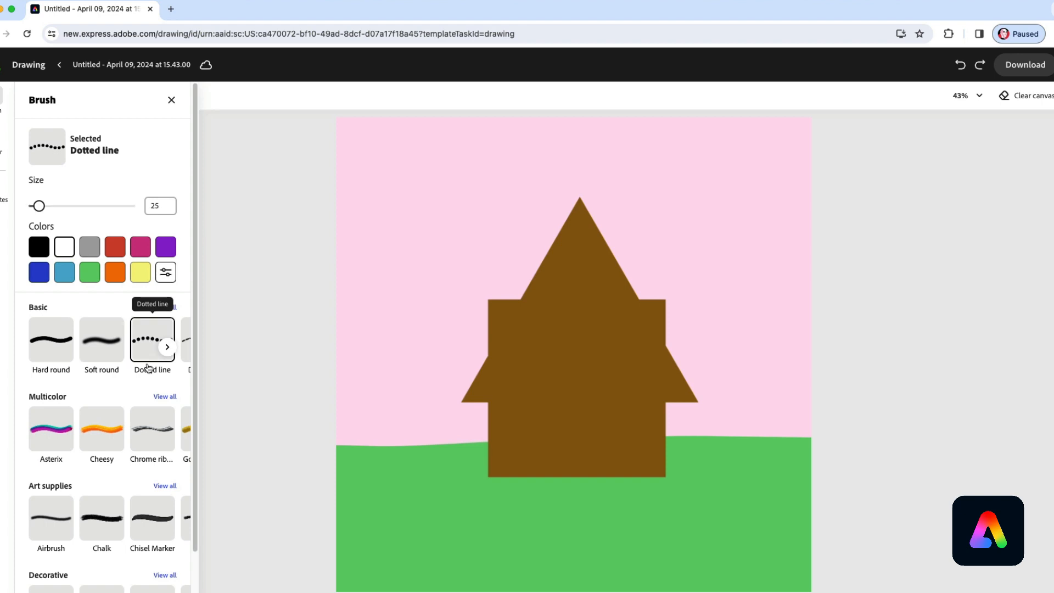
pyautogui.moveTo(38, 205); pyautogui.dragTo(47, 206)
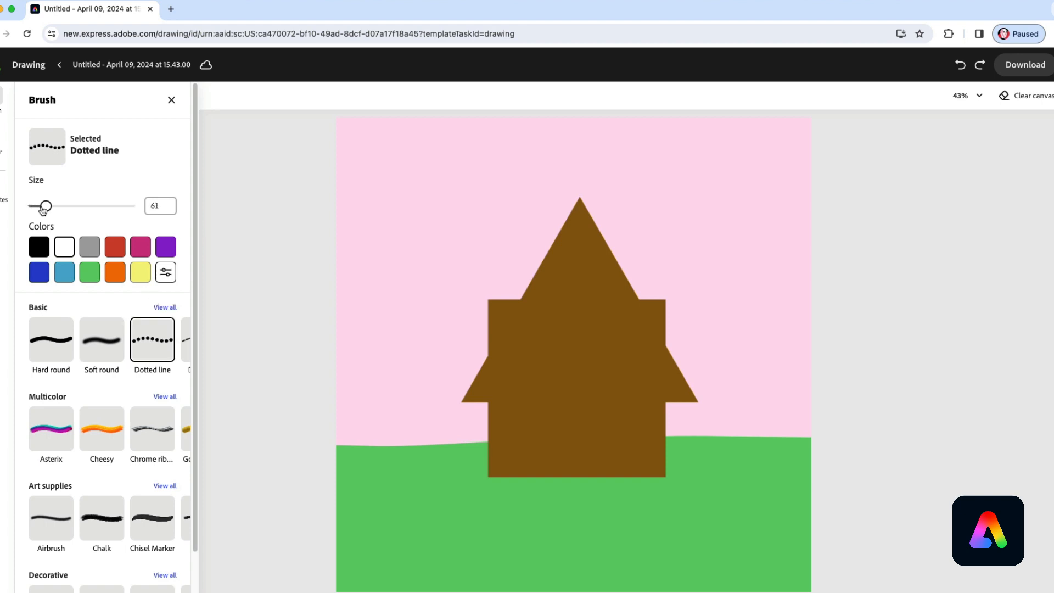
pyautogui.moveTo(46, 206); pyautogui.dragTo(45, 206)
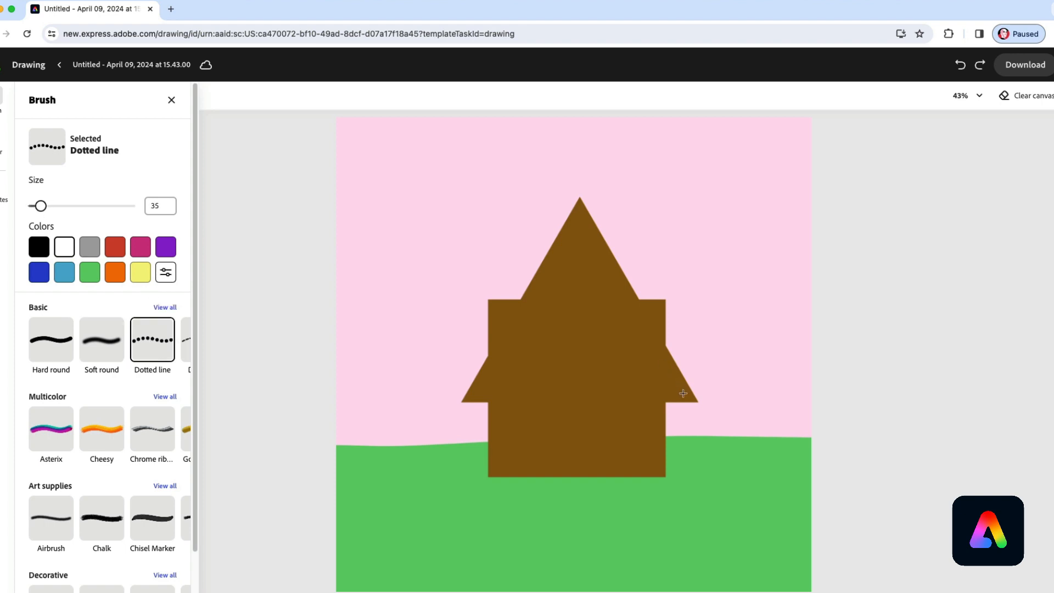
# - Trace white icing dots along the right and left roof edges to the peak
pyautogui.moveTo(629, 298); pyautogui.dragTo(680, 395)
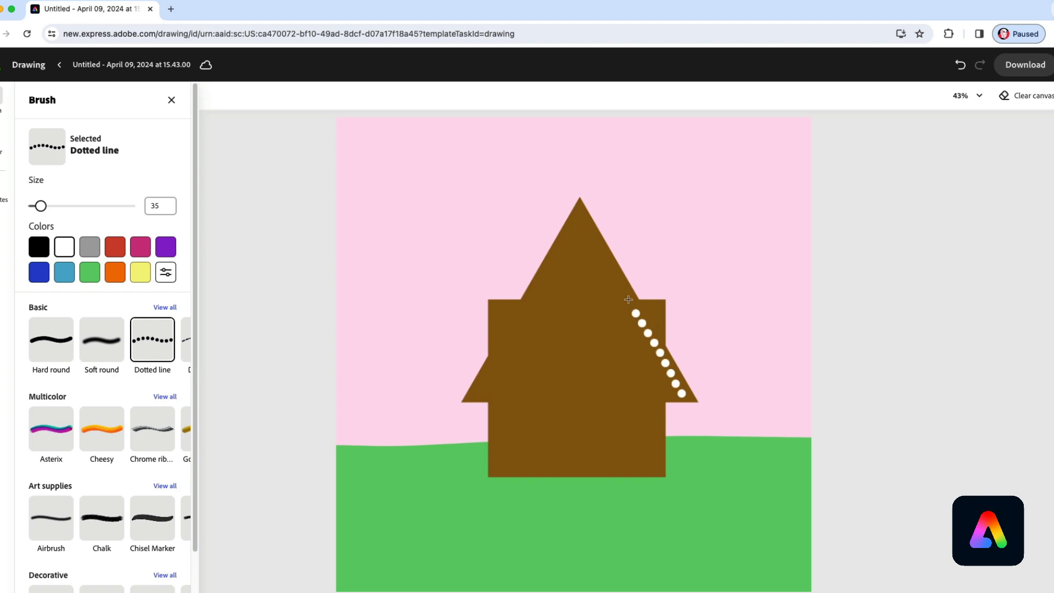
pyautogui.moveTo(628, 299); pyautogui.dragTo(556, 195)
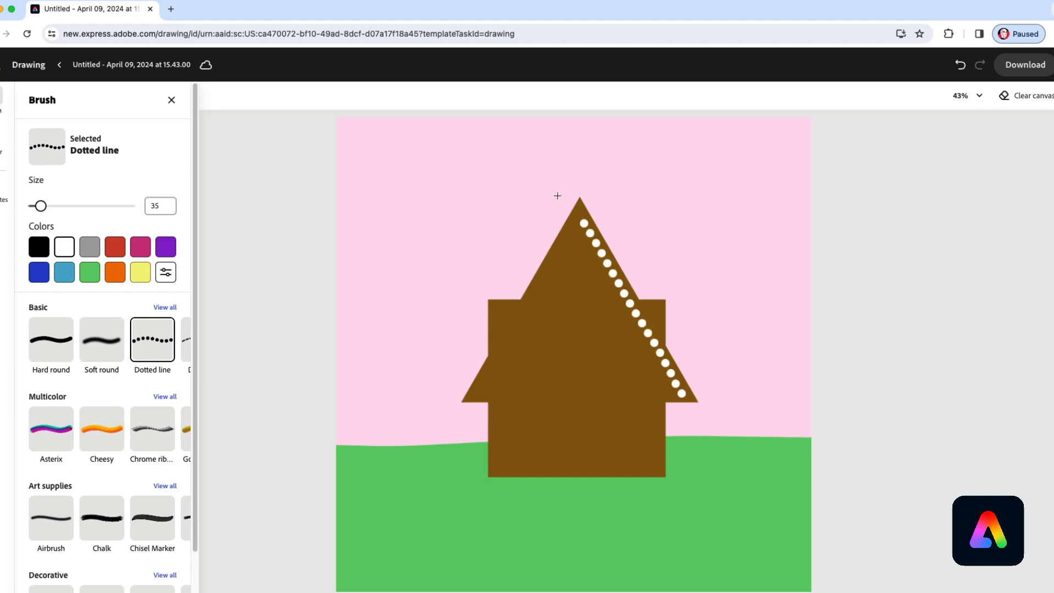
pyautogui.moveTo(577, 212); pyautogui.dragTo(538, 288)
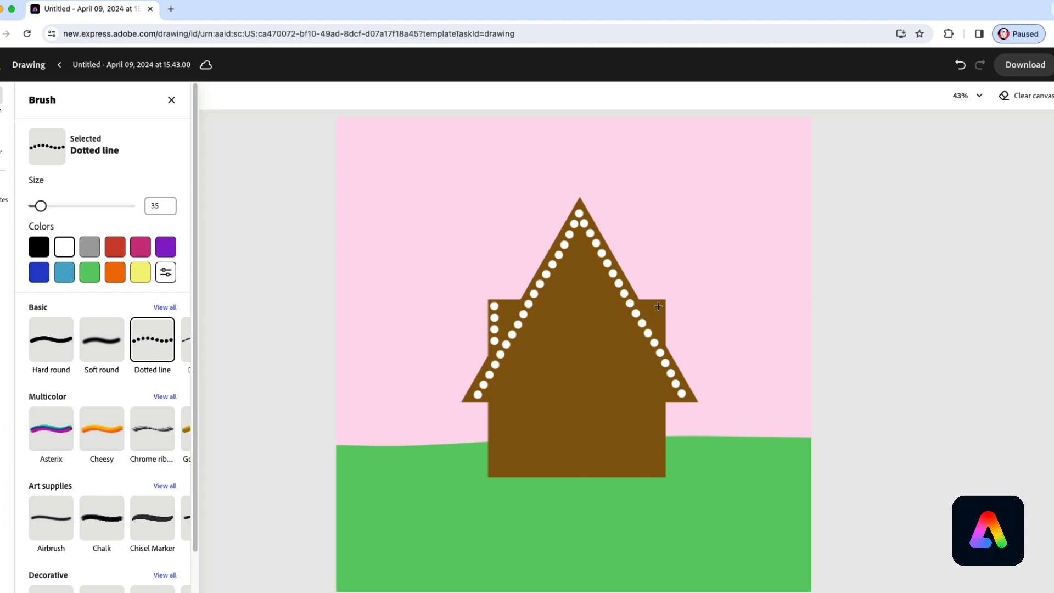
pyautogui.moveTo(359, 417)
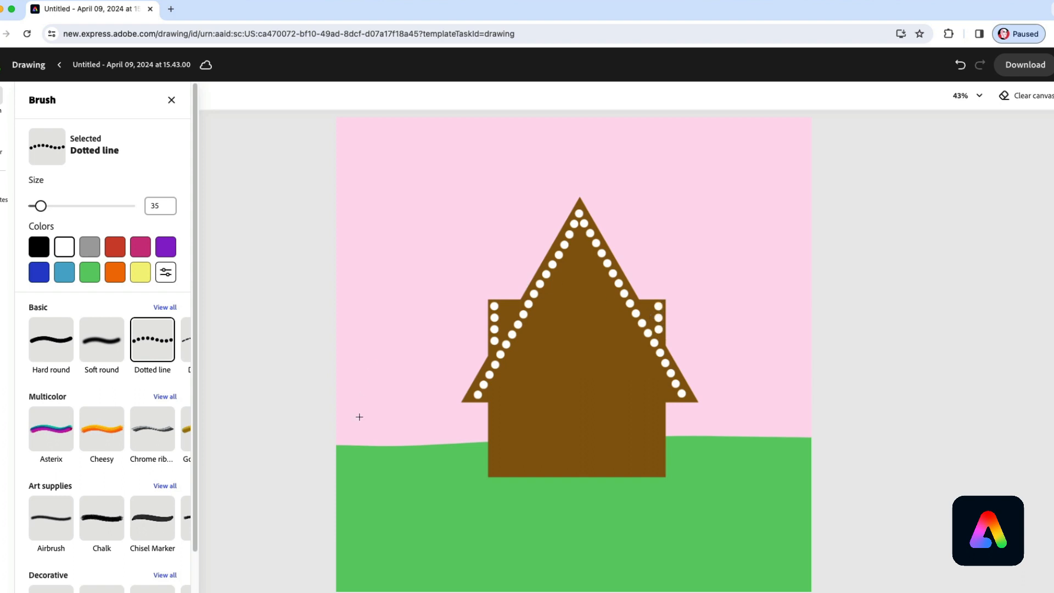
pyautogui.moveTo(409, 422)
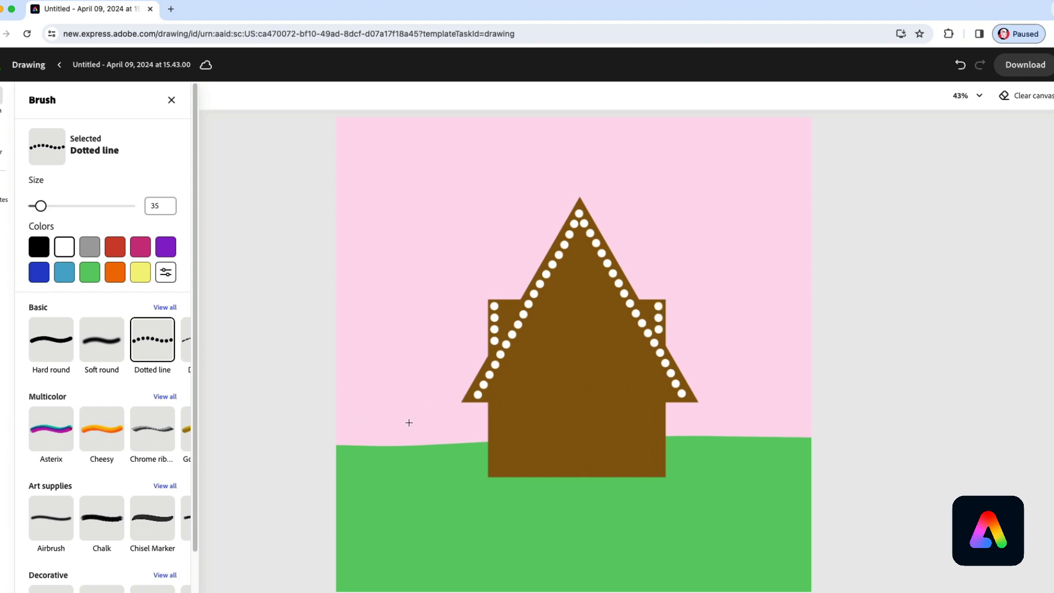
# - Paint a tall rounded orange door using the Hard round brush at size 199
pyautogui.click(116, 272)
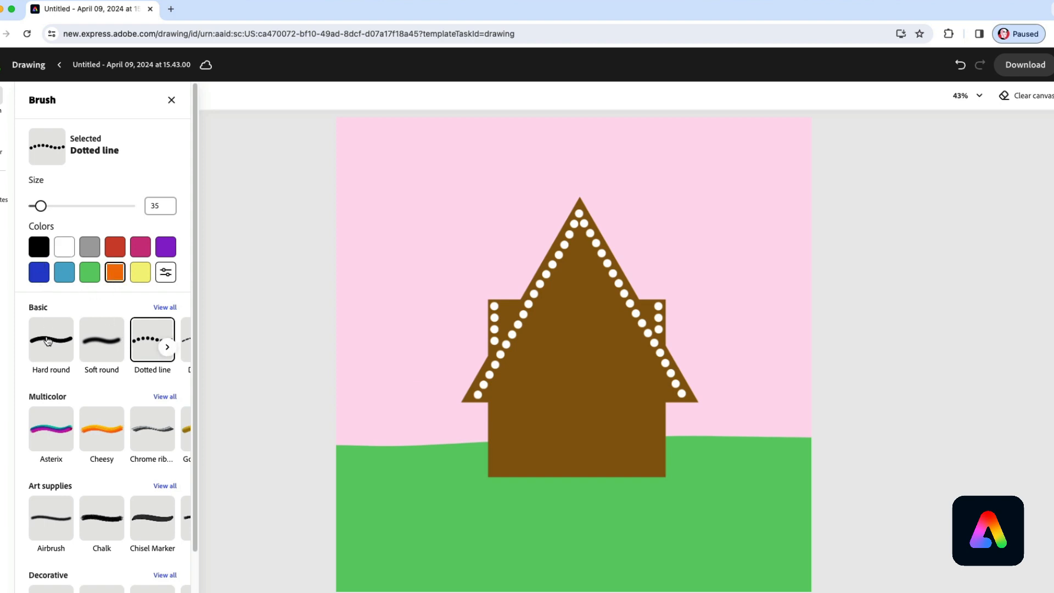
pyautogui.click(50, 340)
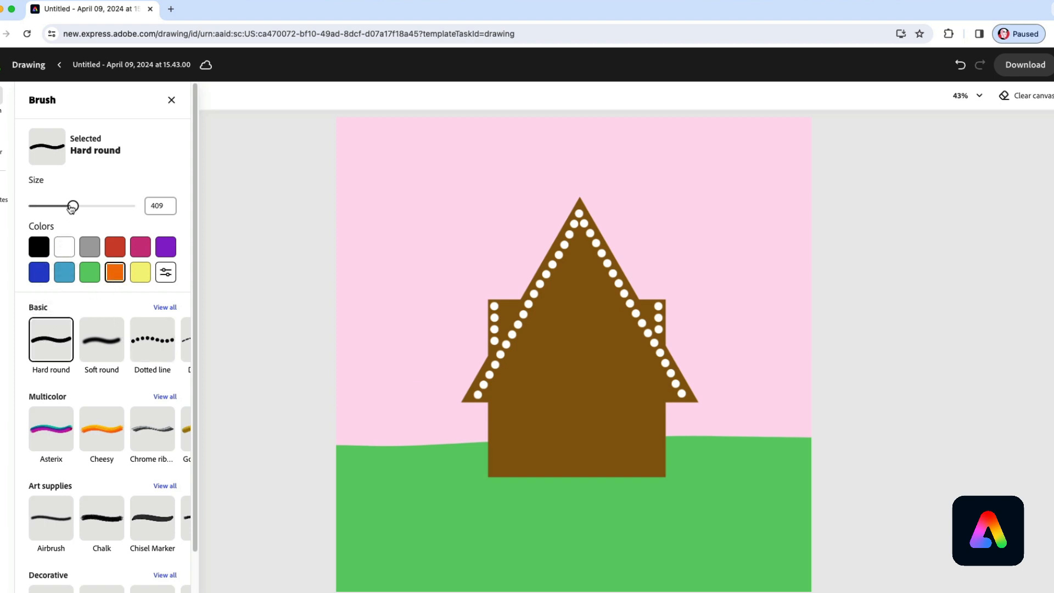
pyautogui.moveTo(72, 206); pyautogui.dragTo(53, 206)
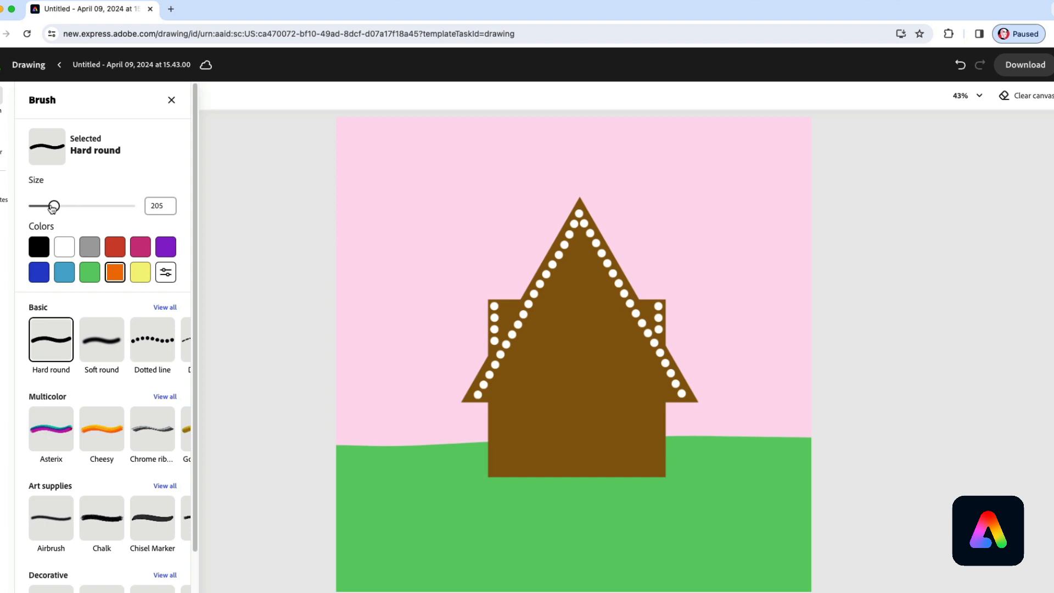
pyautogui.moveTo(53, 205); pyautogui.dragTo(54, 206)
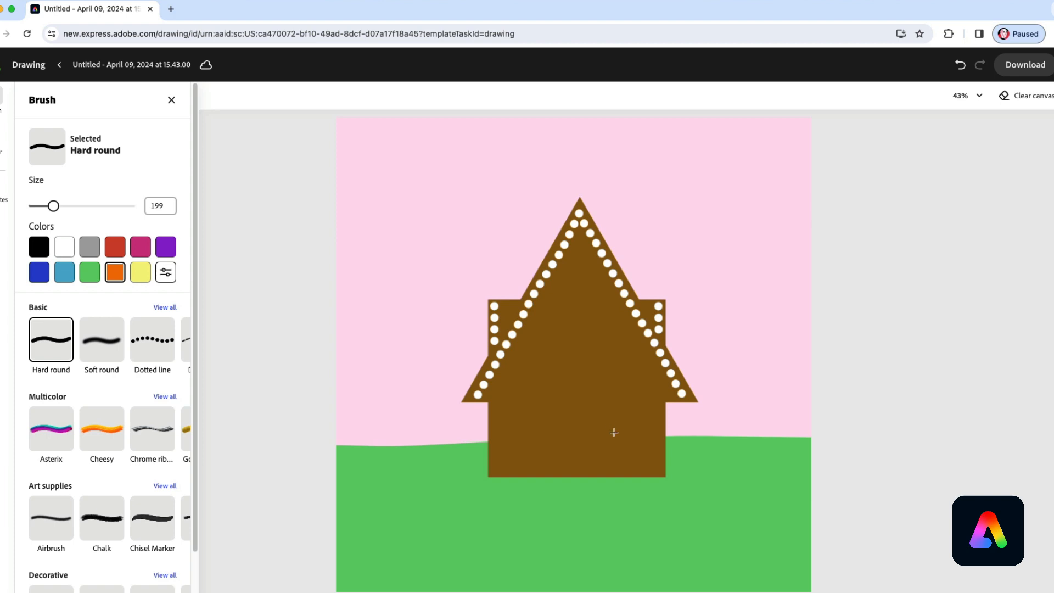
pyautogui.moveTo(619, 423)
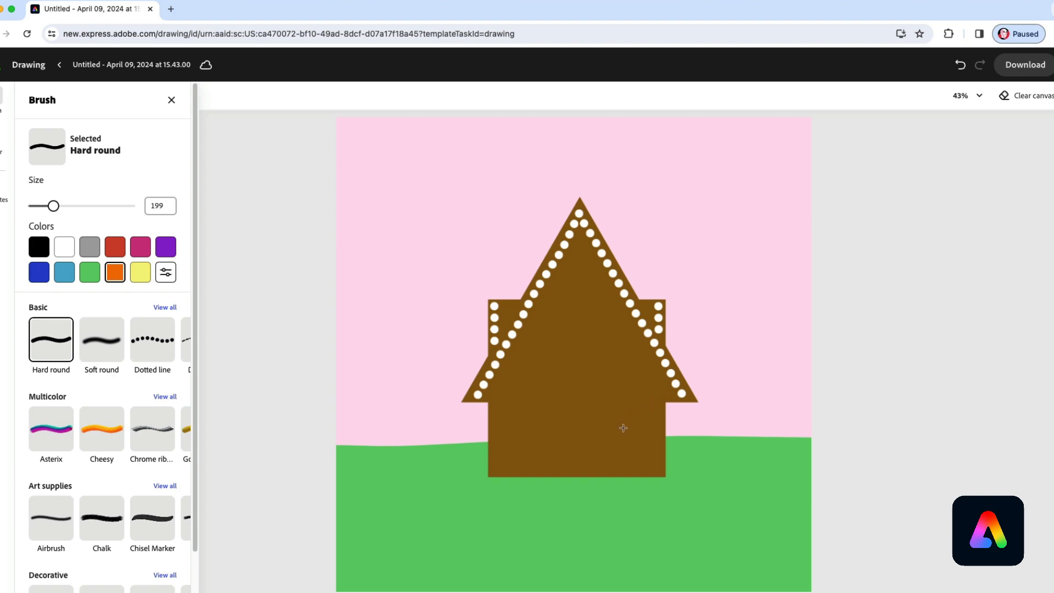
pyautogui.click(620, 427)
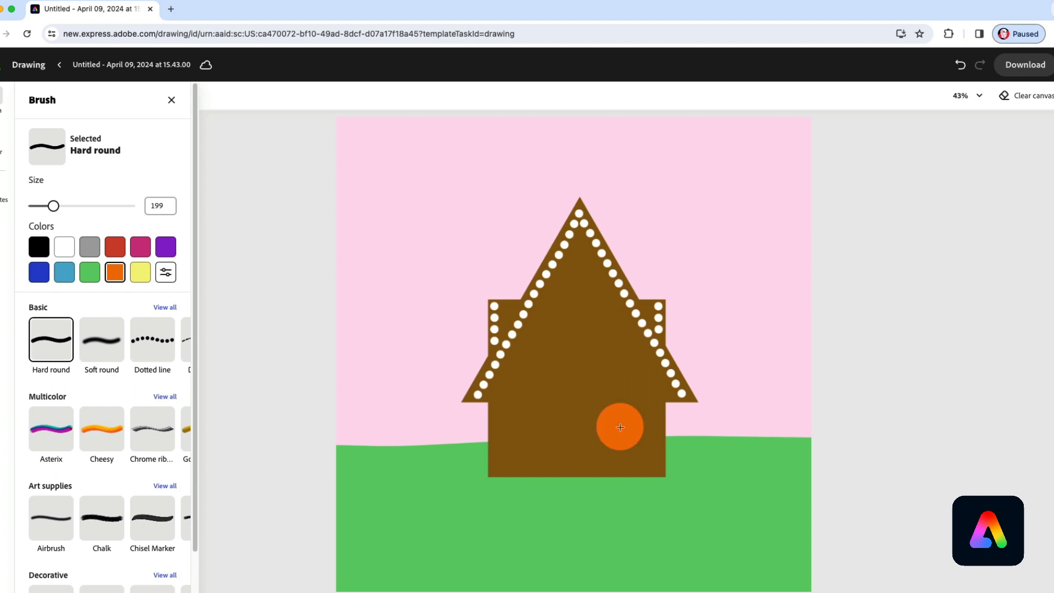
pyautogui.moveTo(619, 426); pyautogui.dragTo(620, 499)
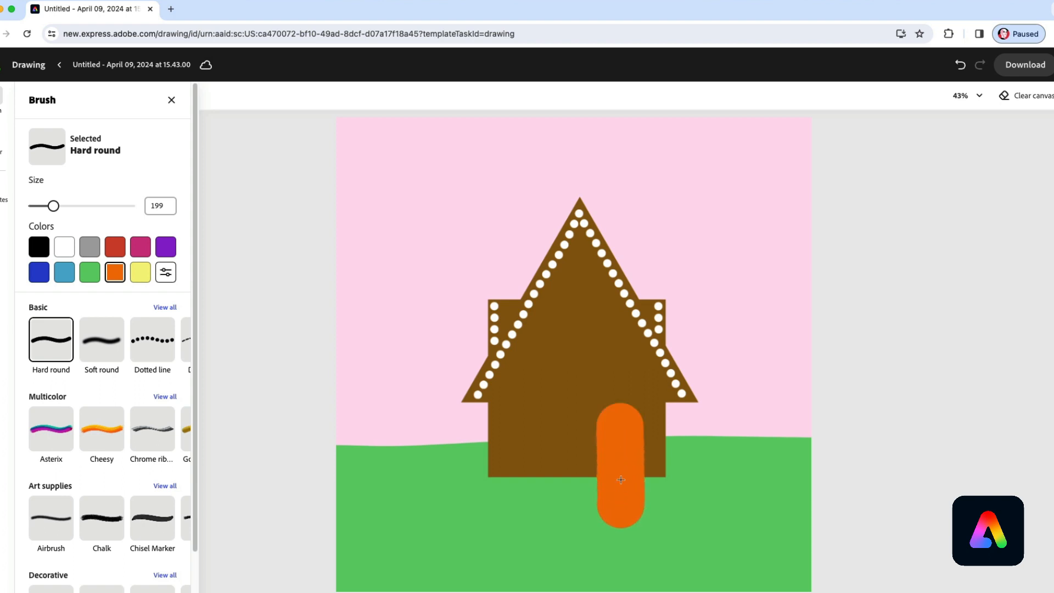
pyautogui.moveTo(601, 464)
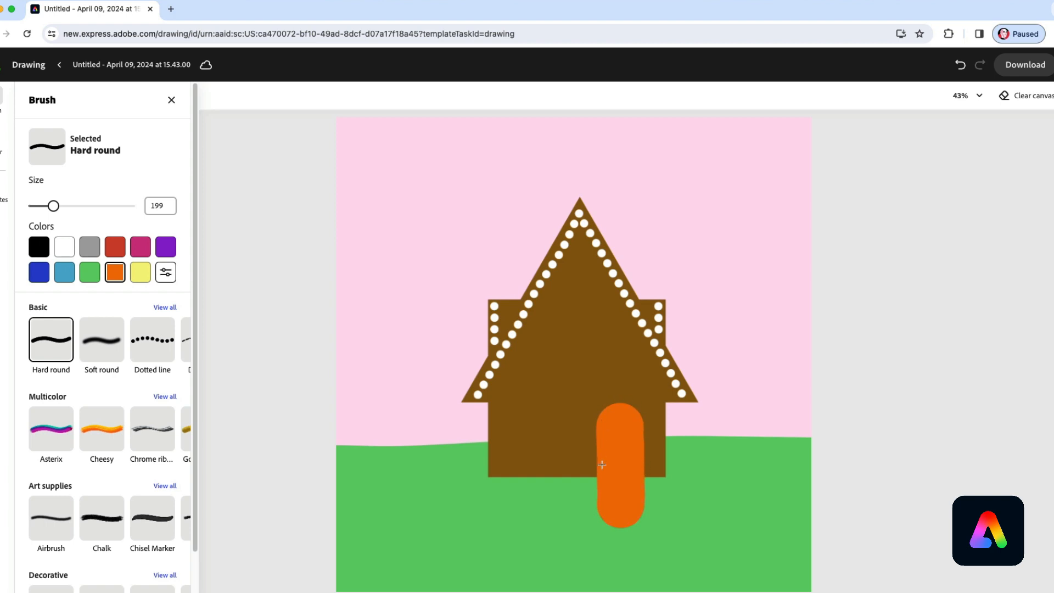
pyautogui.moveTo(493, 537)
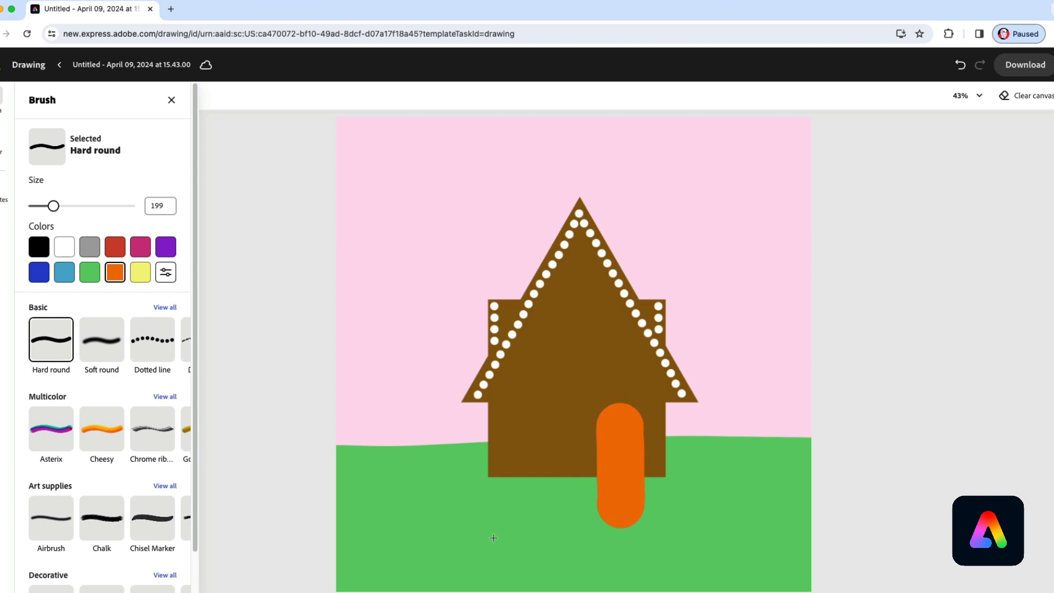
pyautogui.moveTo(617, 488)
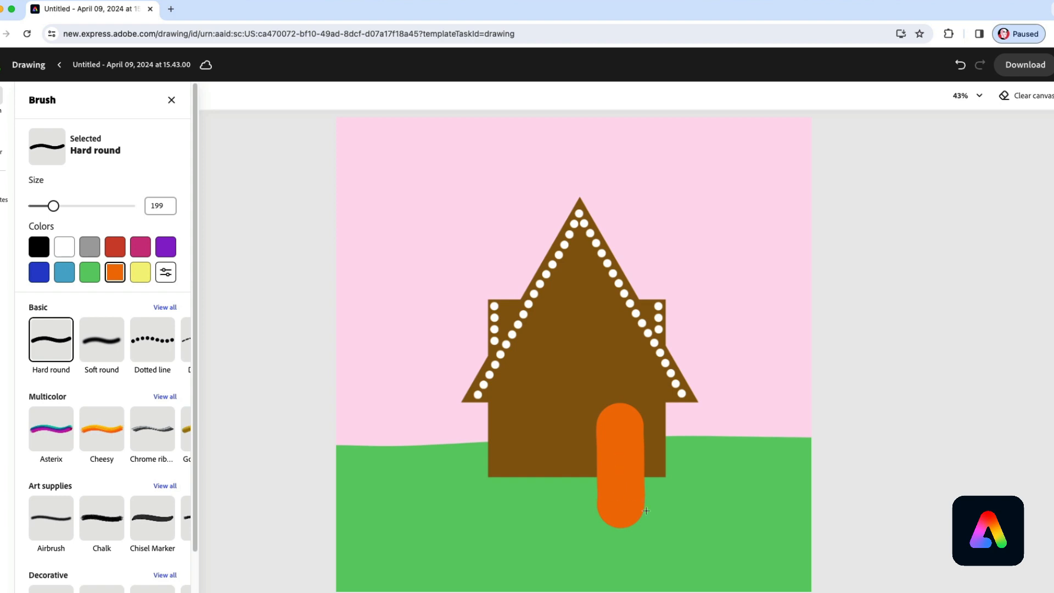
pyautogui.moveTo(381, 468)
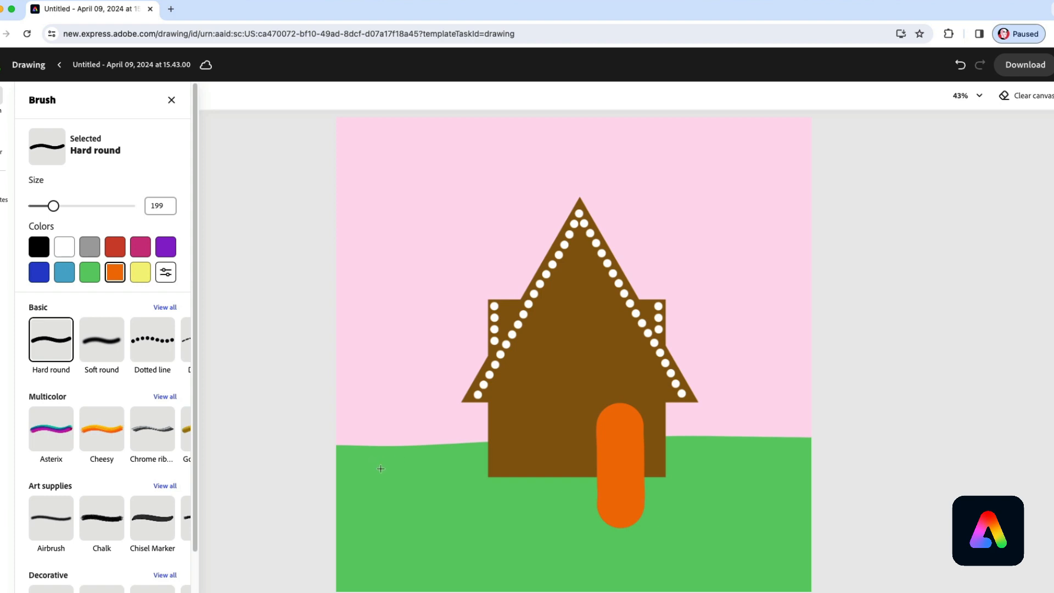
pyautogui.moveTo(416, 450)
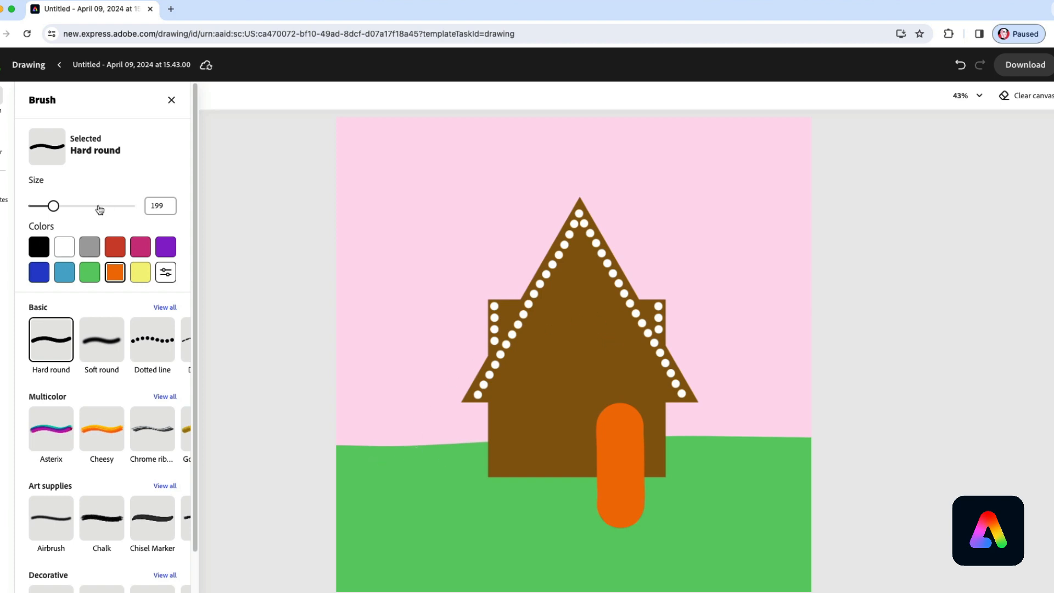
# - Select the Square brush and shrink it to size 189
pyautogui.click(165, 307)
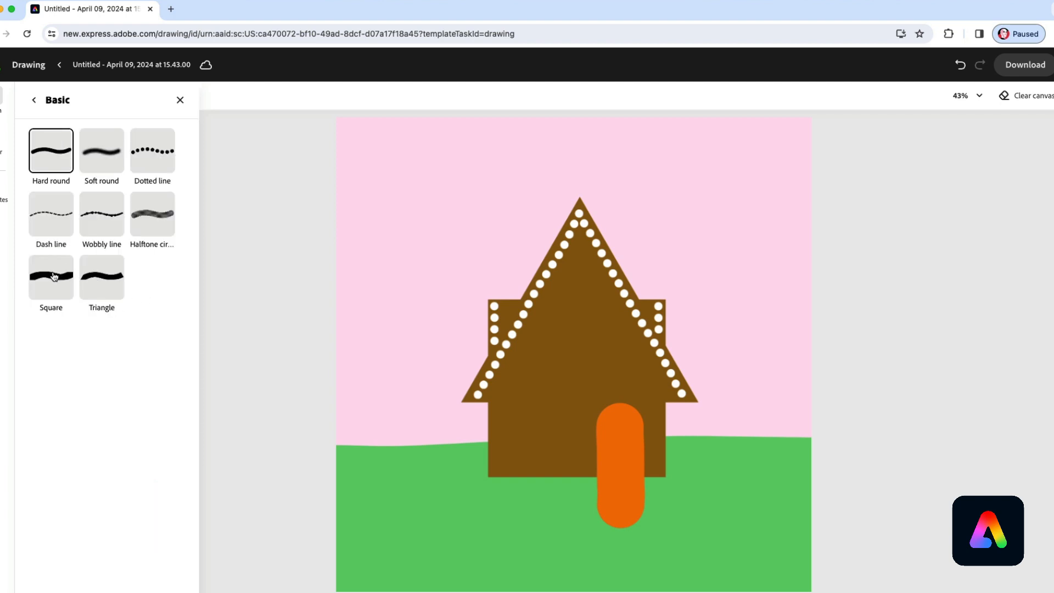
pyautogui.click(50, 275)
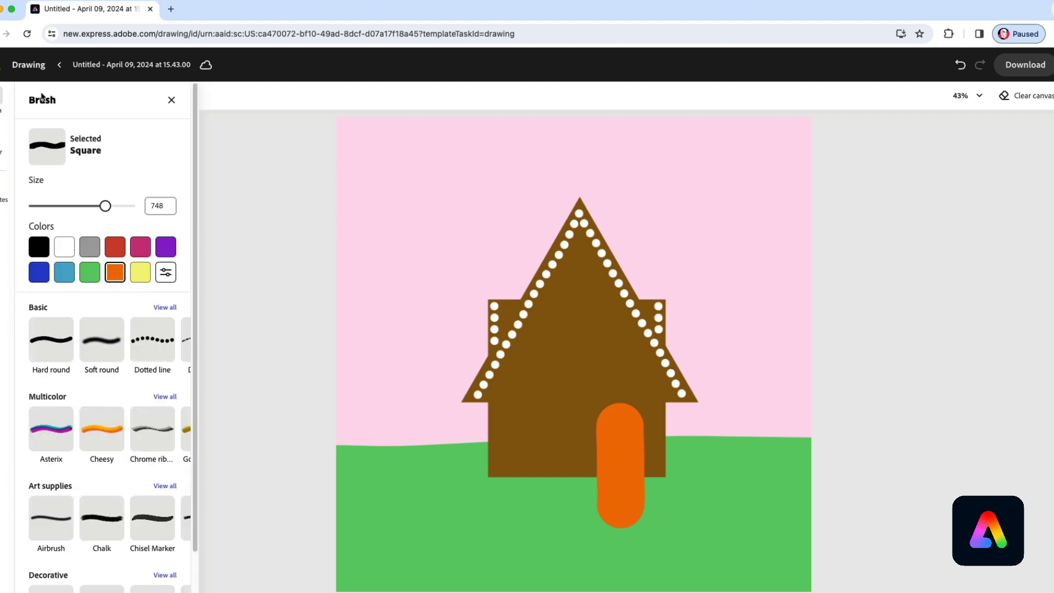
pyautogui.moveTo(106, 206); pyautogui.dragTo(59, 205)
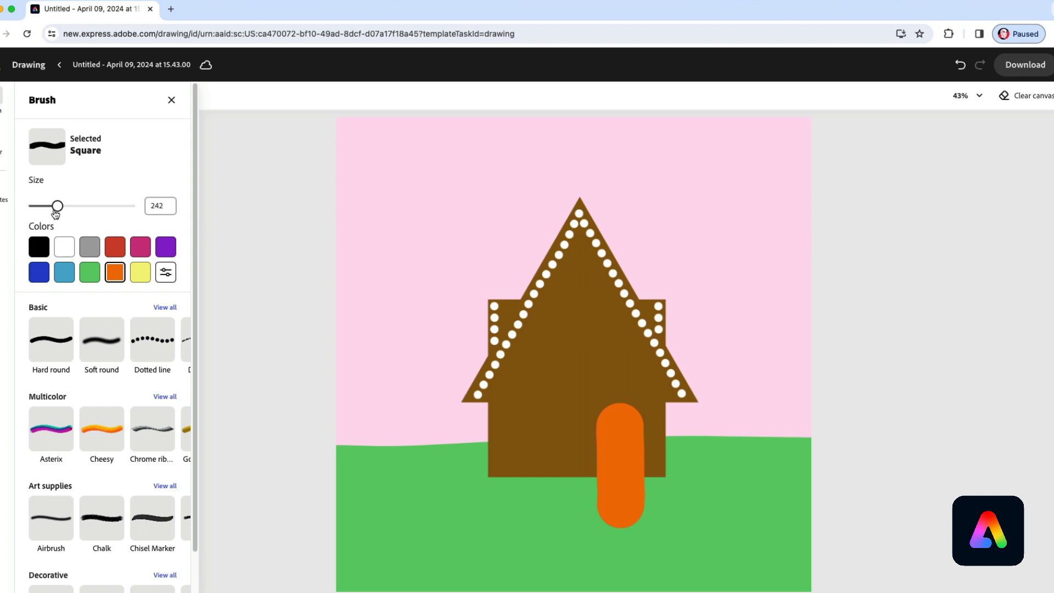
pyautogui.moveTo(58, 206); pyautogui.dragTo(49, 206)
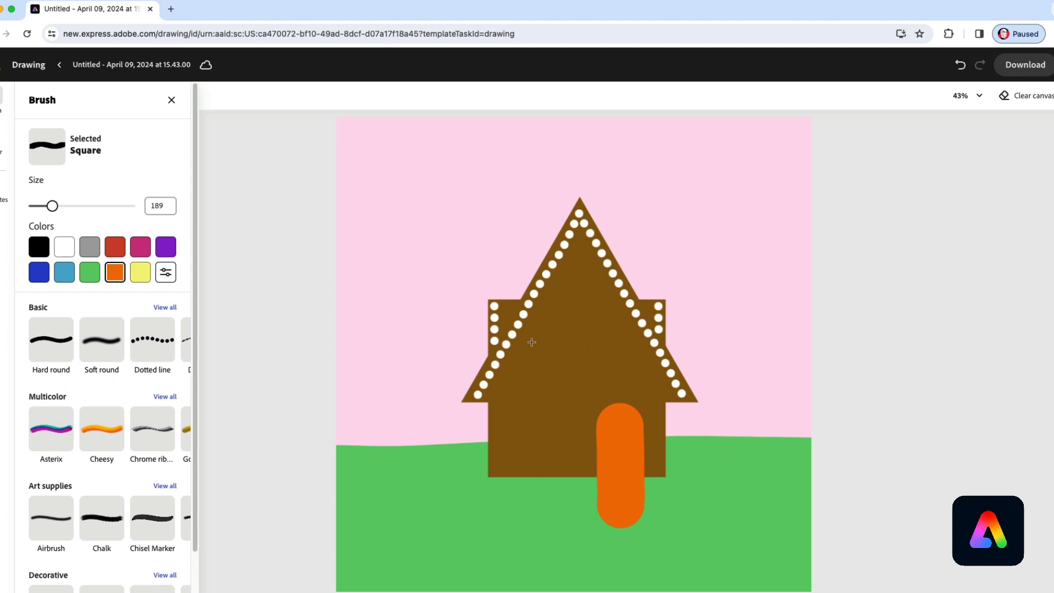
pyautogui.moveTo(368, 446)
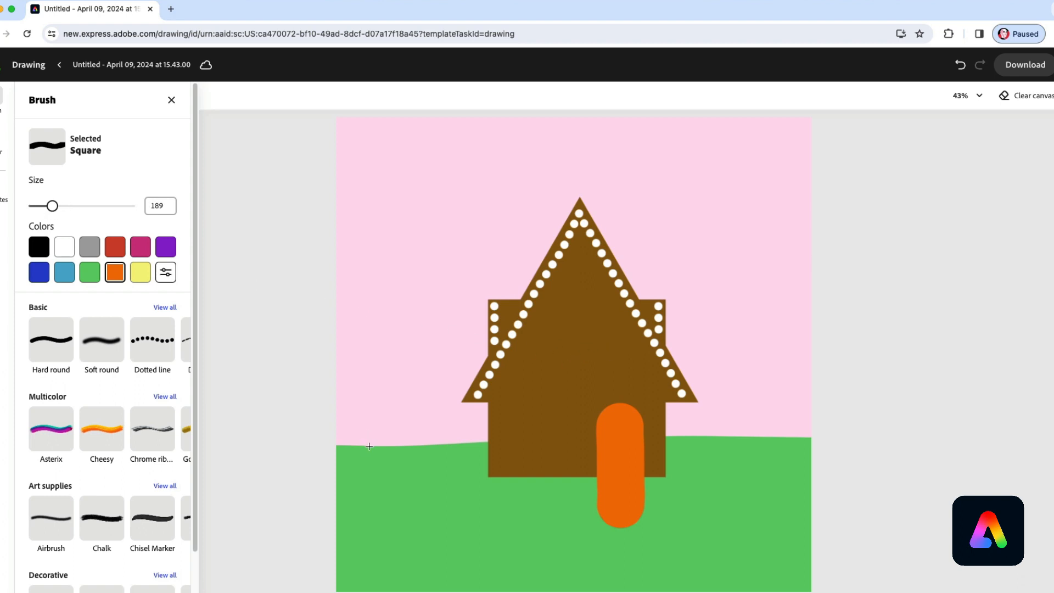
# - Set a darker custom brown as the brush colour
pyautogui.click(165, 271)
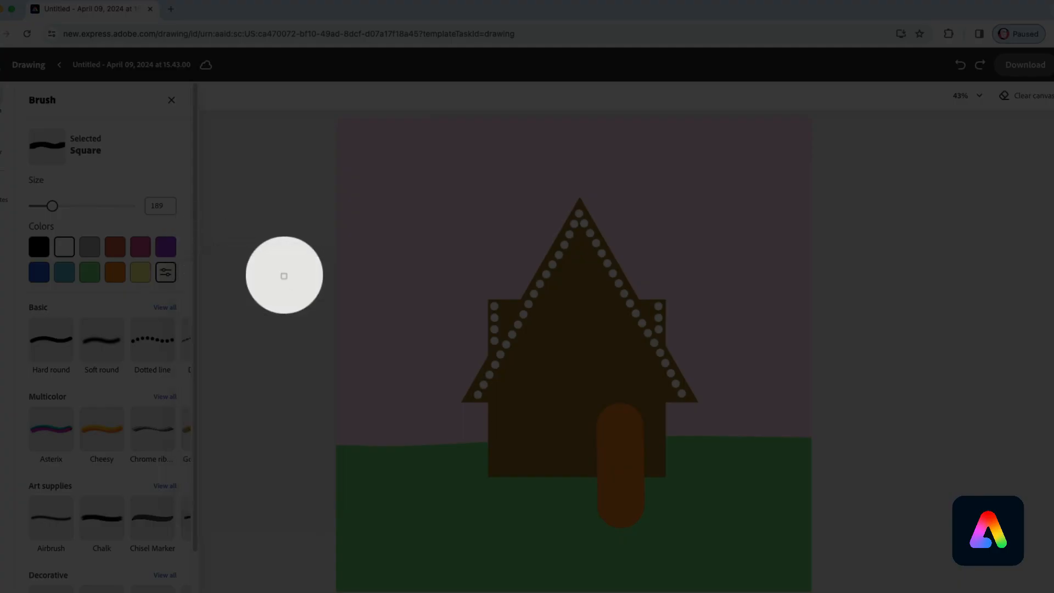
pyautogui.click(165, 272)
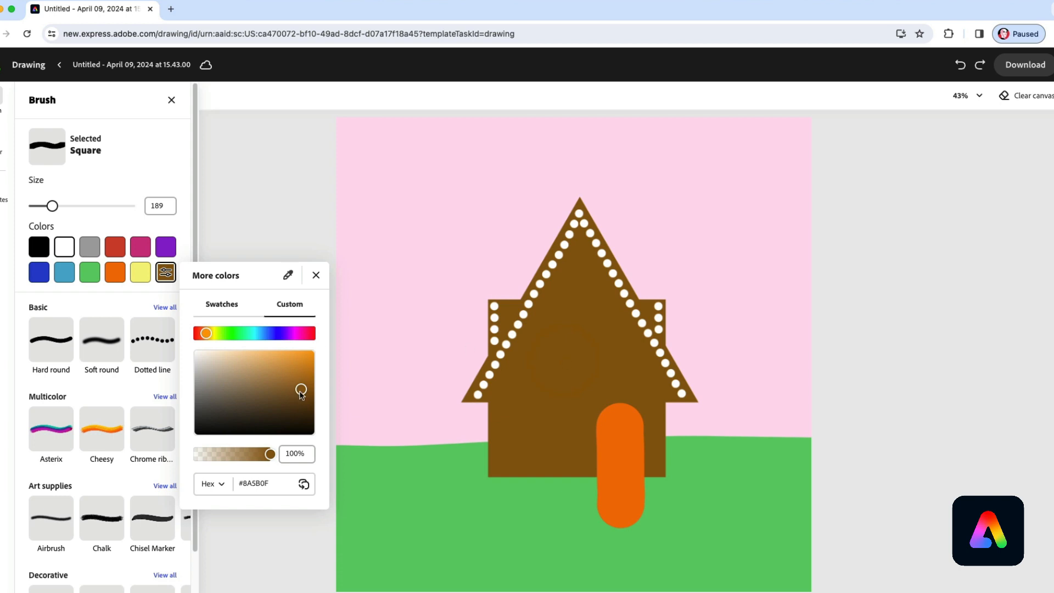
pyautogui.click(302, 405)
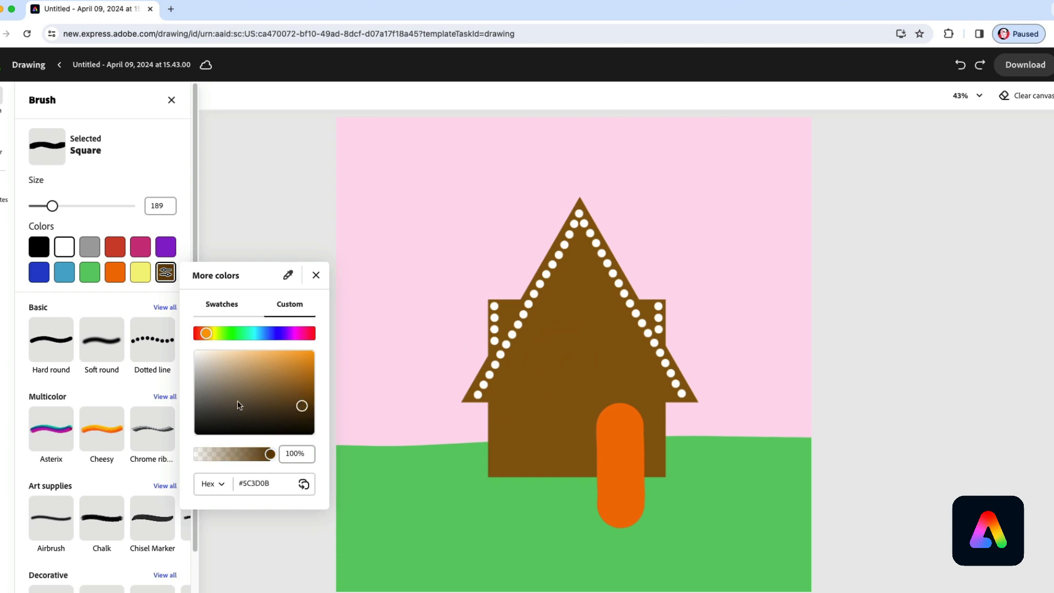
pyautogui.click(316, 275)
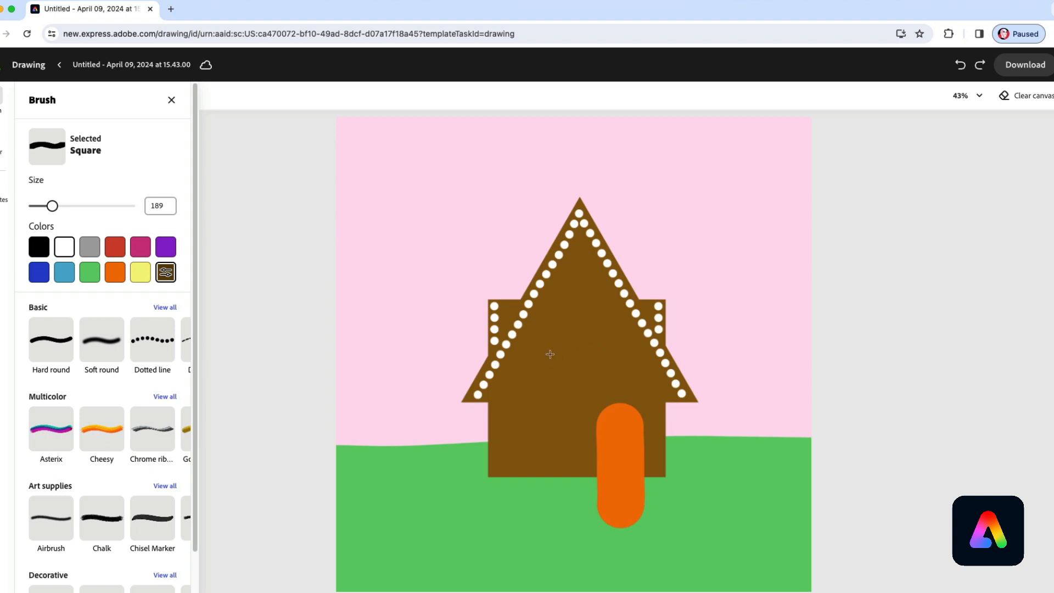
# - Paint two dark brown square windows side by side above the door
pyautogui.click(549, 355)
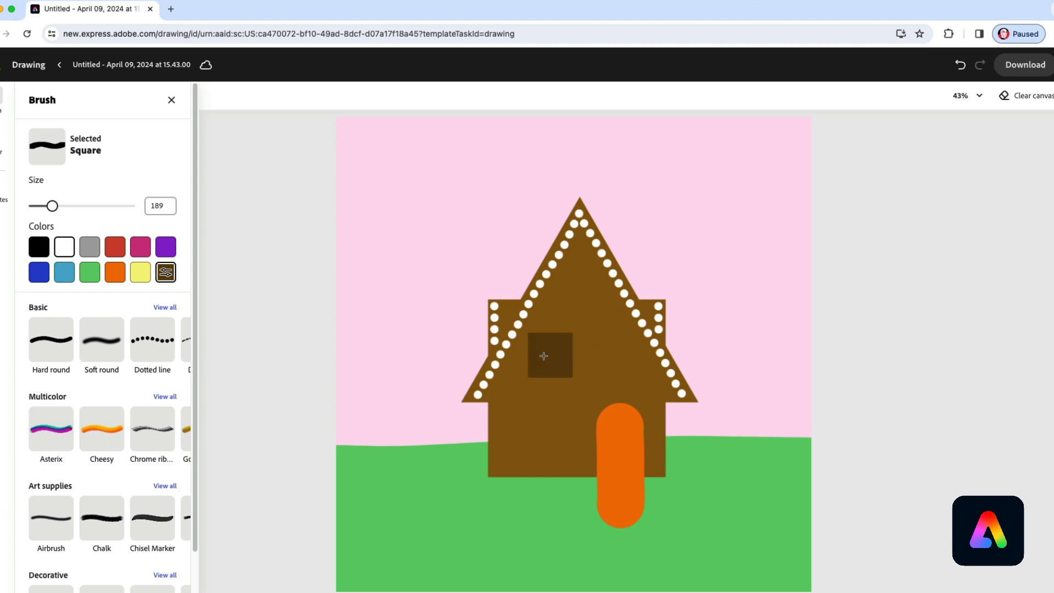
pyautogui.click(607, 355)
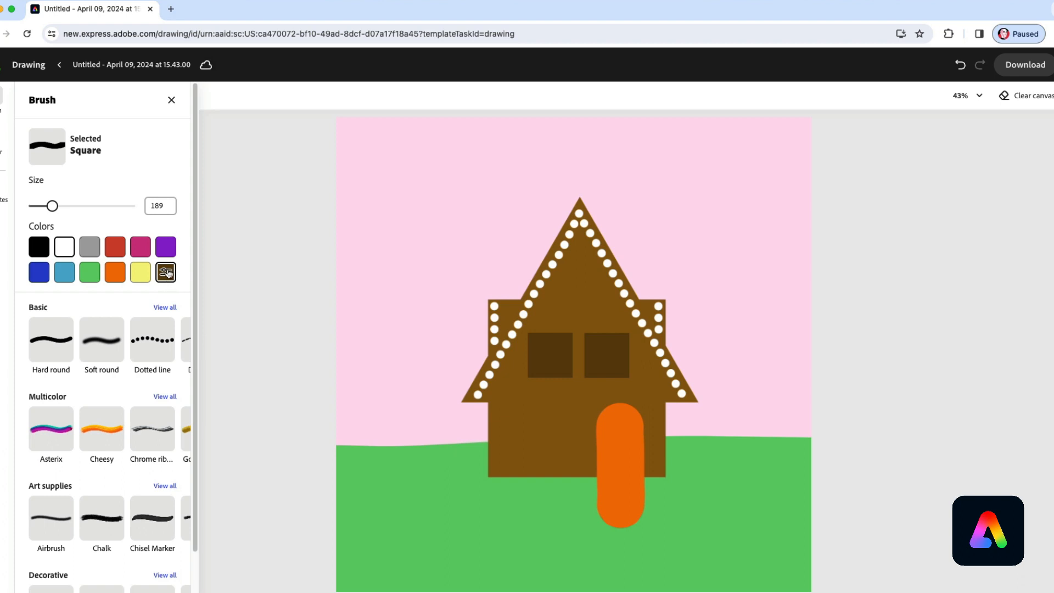
pyautogui.click(165, 271)
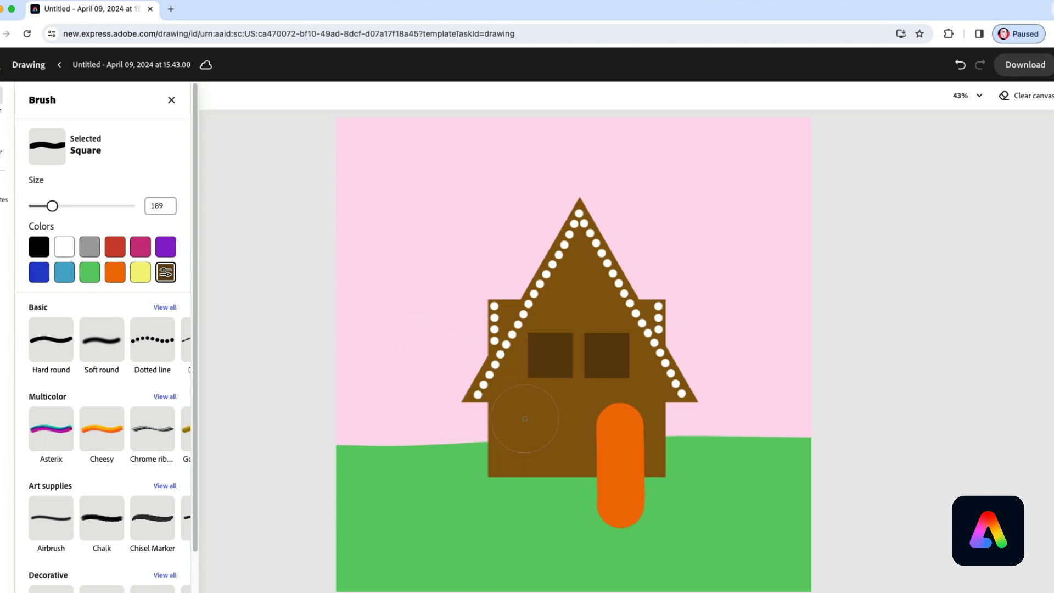
# - Shrink the Square brush to size 57 for touching up the window edges
pyautogui.click(166, 271)
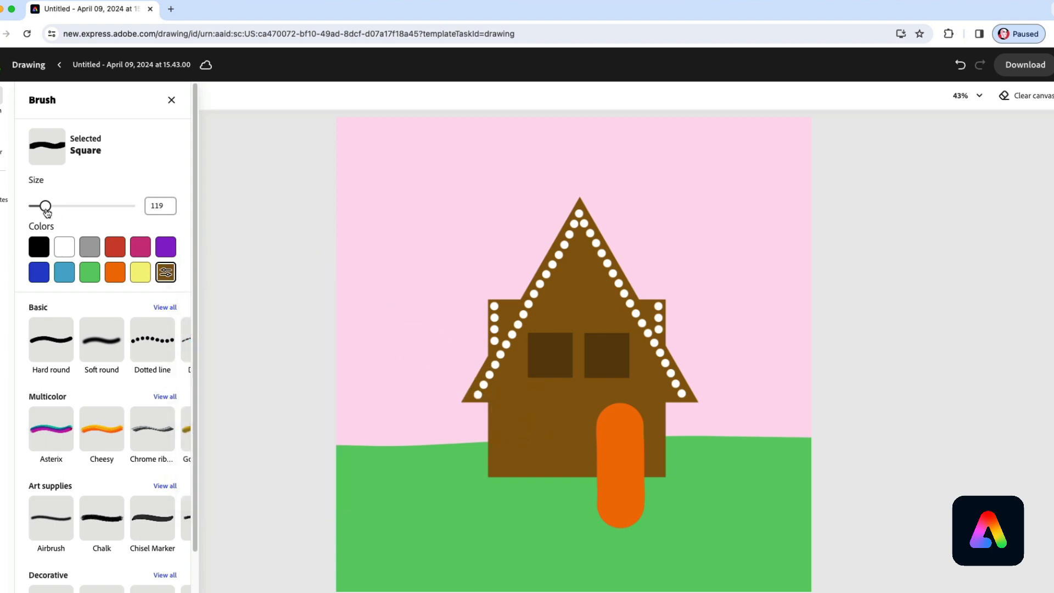
pyautogui.moveTo(46, 206); pyautogui.dragTo(38, 206)
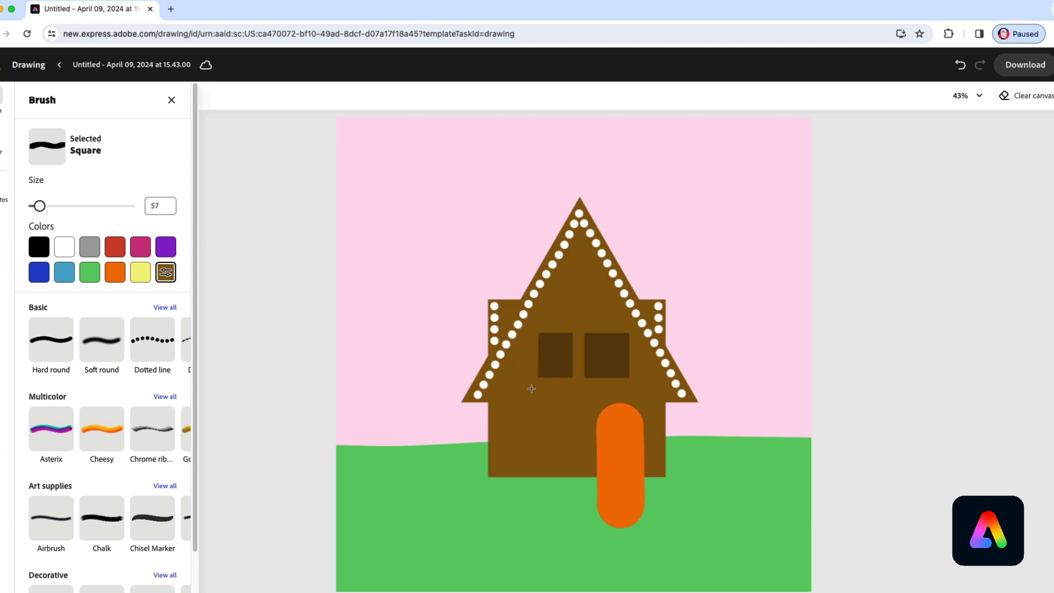
pyautogui.moveTo(627, 335)
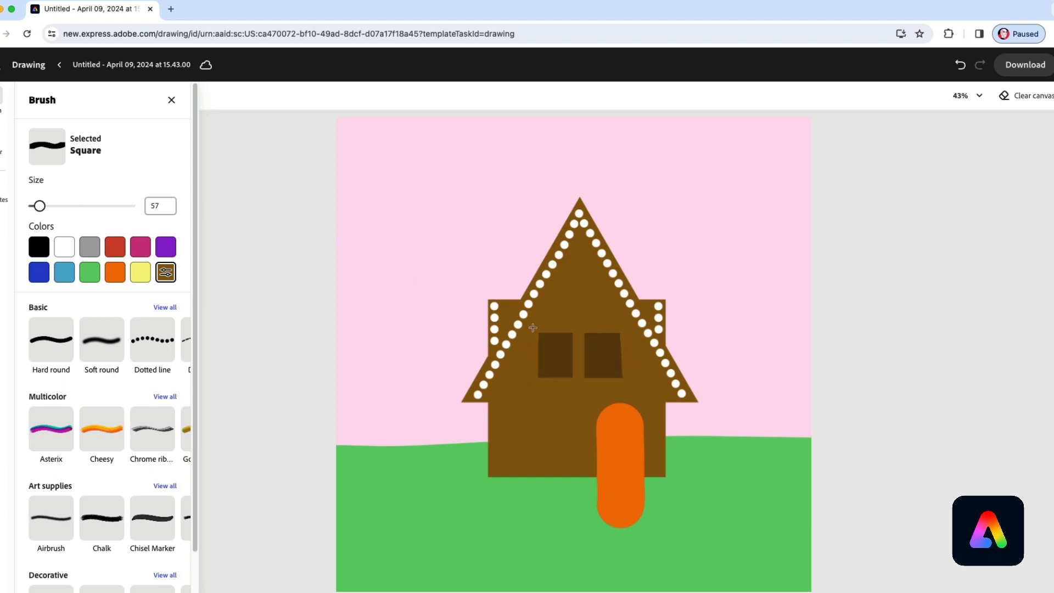
pyautogui.moveTo(457, 320)
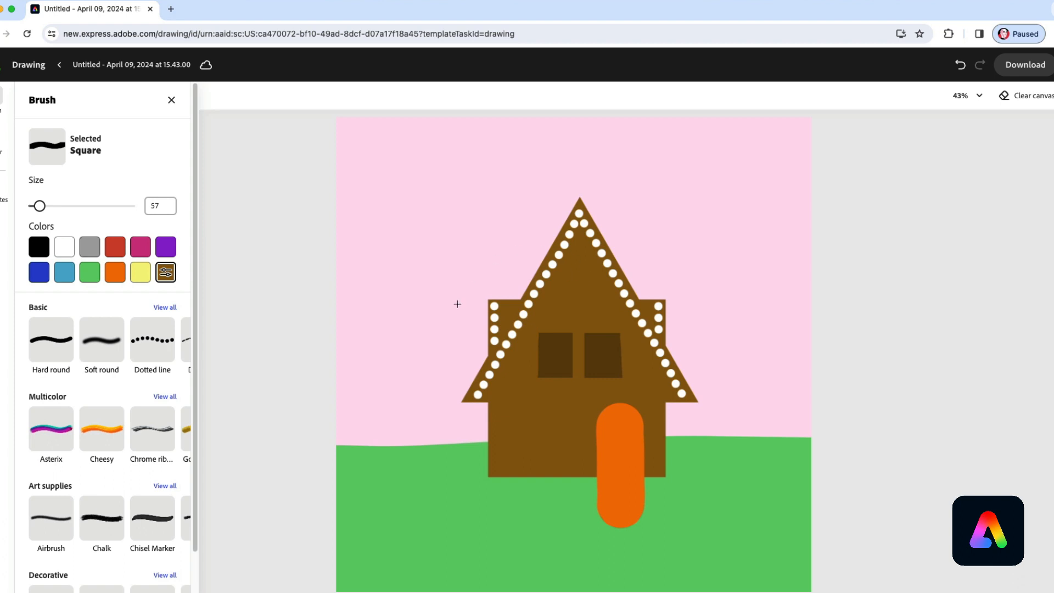
pyautogui.moveTo(139, 354)
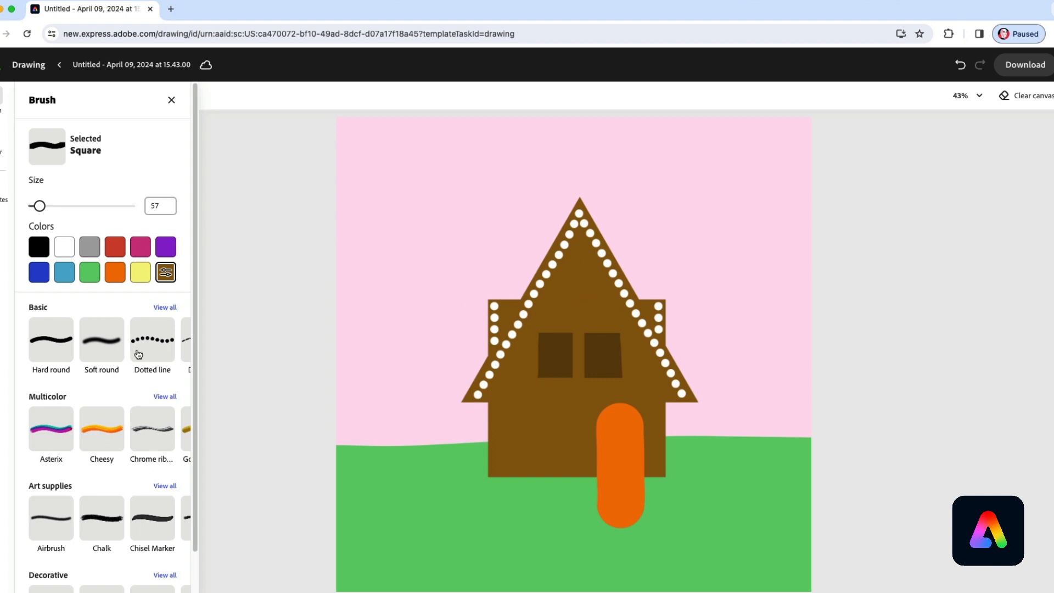
# - Dab a round dark brown gable window with the Hard round brush at size 94
pyautogui.click(51, 339)
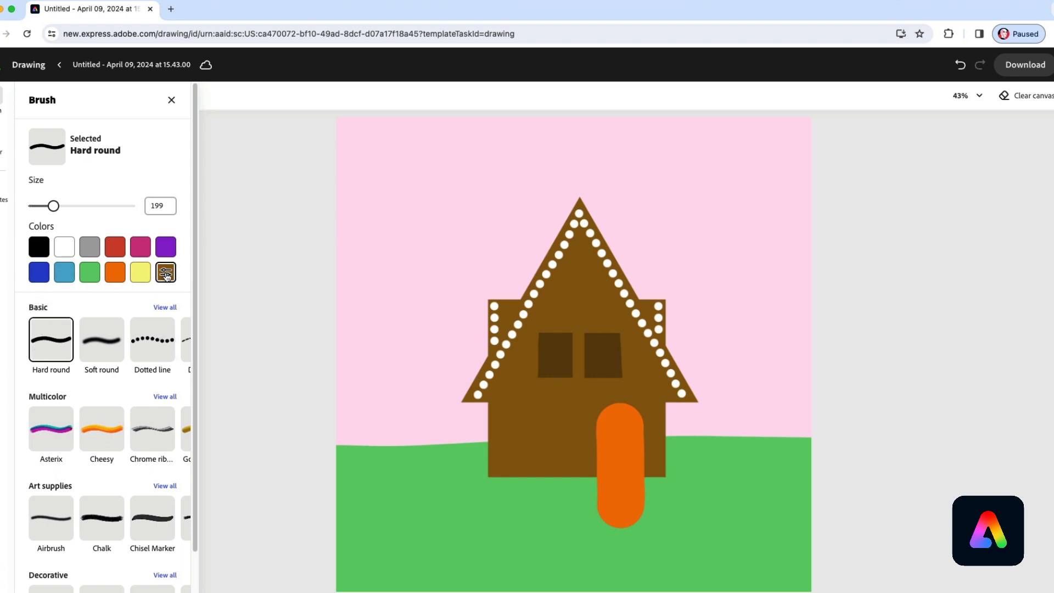
pyautogui.moveTo(393, 278)
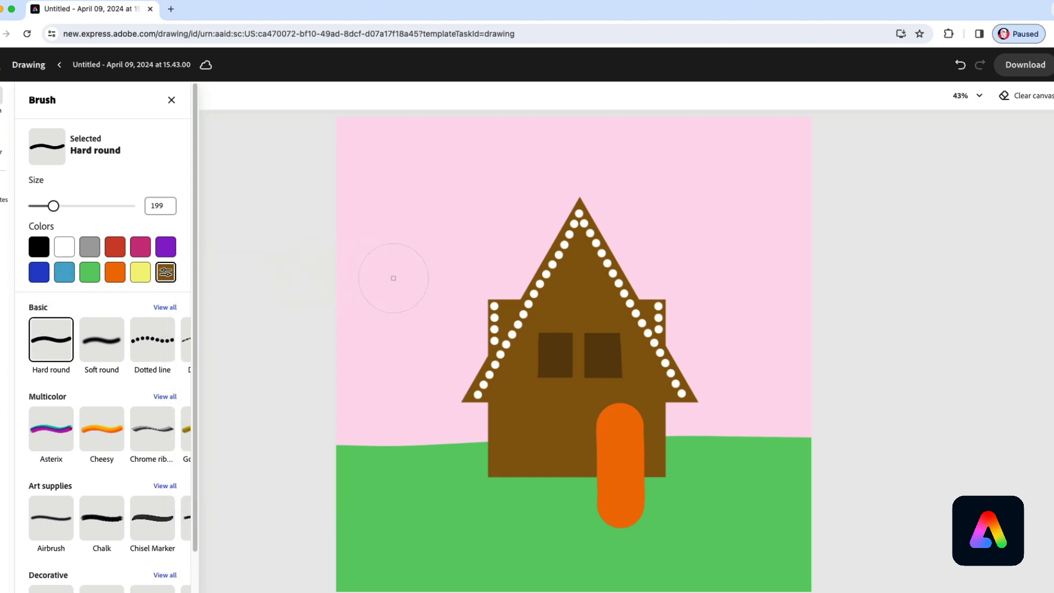
pyautogui.click(165, 272)
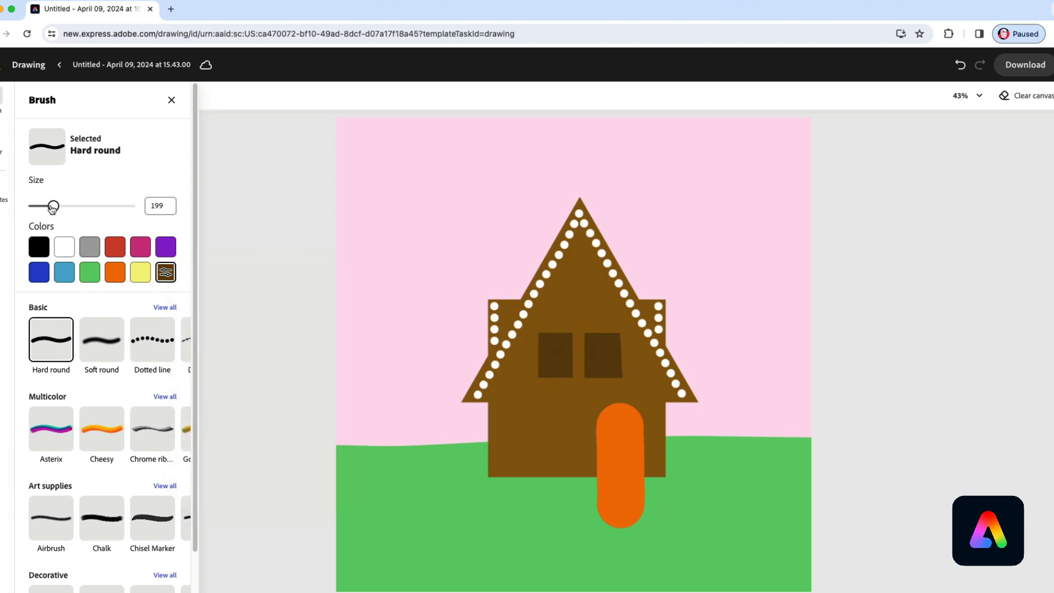
pyautogui.moveTo(54, 206); pyautogui.dragTo(46, 206)
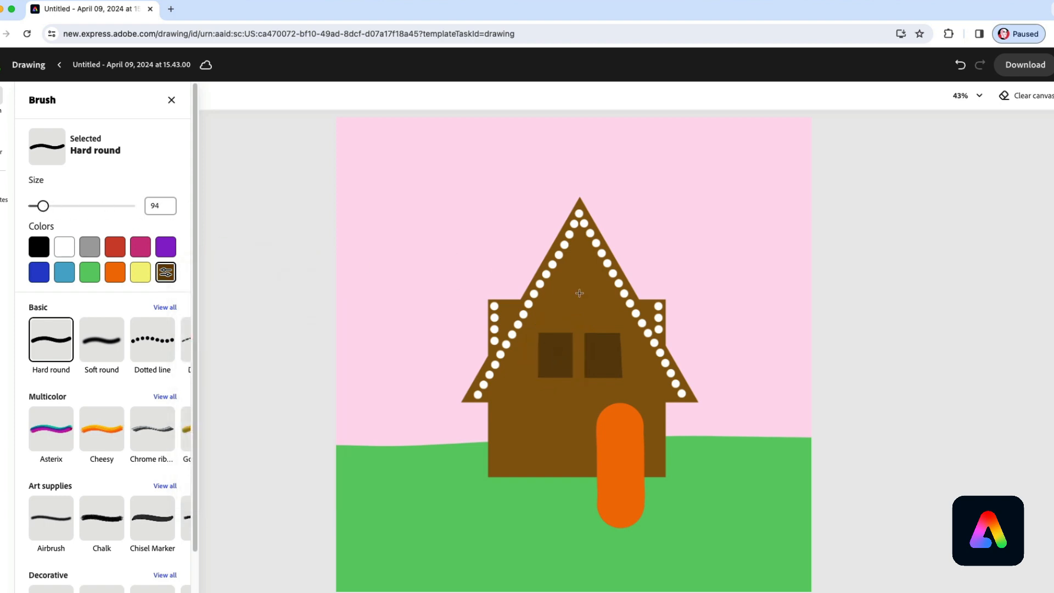
pyautogui.moveTo(45, 206); pyautogui.dragTo(50, 206)
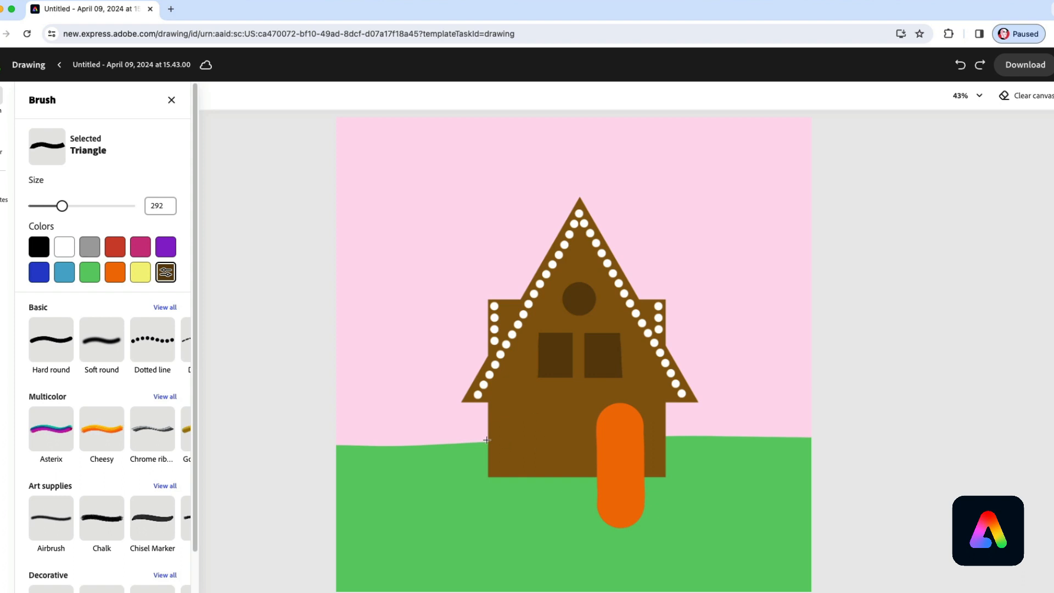
pyautogui.moveTo(470, 423)
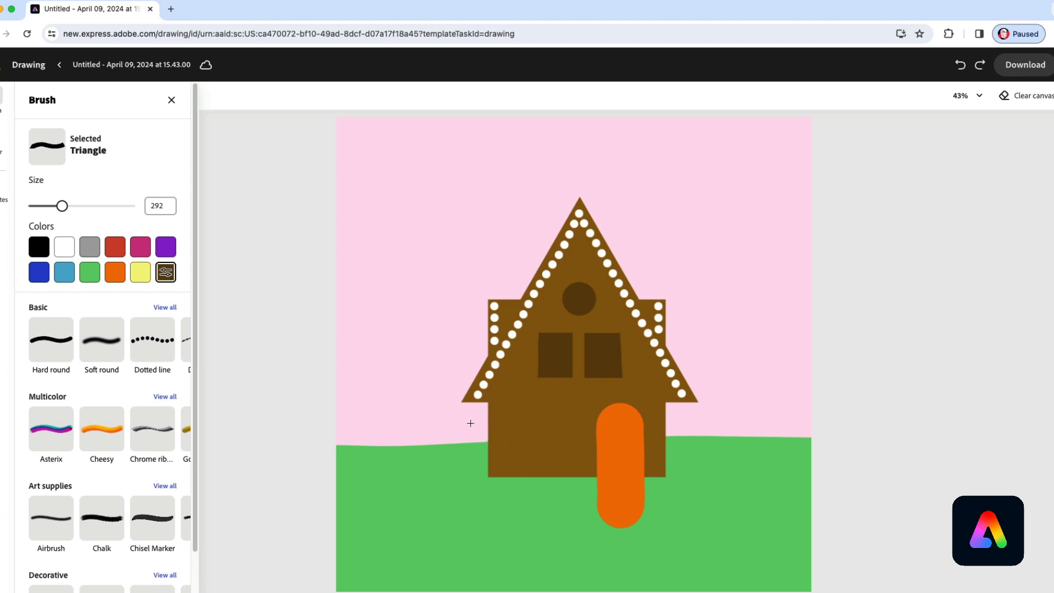
pyautogui.moveTo(545, 440)
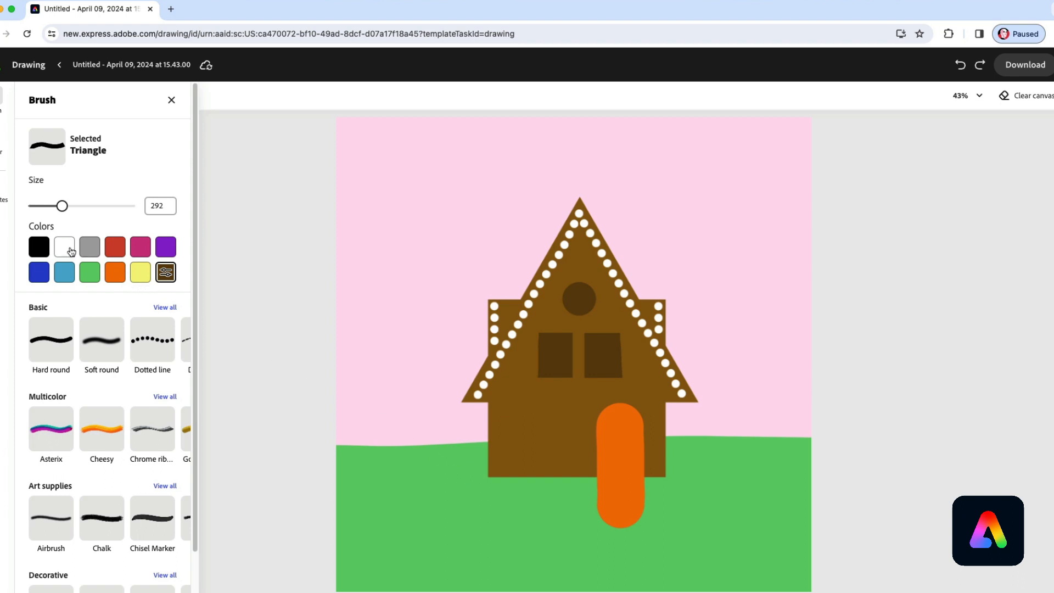
# - Paint a small square window to the left of the door with the Square brush
pyautogui.click(164, 306)
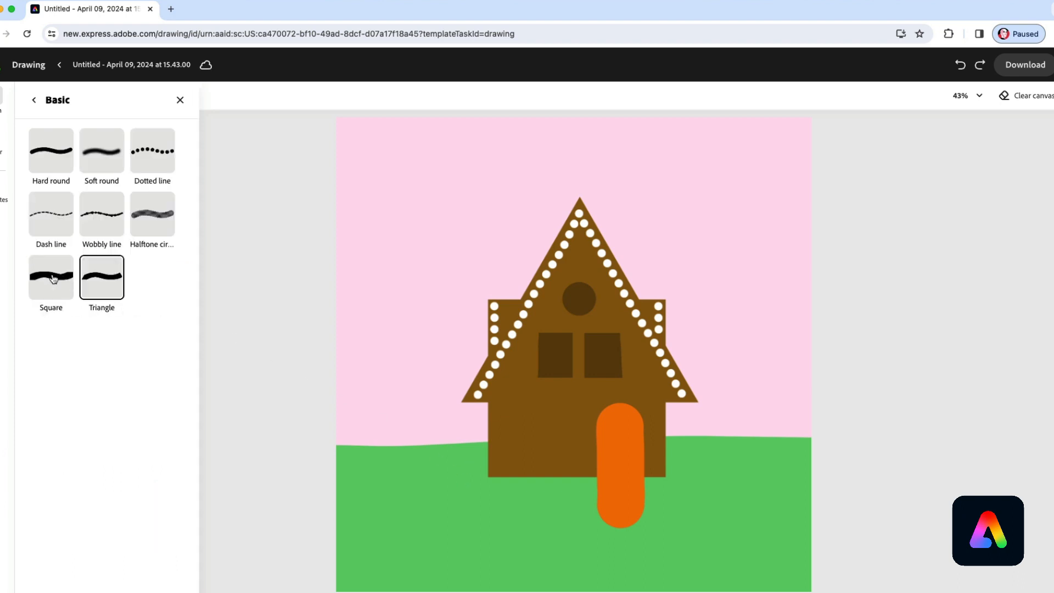
pyautogui.click(50, 277)
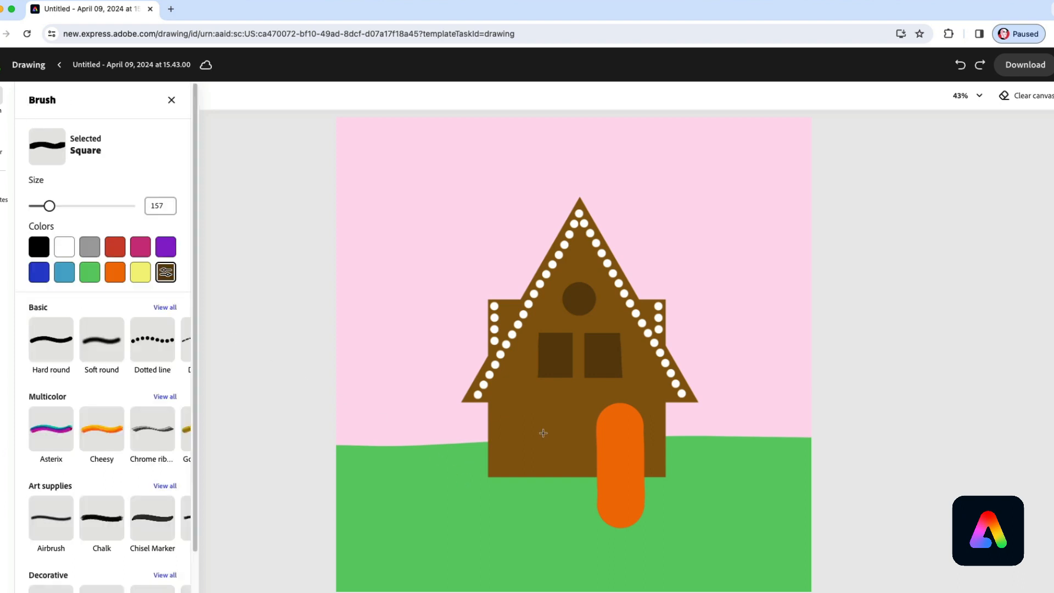
pyautogui.click(542, 441)
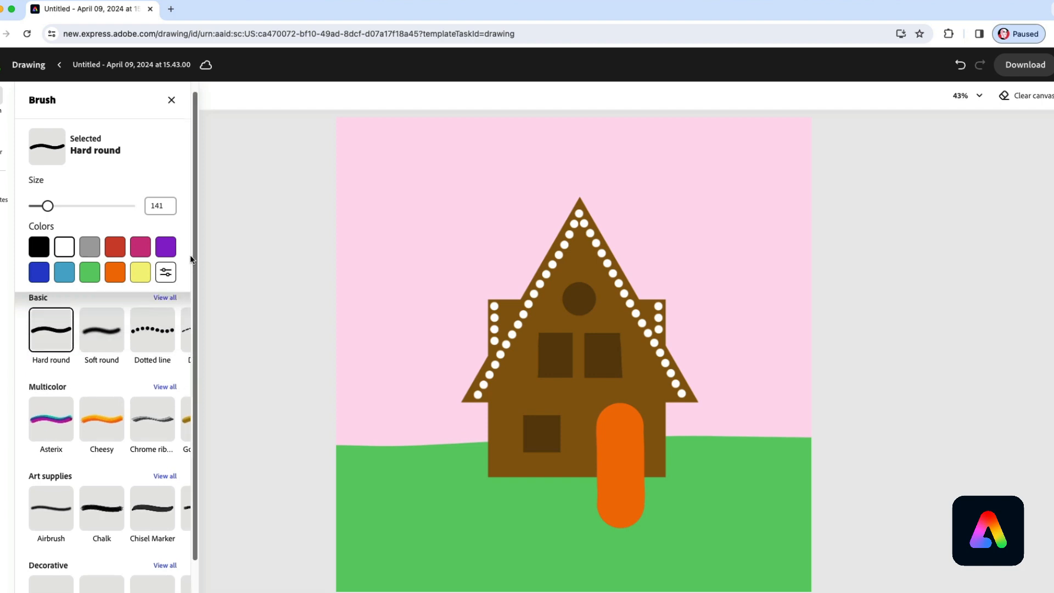
# - Stamp a multicolour Asterix starburst at size 250 on the roof peak
pyautogui.moveTo(47, 206); pyautogui.dragTo(54, 206)
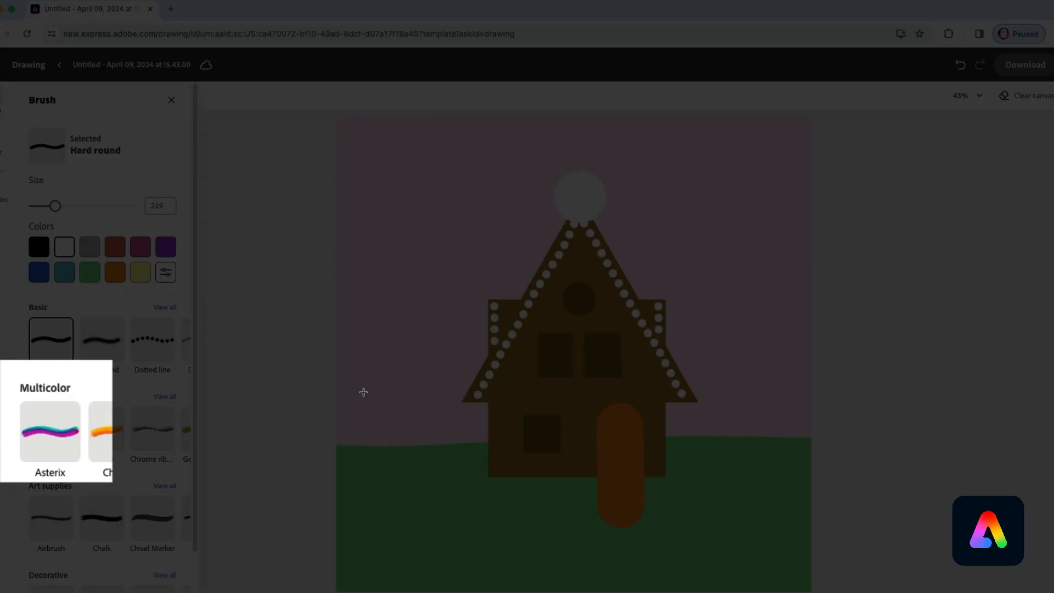
pyautogui.click(49, 438)
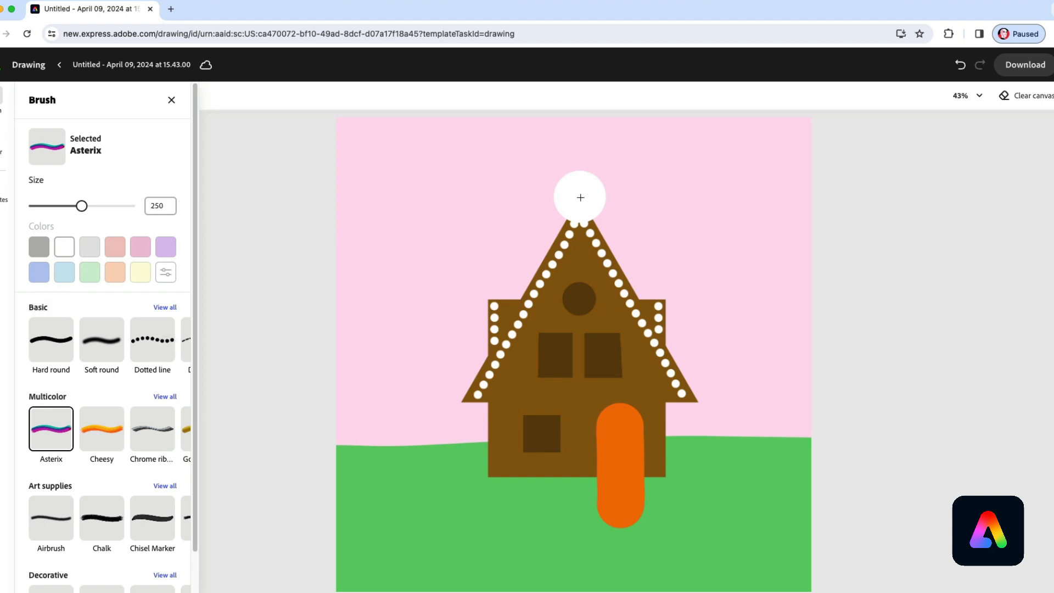
pyautogui.click(580, 198)
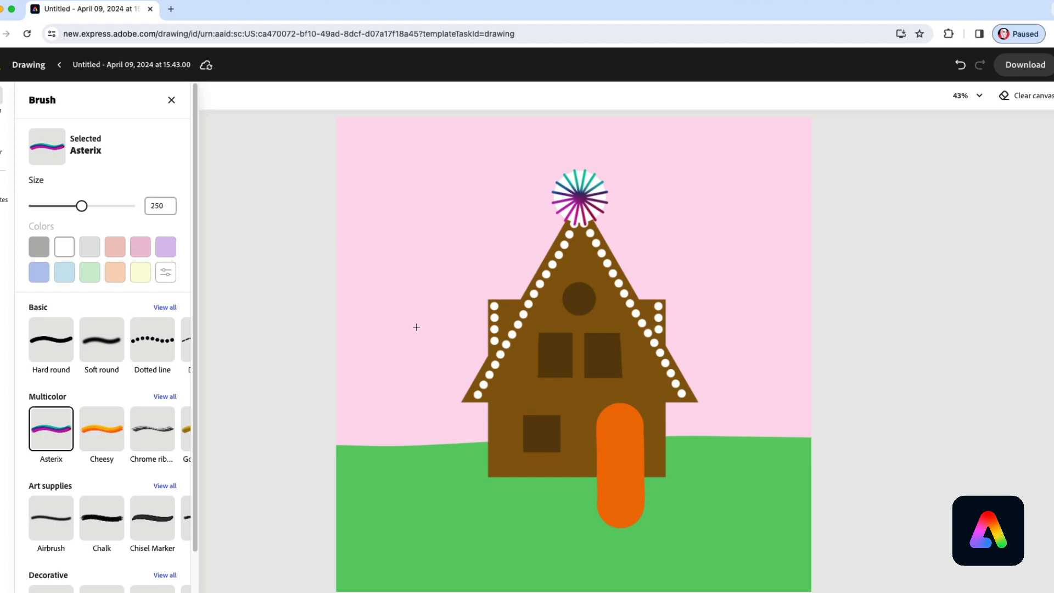
pyautogui.moveTo(620, 359)
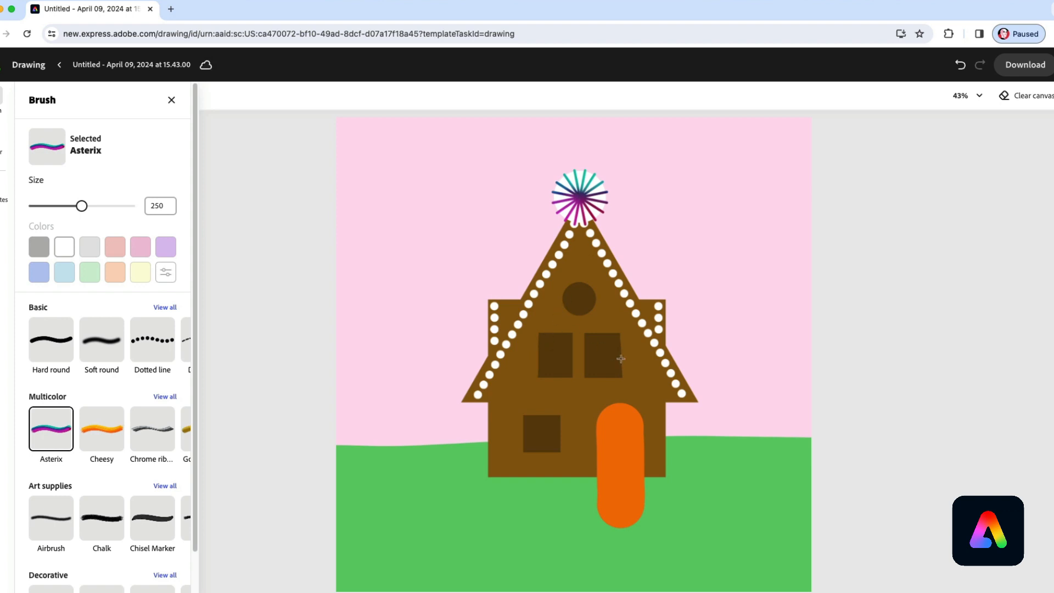
pyautogui.moveTo(490, 481)
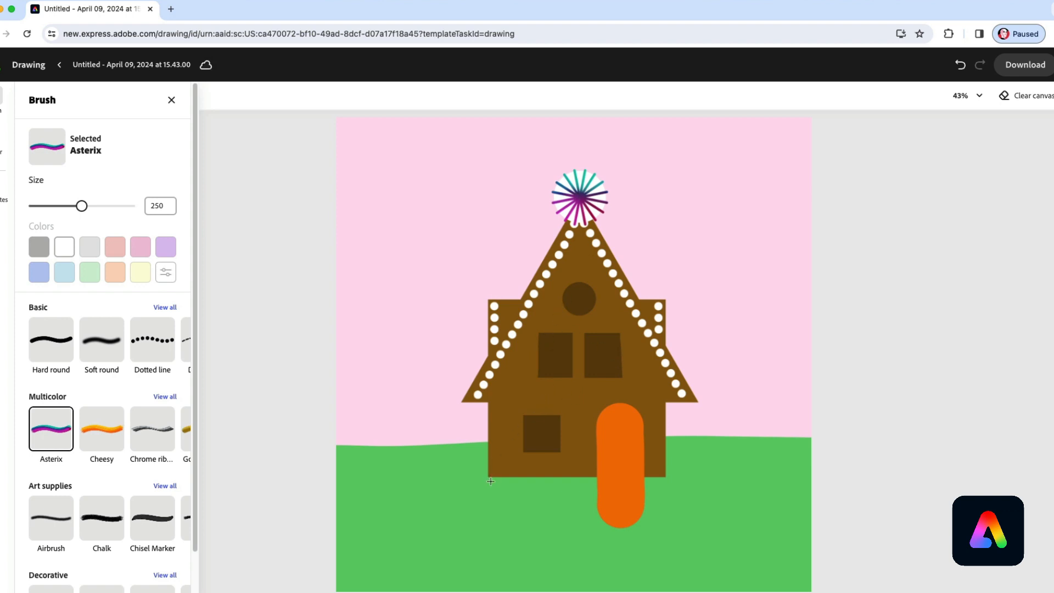
# - Draw Rainbow chew brush arches over the upper windows, round window and lower-left window
pyautogui.click(164, 396)
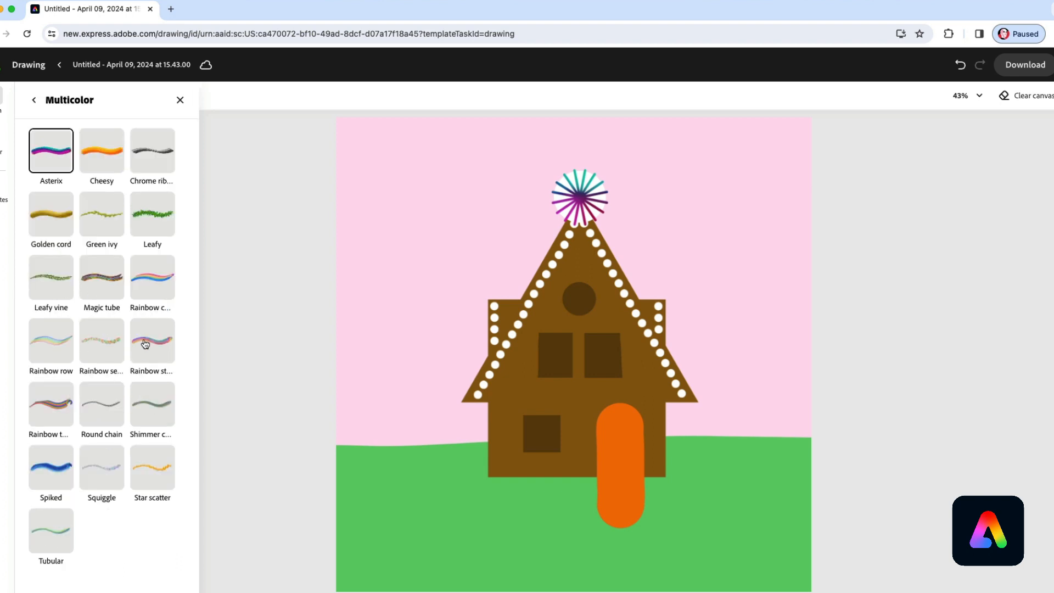
pyautogui.moveTo(46, 420)
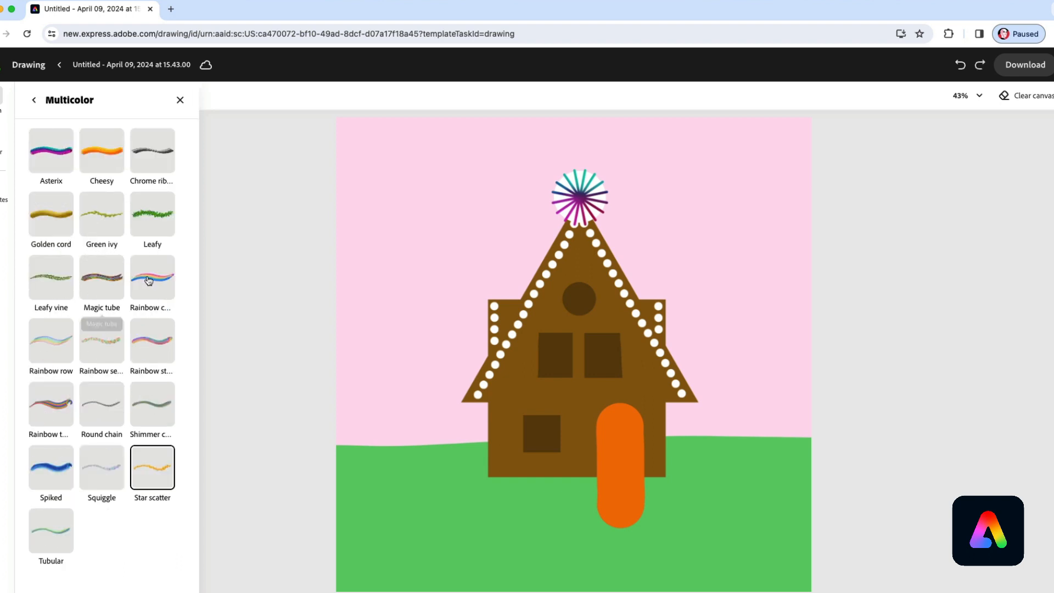
pyautogui.click(152, 278)
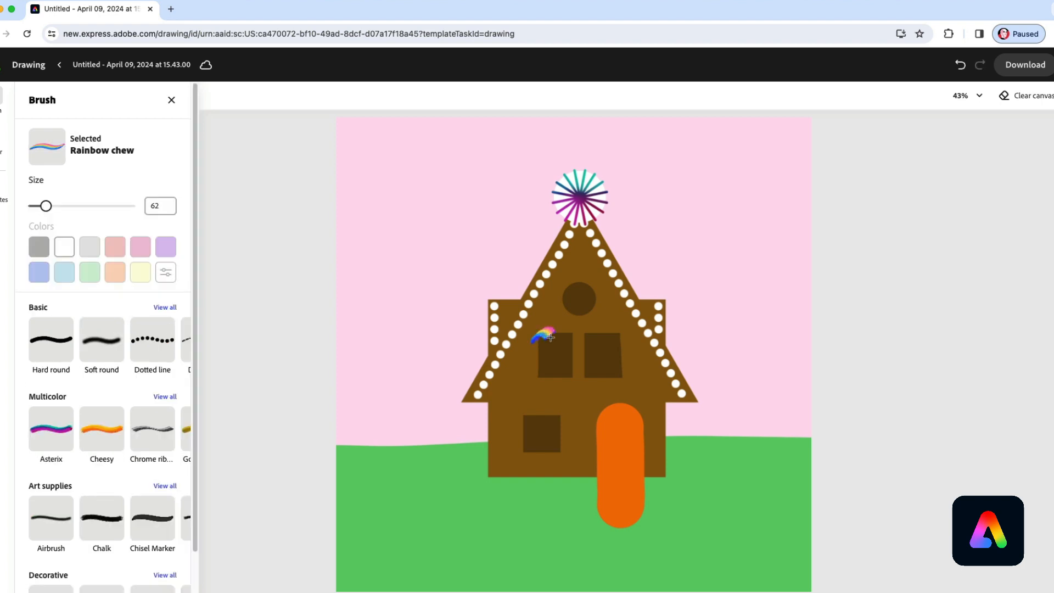
pyautogui.moveTo(537, 336); pyautogui.dragTo(584, 339)
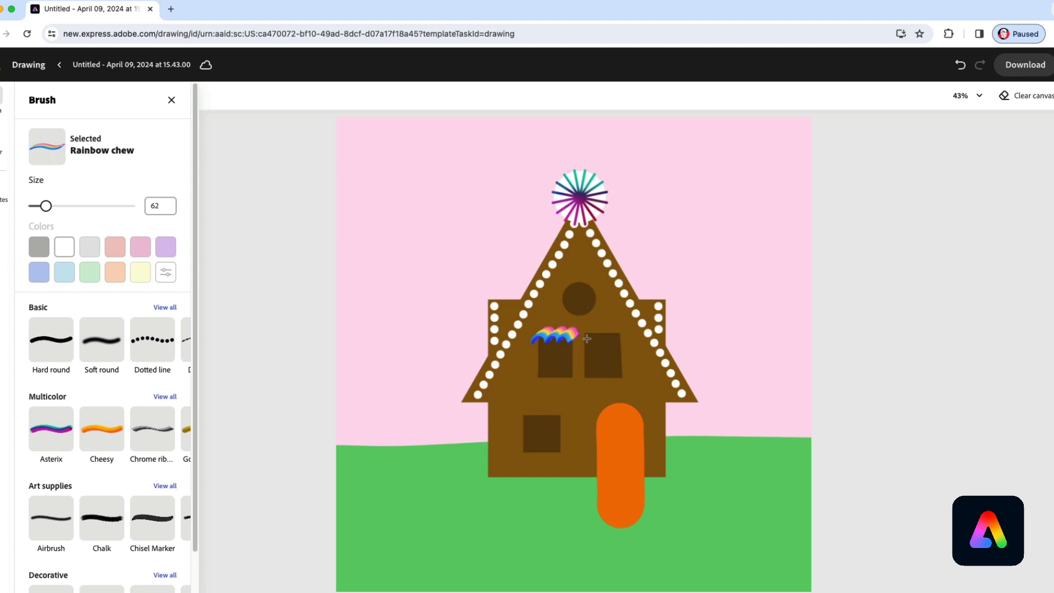
pyautogui.moveTo(575, 336); pyautogui.dragTo(611, 333)
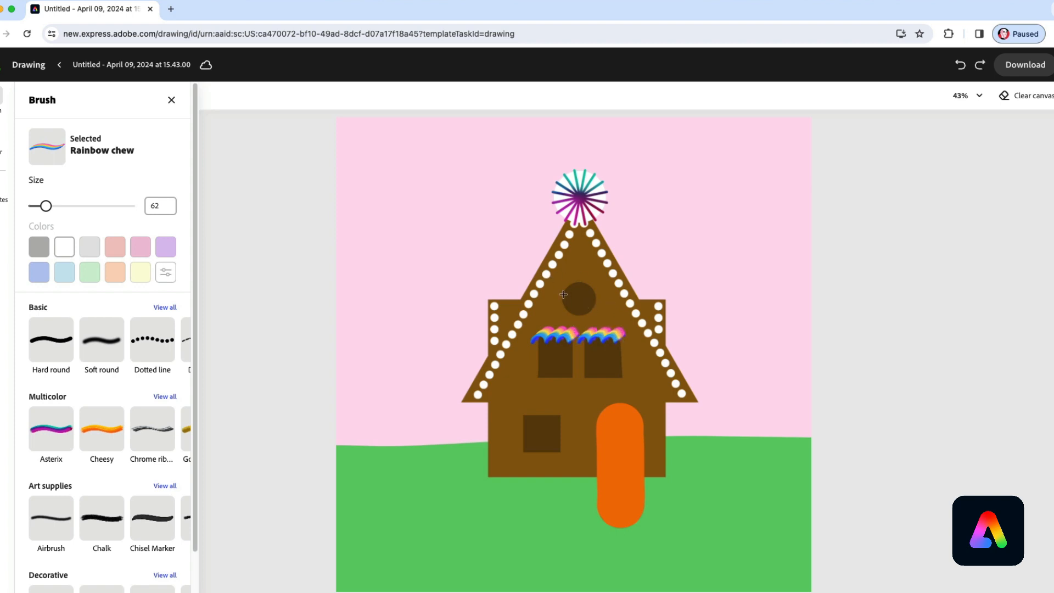
pyautogui.moveTo(551, 289); pyautogui.dragTo(608, 282)
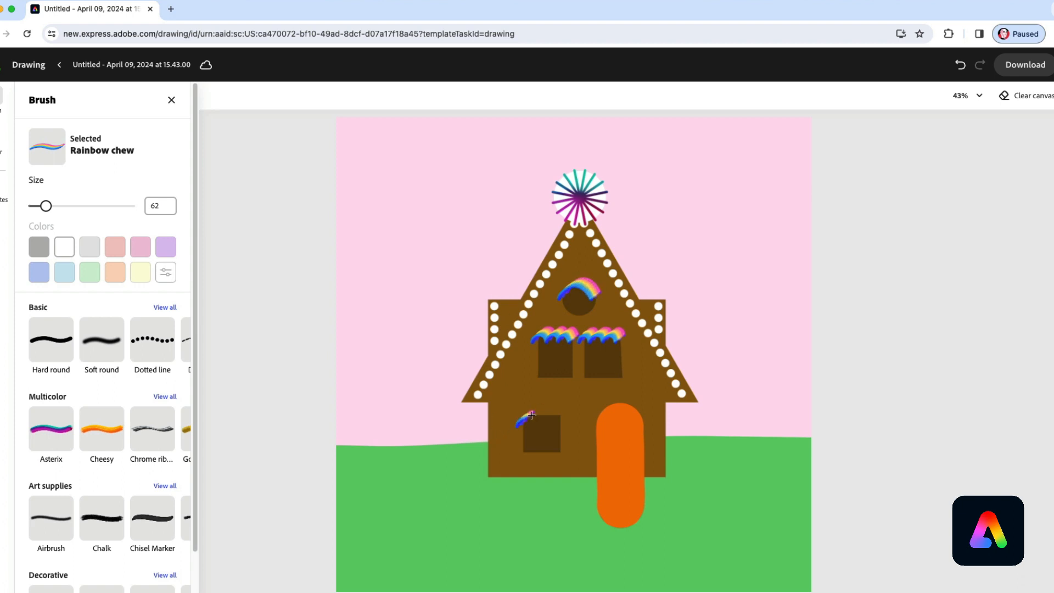
pyautogui.moveTo(518, 427); pyautogui.dragTo(568, 413)
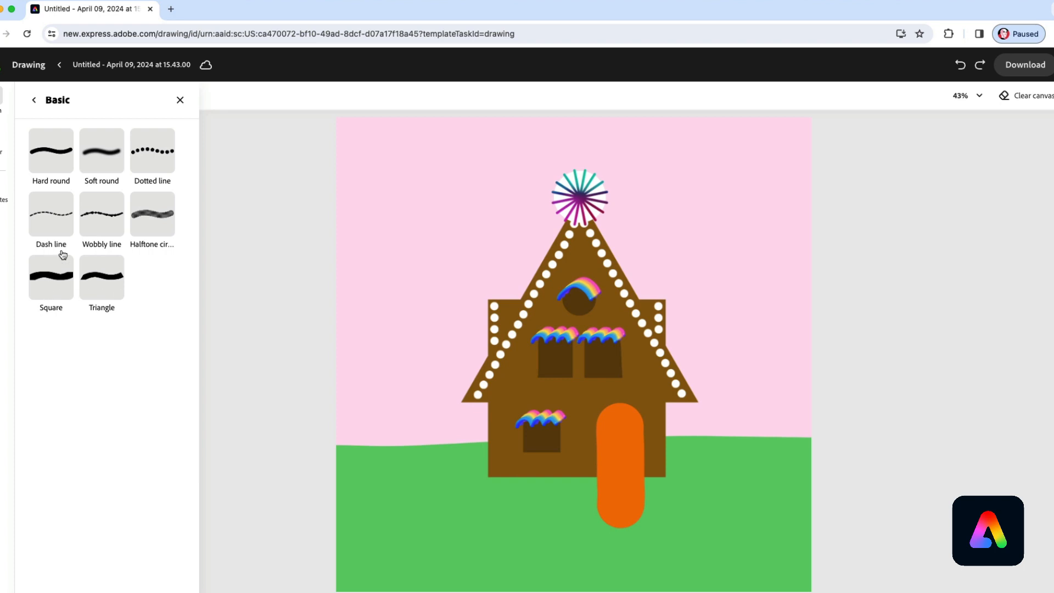
pyautogui.moveTo(48, 177)
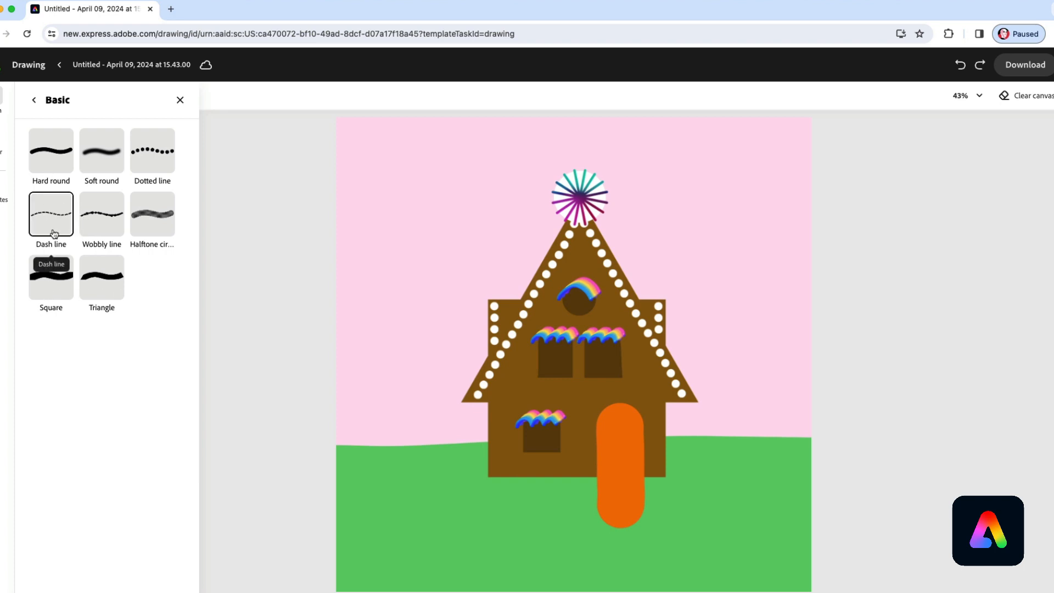
# - Outline the upper-left and upper-right windows with the white Dash line brush
pyautogui.click(50, 213)
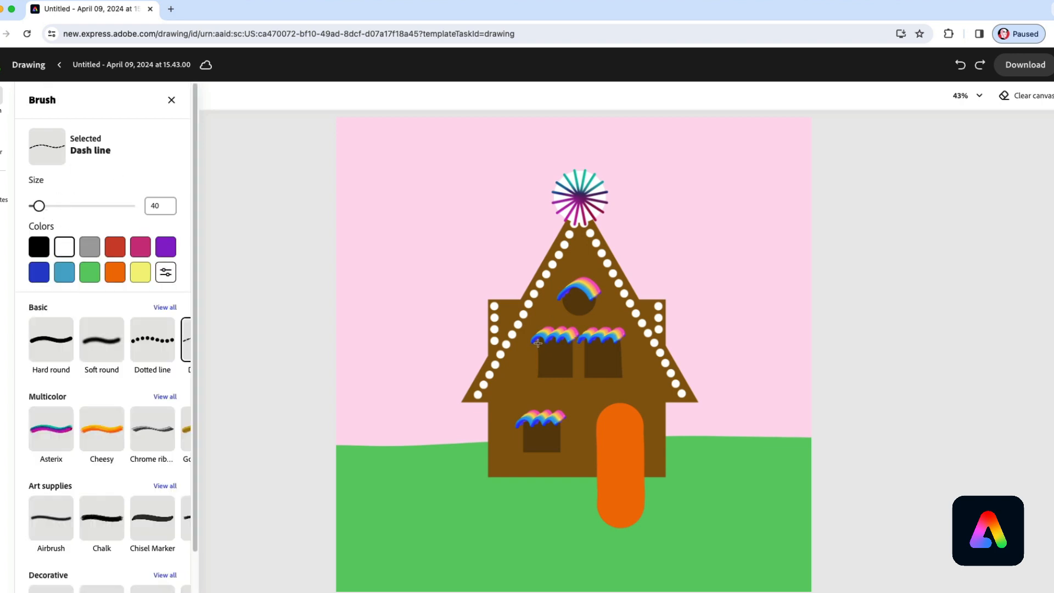
pyautogui.moveTo(535, 344); pyautogui.dragTo(555, 378)
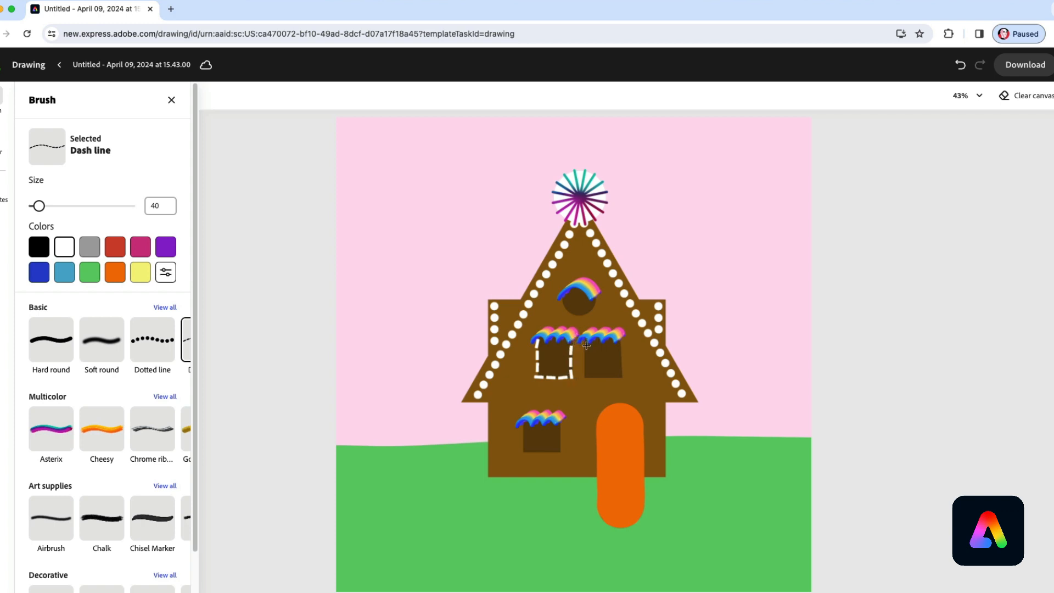
pyautogui.moveTo(587, 346); pyautogui.dragTo(619, 369)
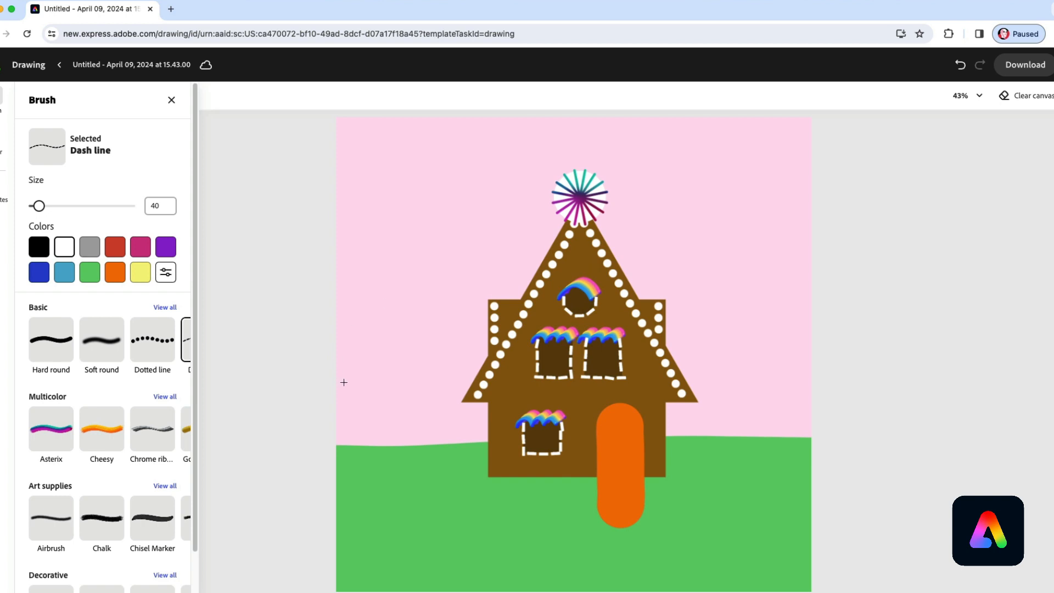
pyautogui.moveTo(346, 376)
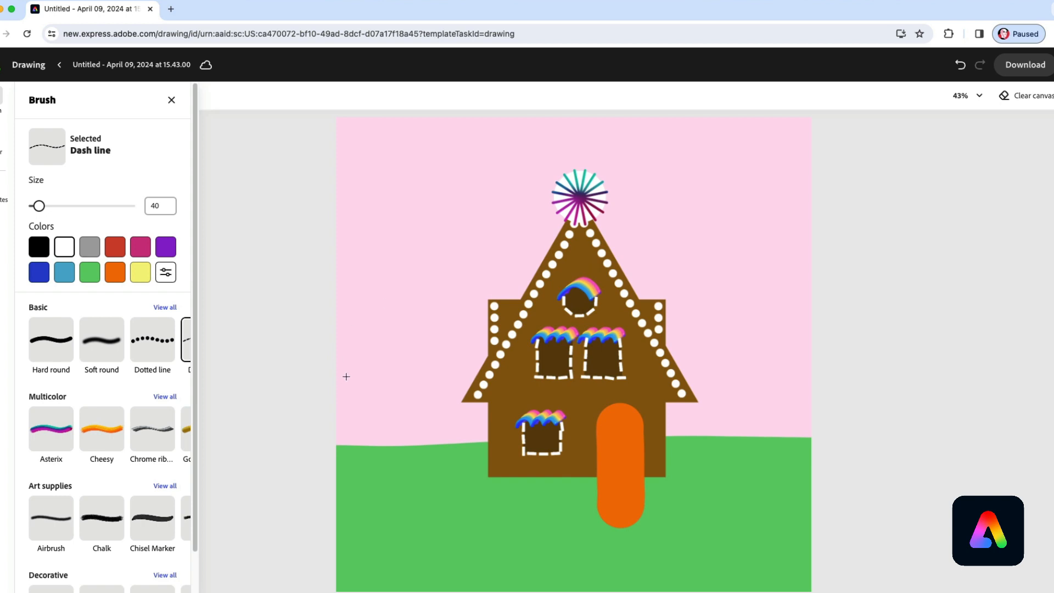
pyautogui.moveTo(630, 425)
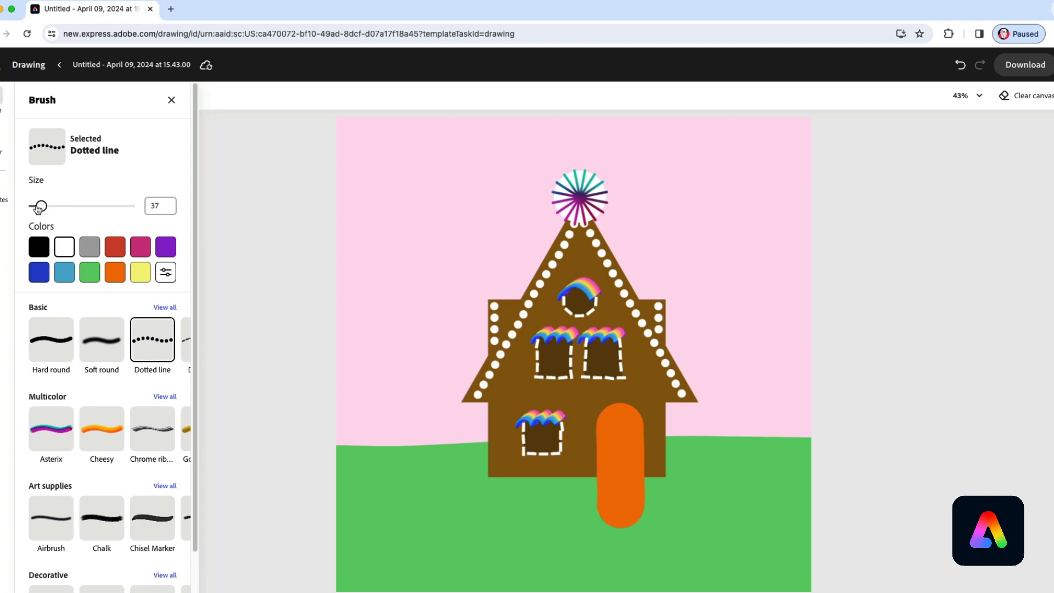
# - Shrink the Dotted line brush to about 18 and dot around the door and left roof edge
pyautogui.moveTo(39, 206); pyautogui.dragTo(39, 206)
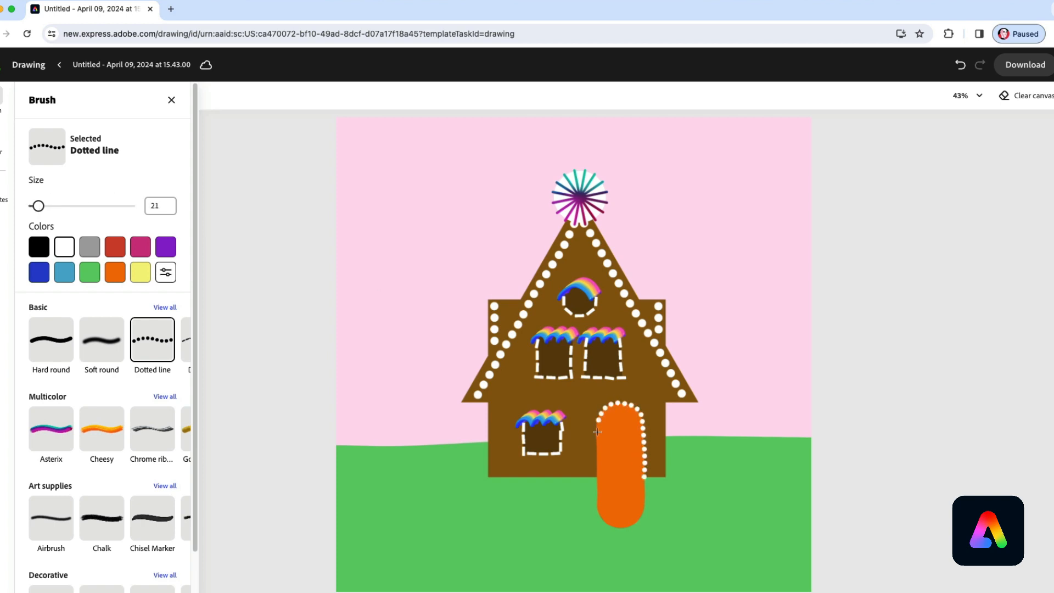
pyautogui.moveTo(614, 404); pyautogui.dragTo(613, 484)
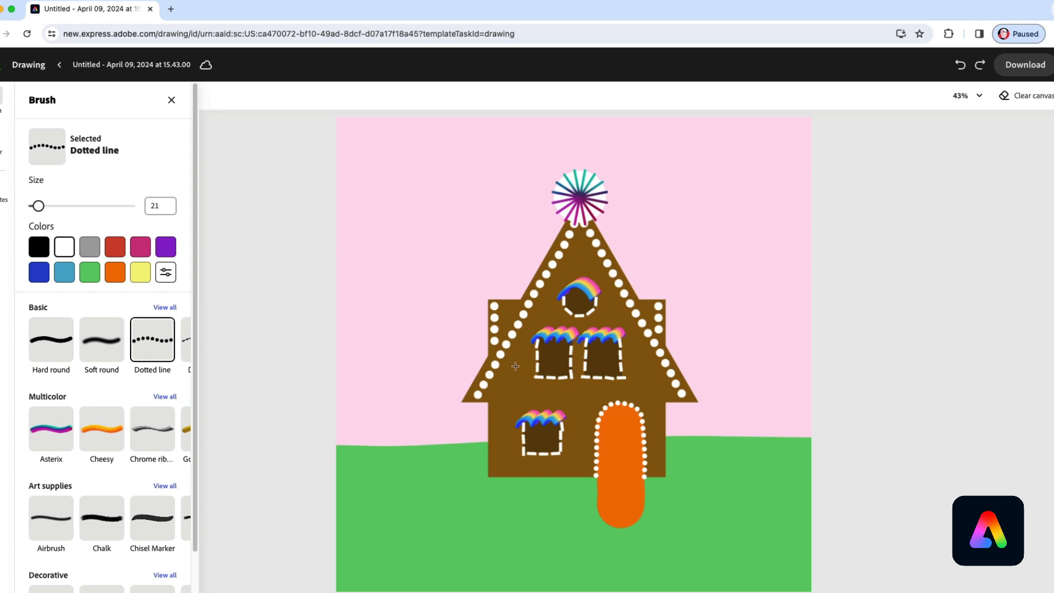
pyautogui.moveTo(36, 206); pyautogui.dragTo(44, 206)
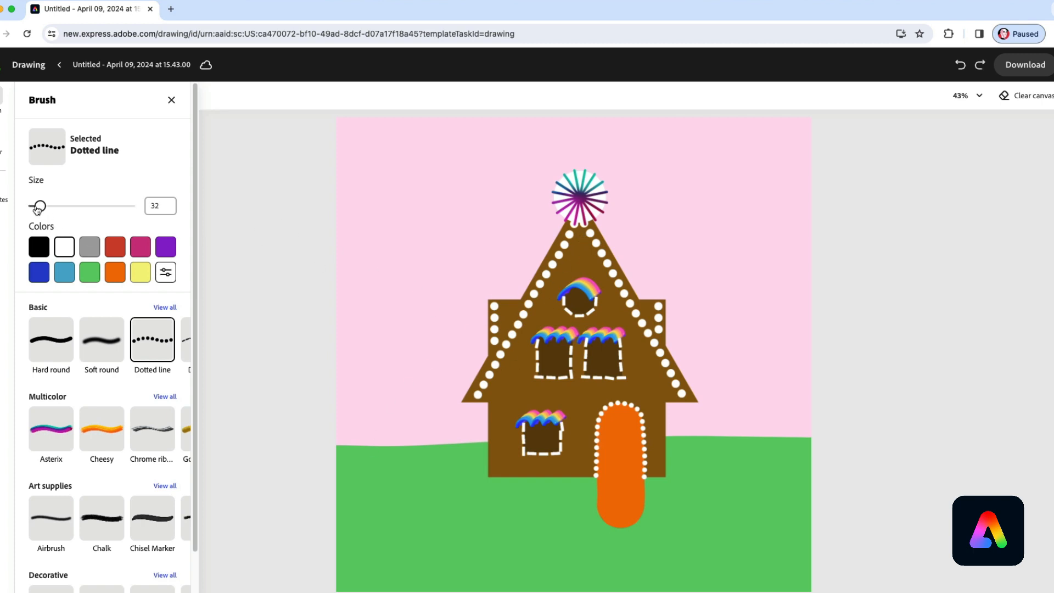
pyautogui.moveTo(38, 205); pyautogui.dragTo(38, 206)
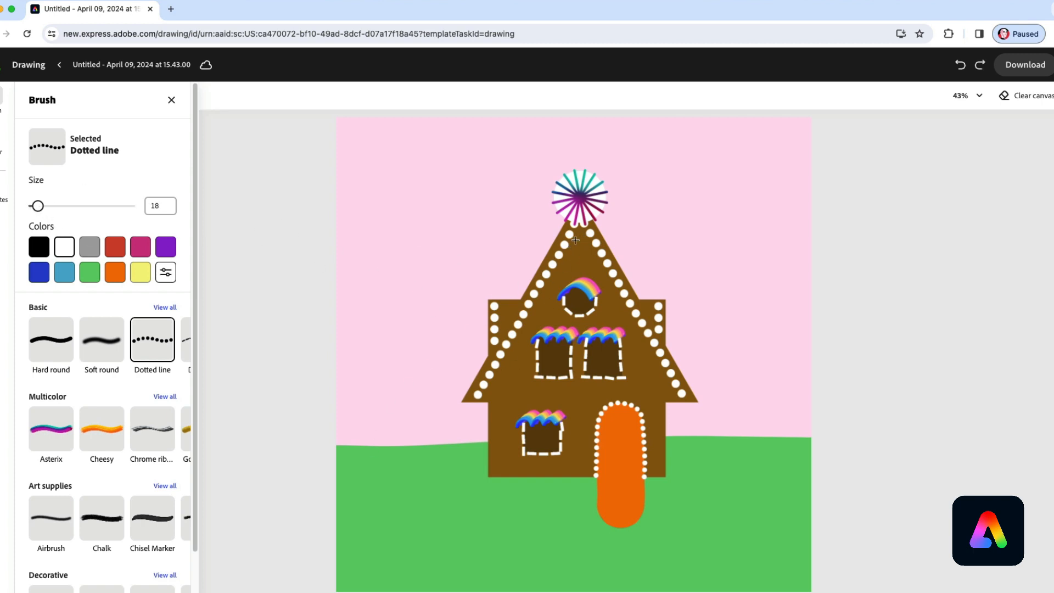
pyautogui.moveTo(567, 231); pyautogui.dragTo(509, 360)
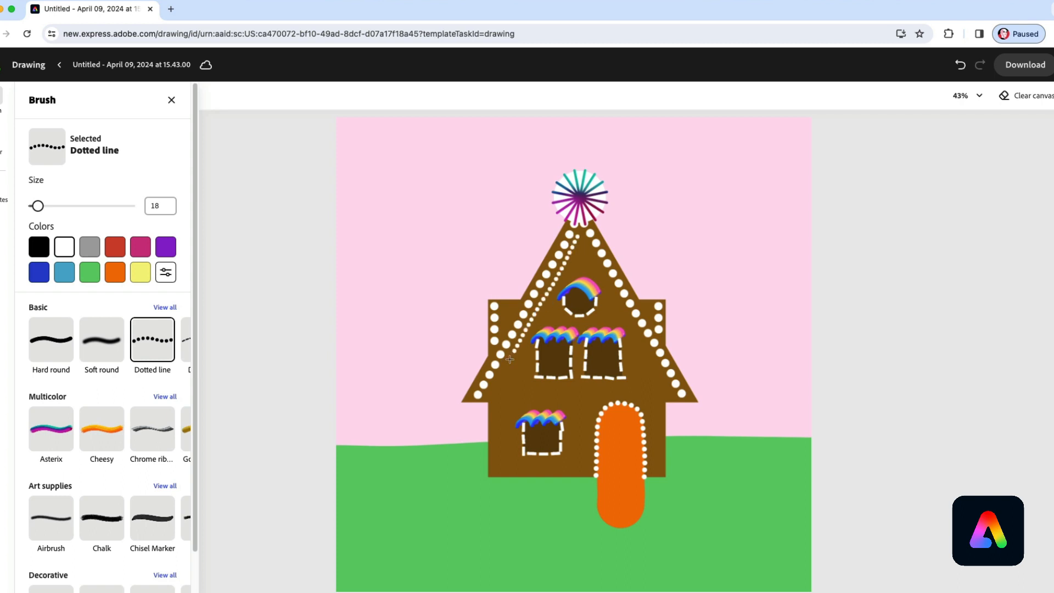
pyautogui.moveTo(584, 241)
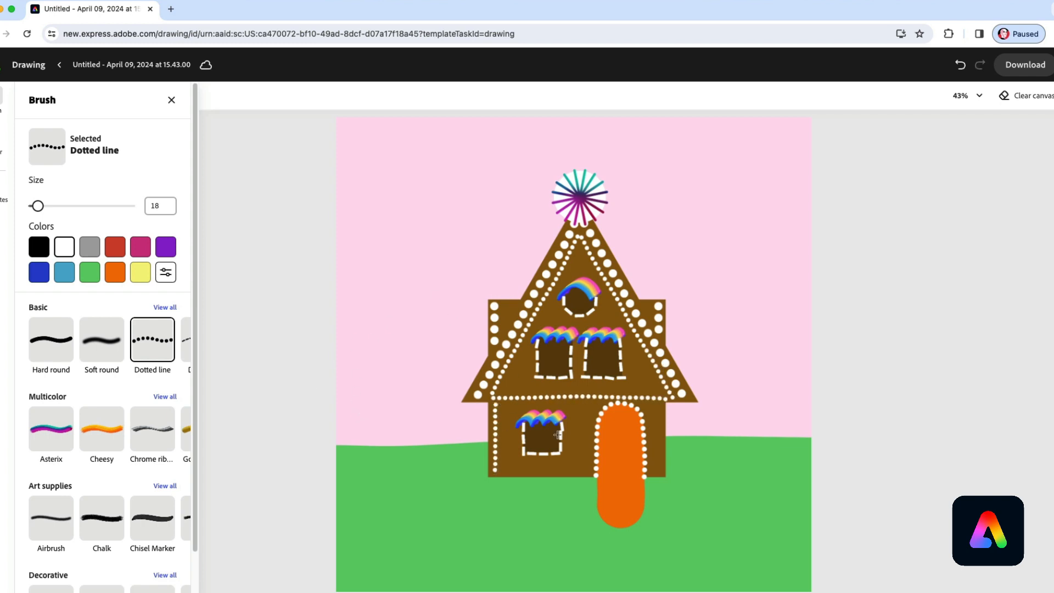
pyautogui.moveTo(351, 389)
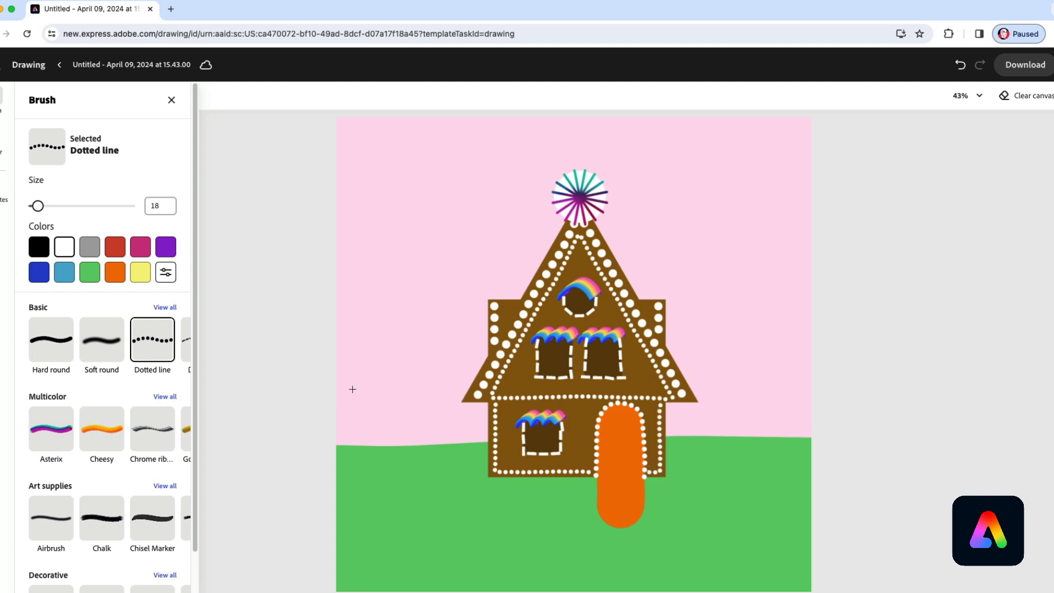
# - Stamp a dark red Hard round dot near the door, then shrink the brush
pyautogui.click(51, 339)
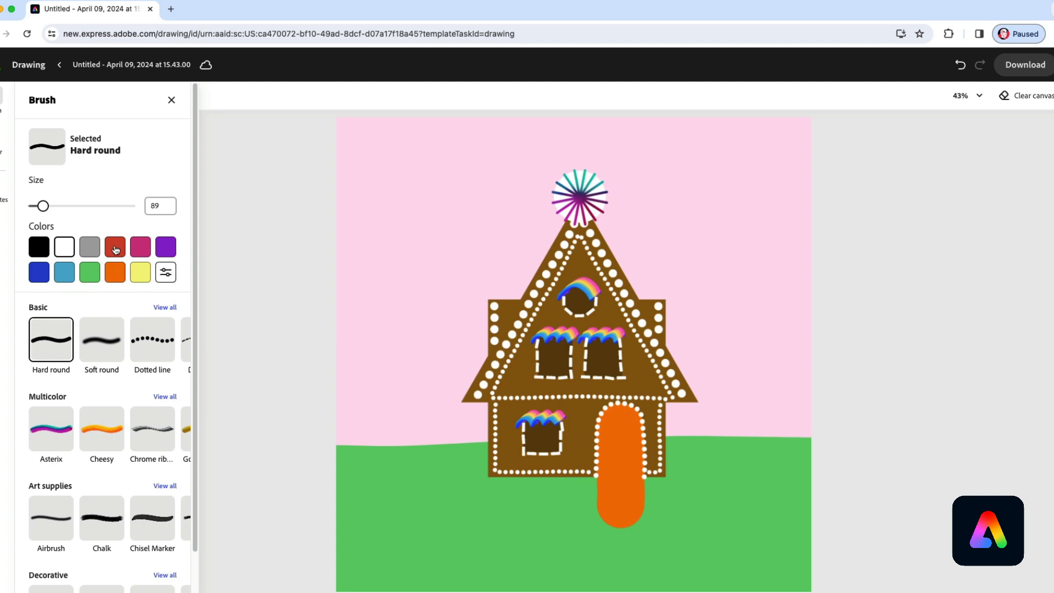
pyautogui.click(615, 427)
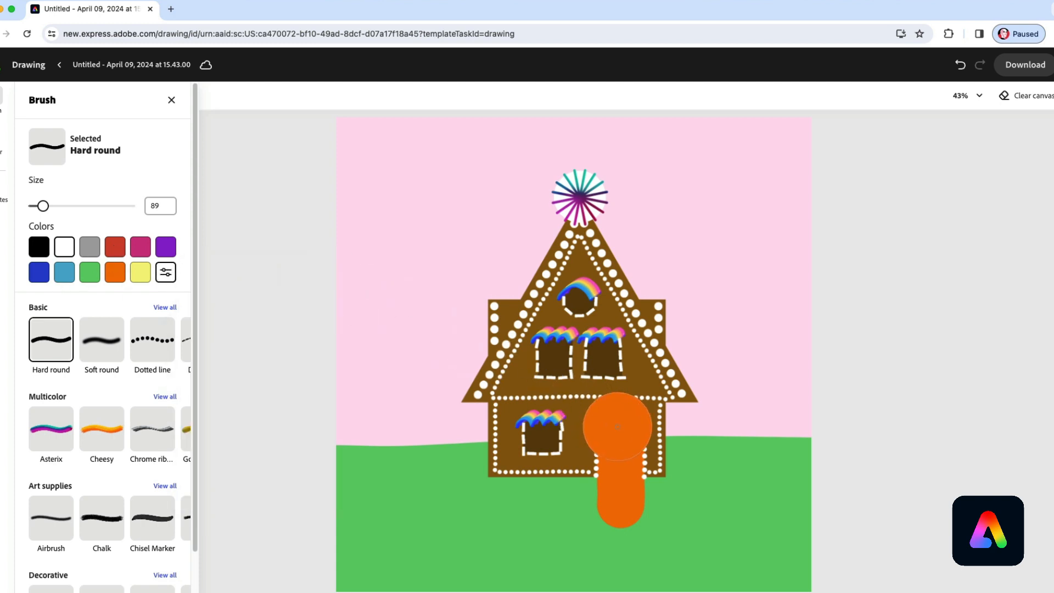
pyautogui.click(166, 271)
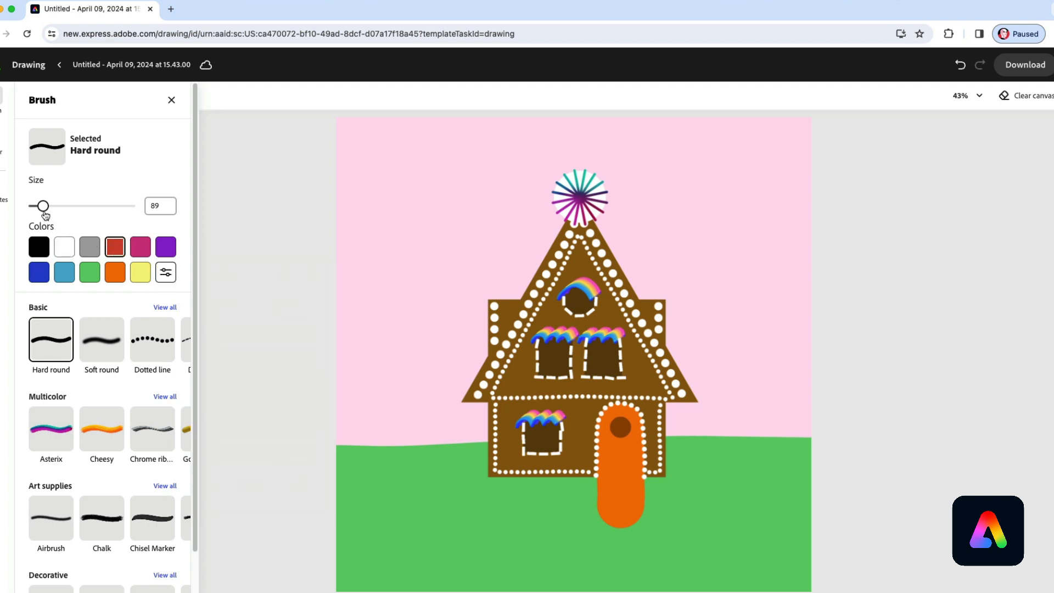
pyautogui.moveTo(44, 205); pyautogui.dragTo(36, 206)
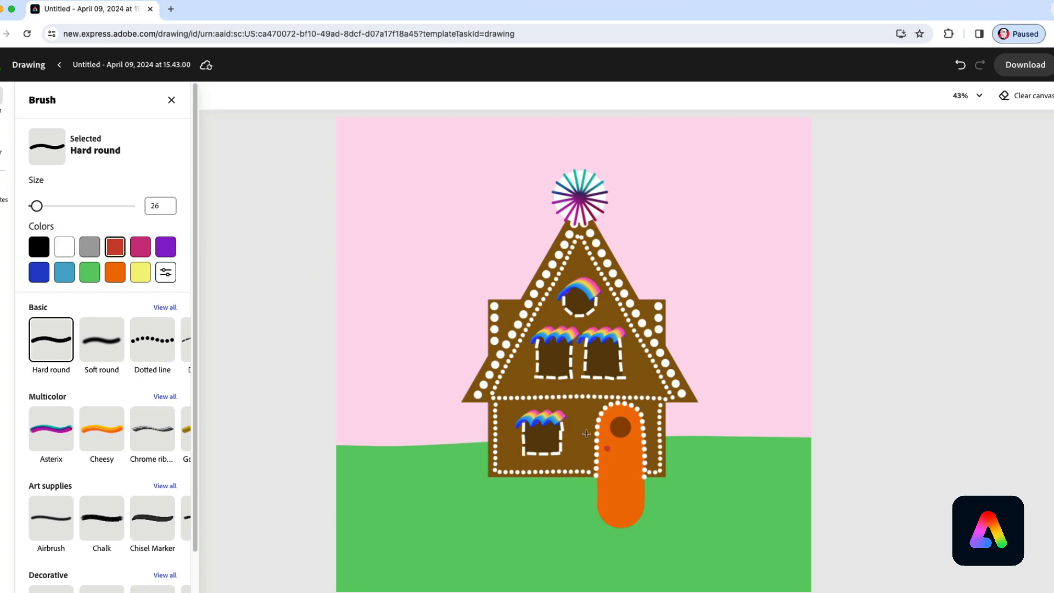
pyautogui.moveTo(601, 490)
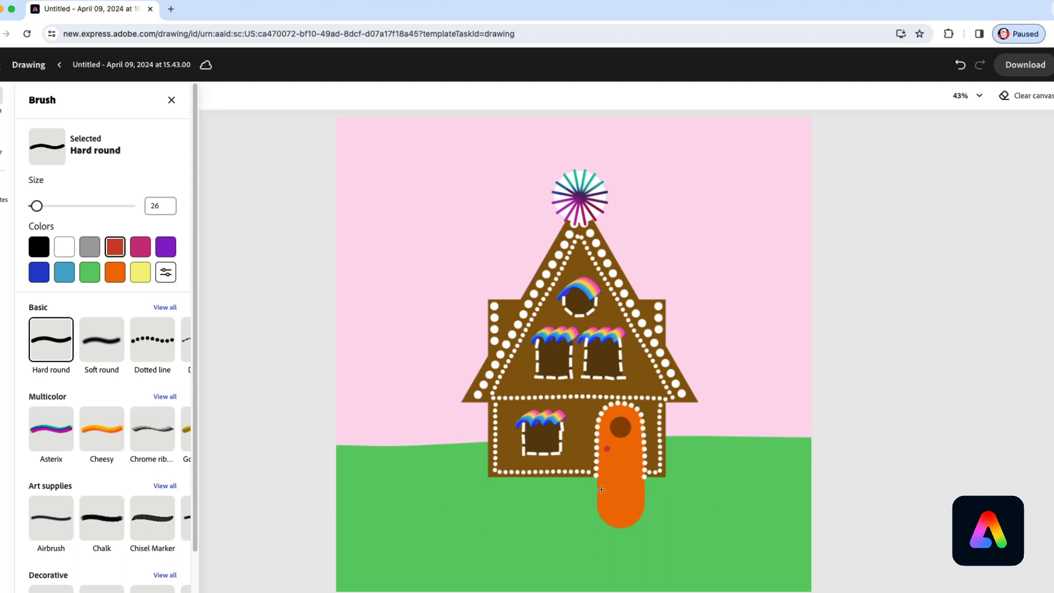
pyautogui.moveTo(583, 489)
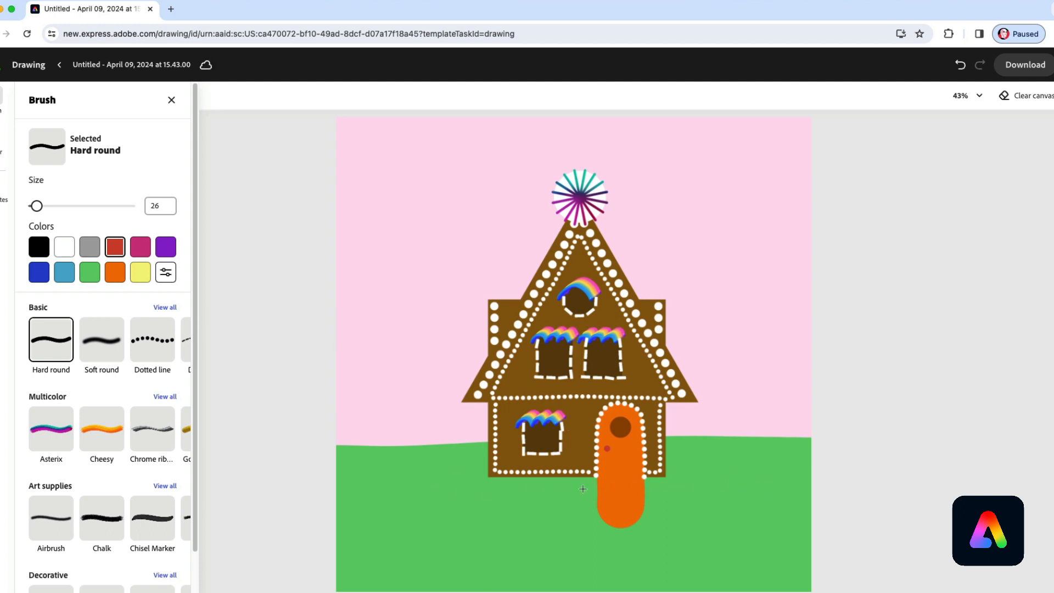
pyautogui.moveTo(627, 448)
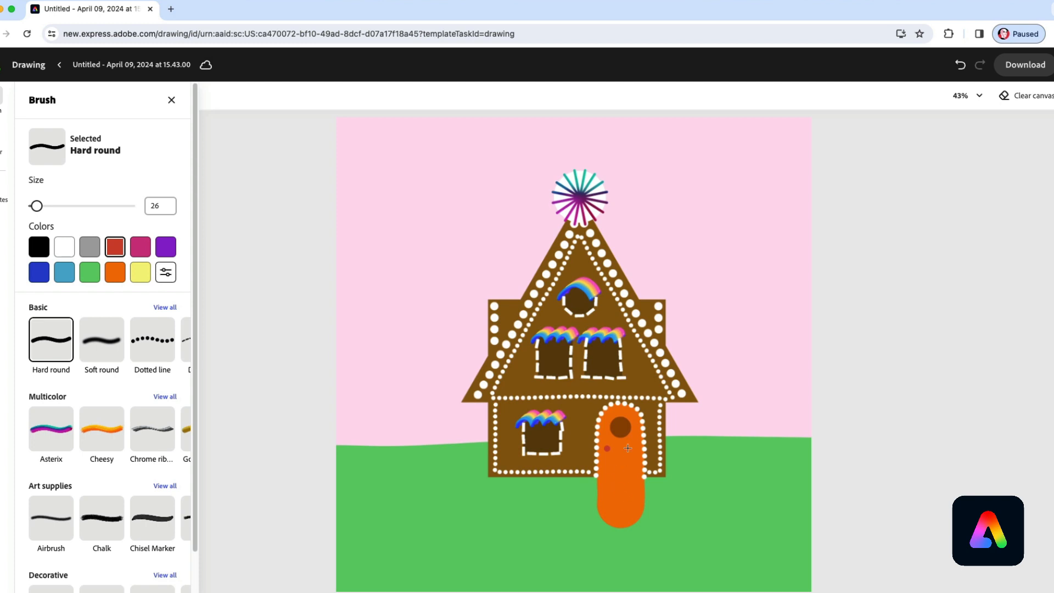
pyautogui.moveTo(692, 510)
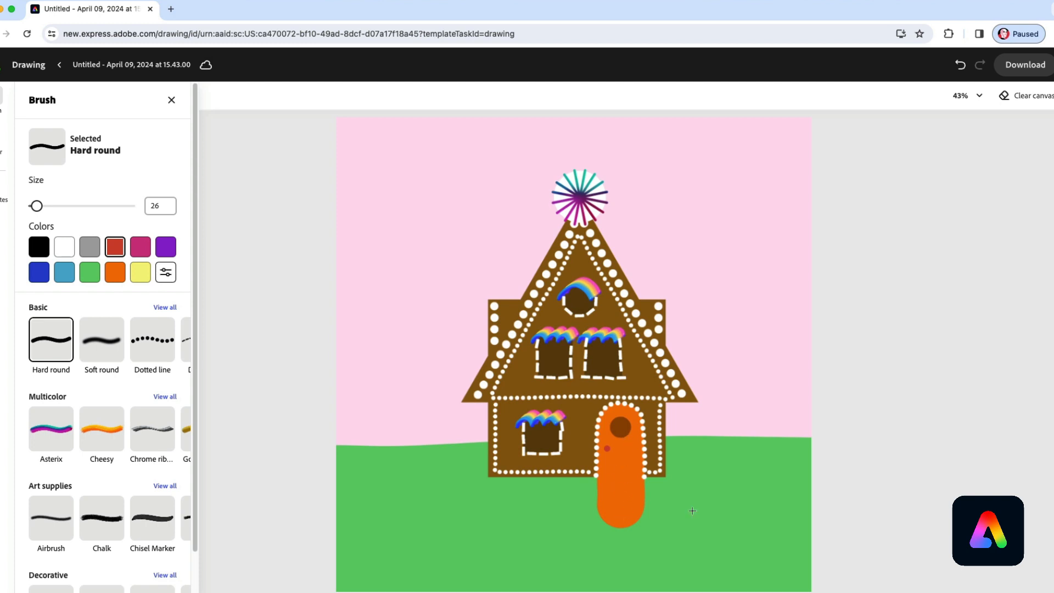
# - Paint Leafy brush bushes along the grass line beside the house
pyautogui.scroll(-3)
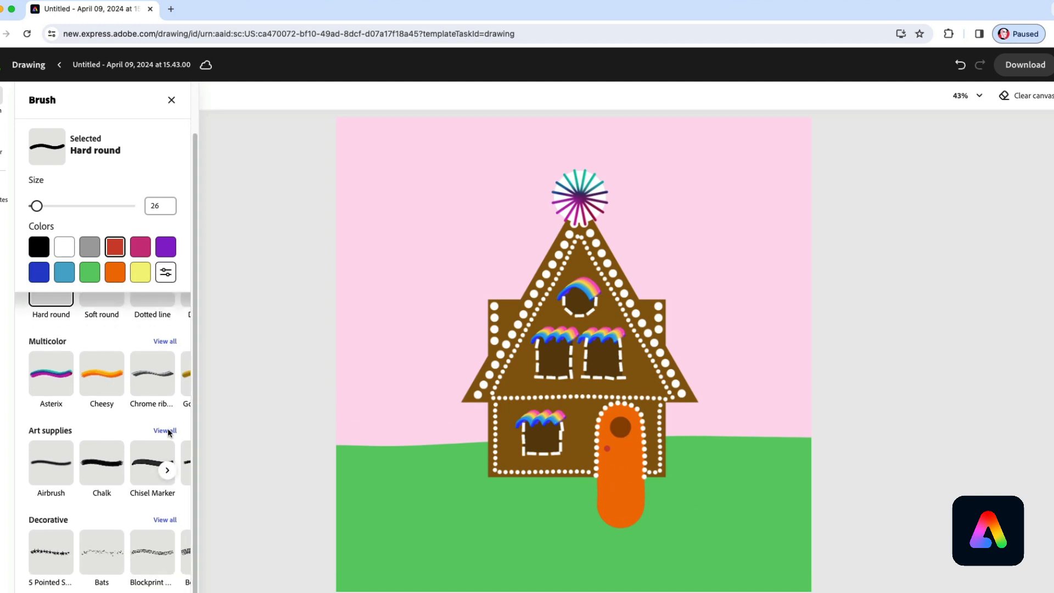
pyautogui.moveTo(20, 394)
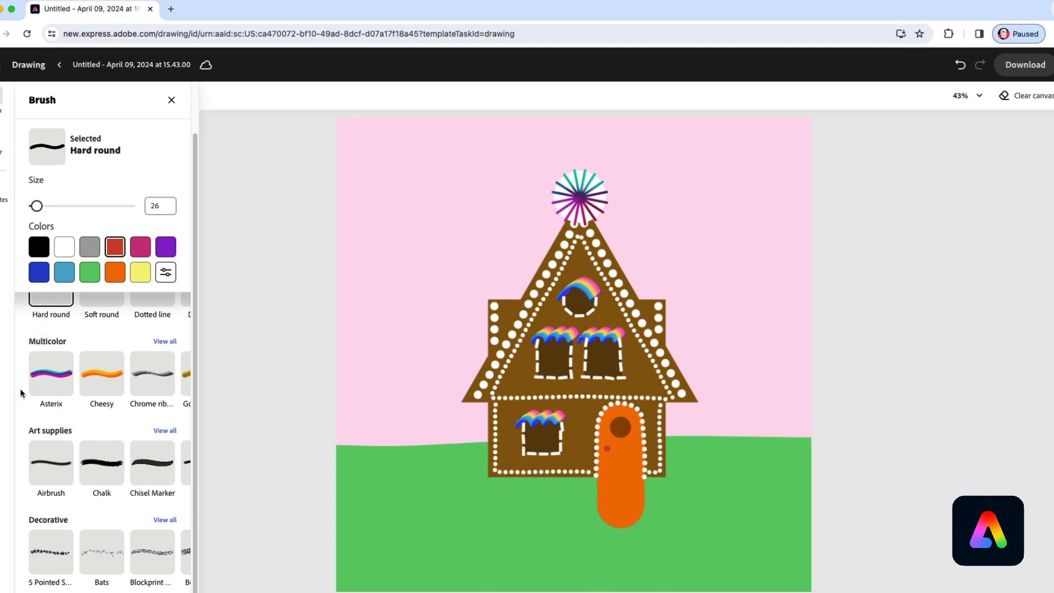
pyautogui.click(164, 341)
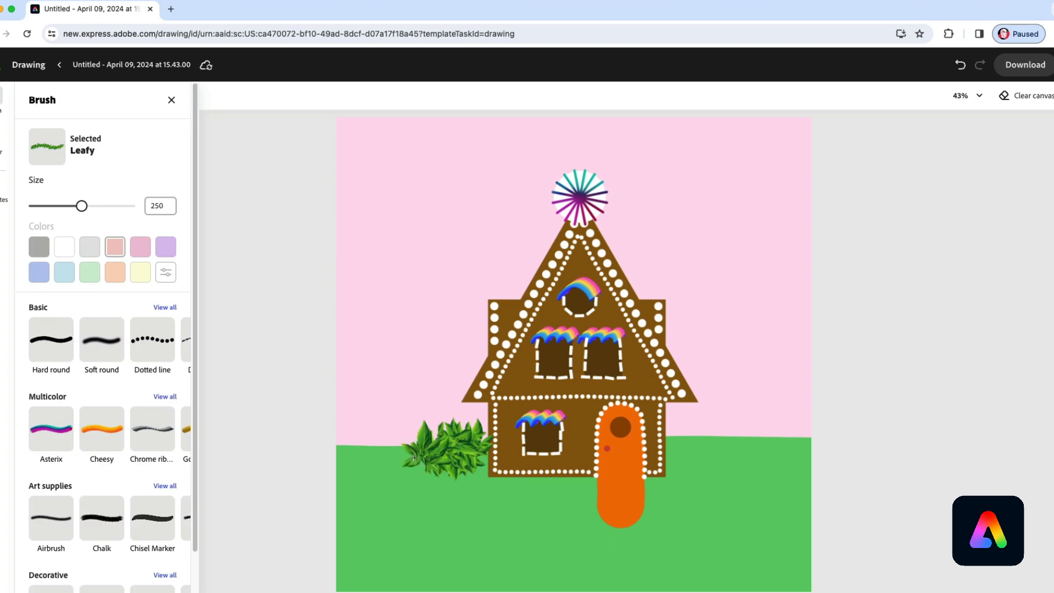
pyautogui.moveTo(416, 457); pyautogui.dragTo(677, 446)
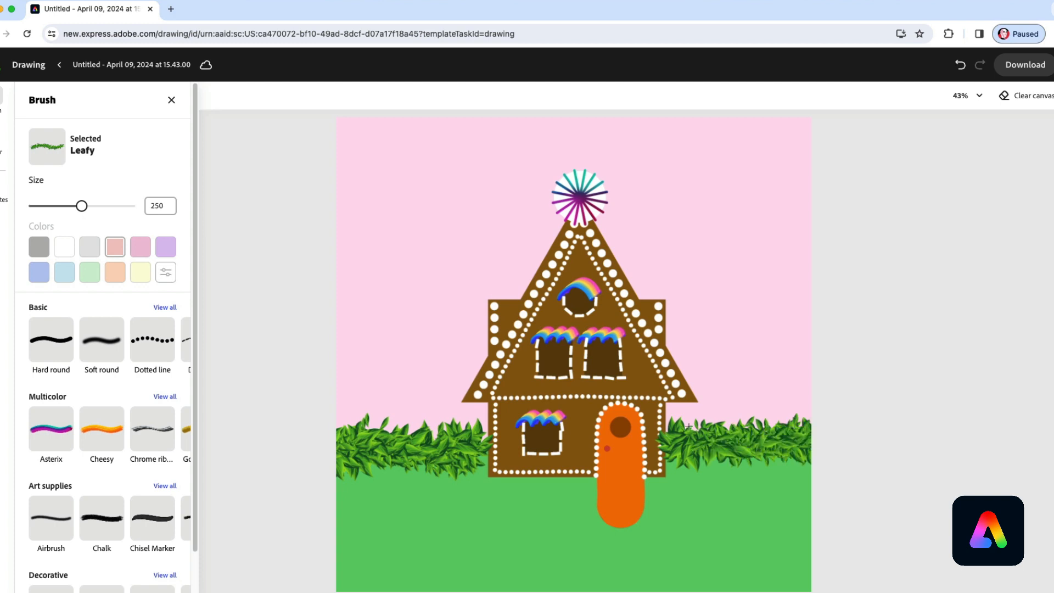
pyautogui.moveTo(792, 482)
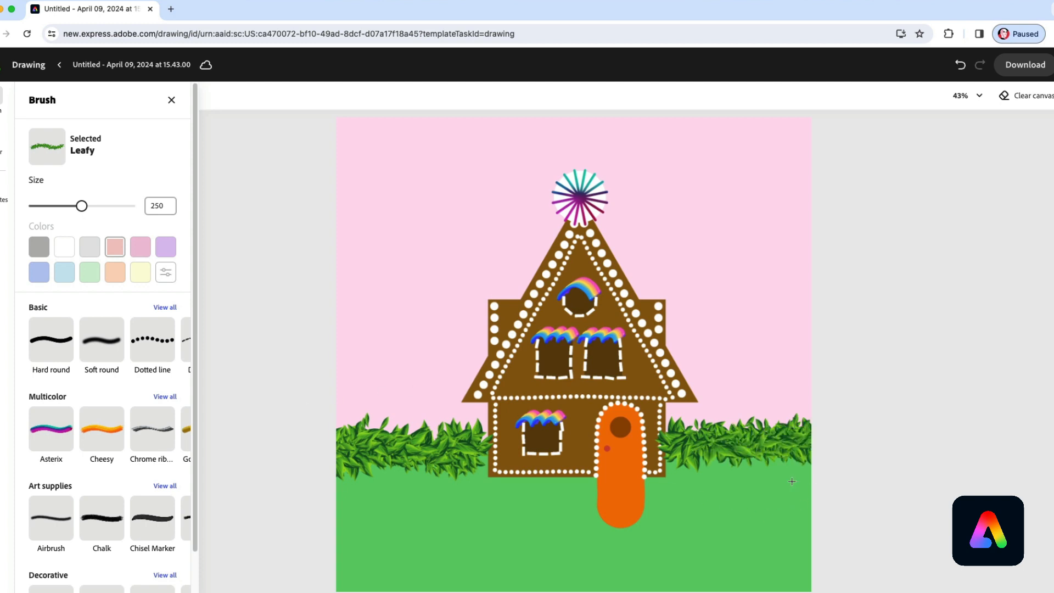
pyautogui.moveTo(389, 503)
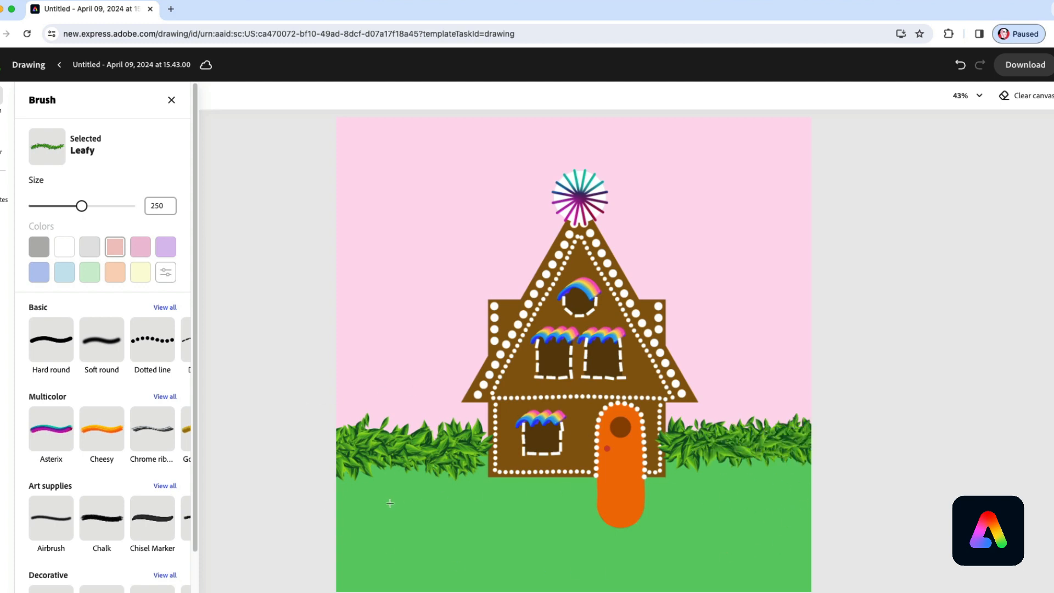
# - Choose Rainbow seurat and paint flowers below the door and along the house front
pyautogui.click(164, 396)
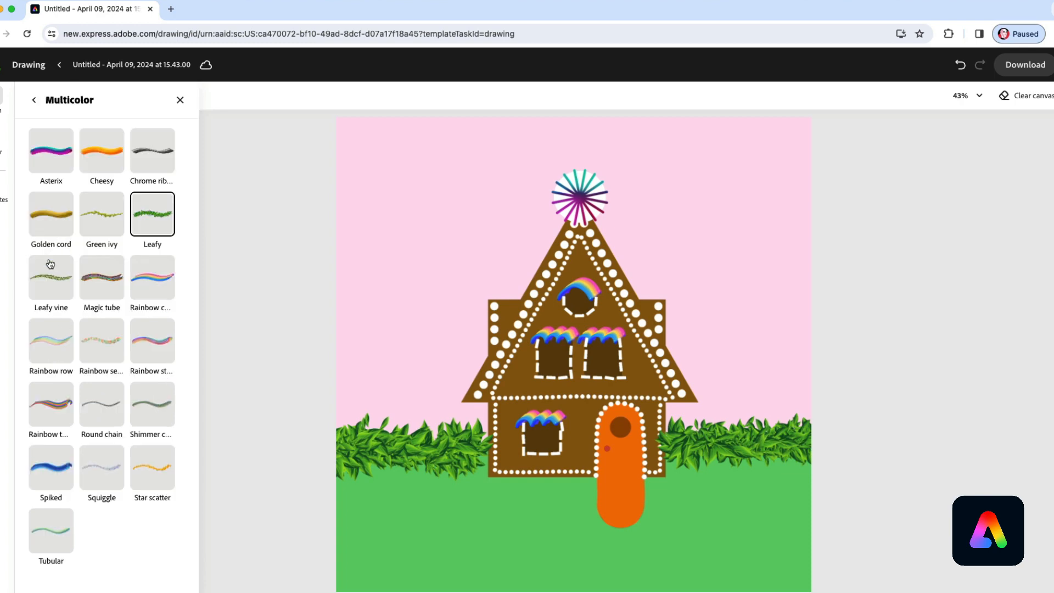
pyautogui.moveTo(101, 354)
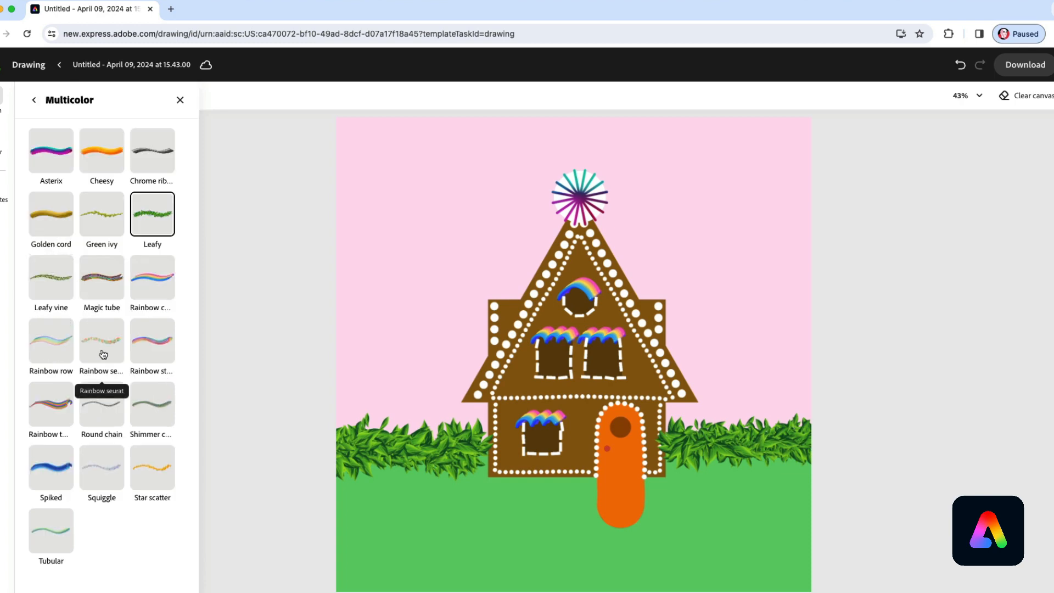
pyautogui.click(101, 340)
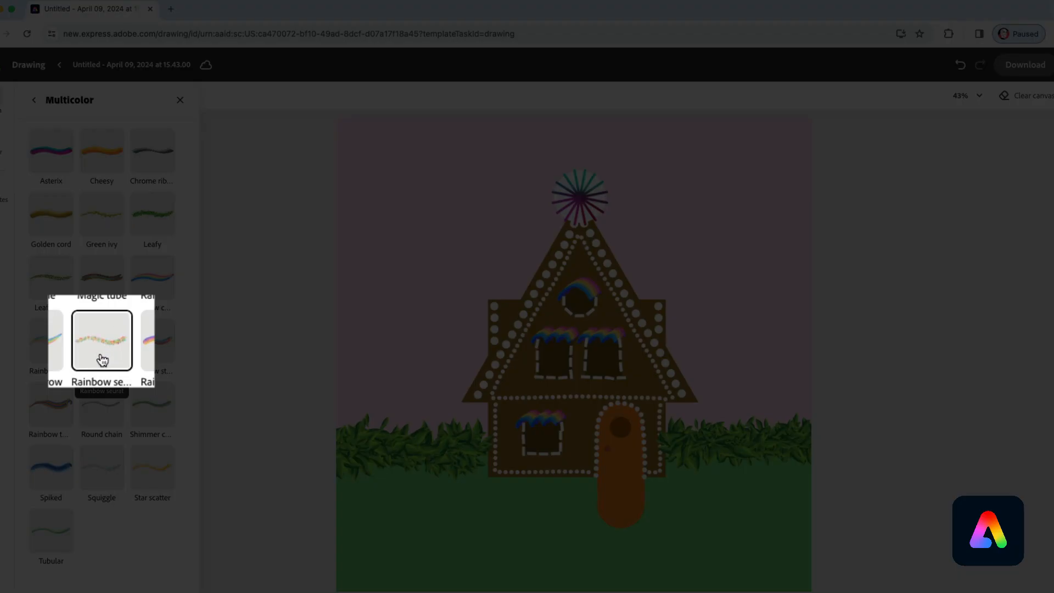
pyautogui.click(102, 341)
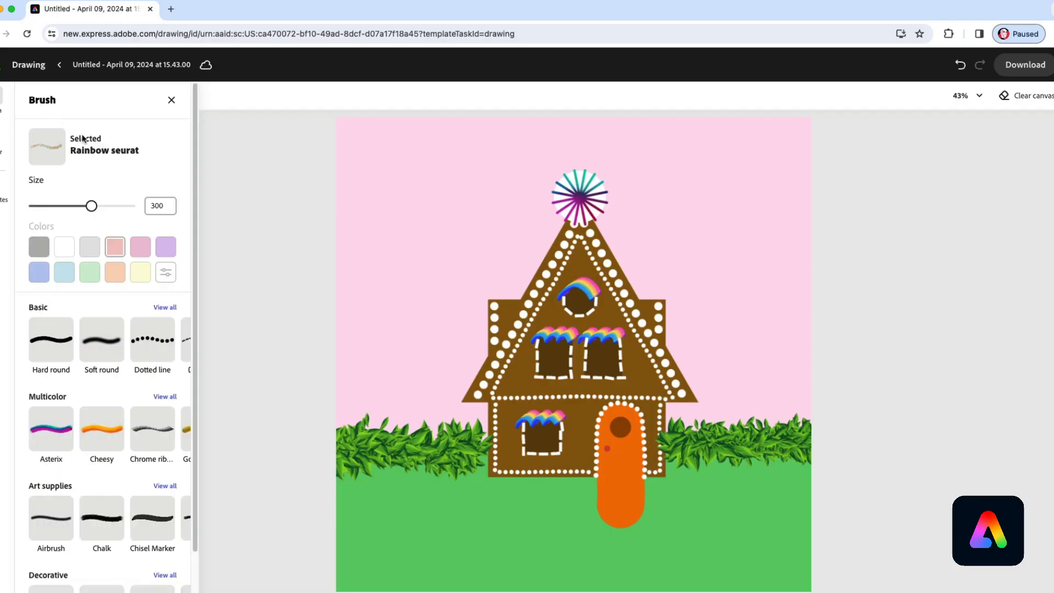
pyautogui.moveTo(517, 531); pyautogui.dragTo(759, 531)
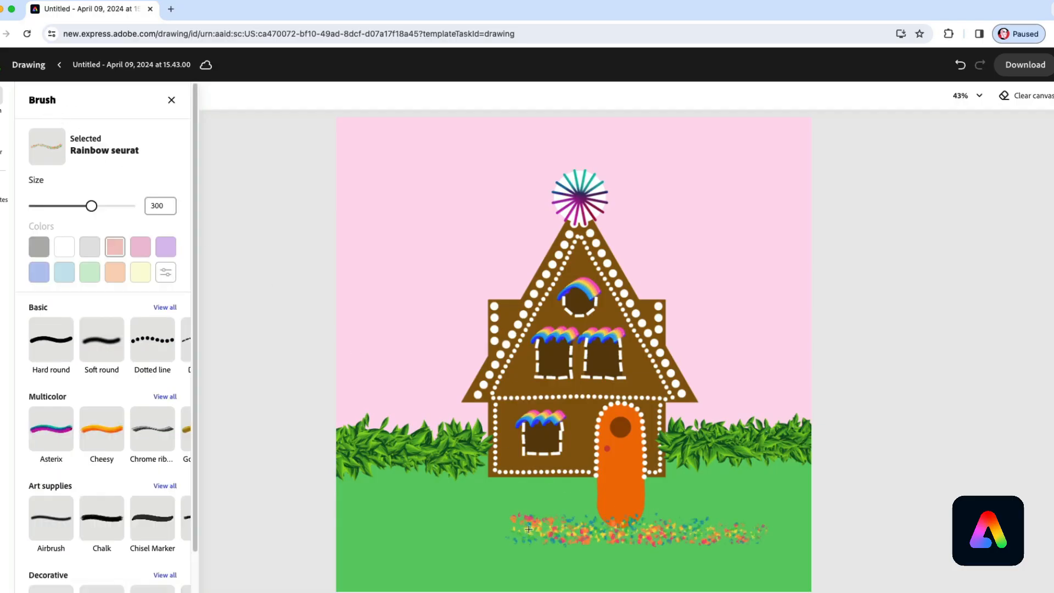
pyautogui.moveTo(528, 529); pyautogui.dragTo(546, 490)
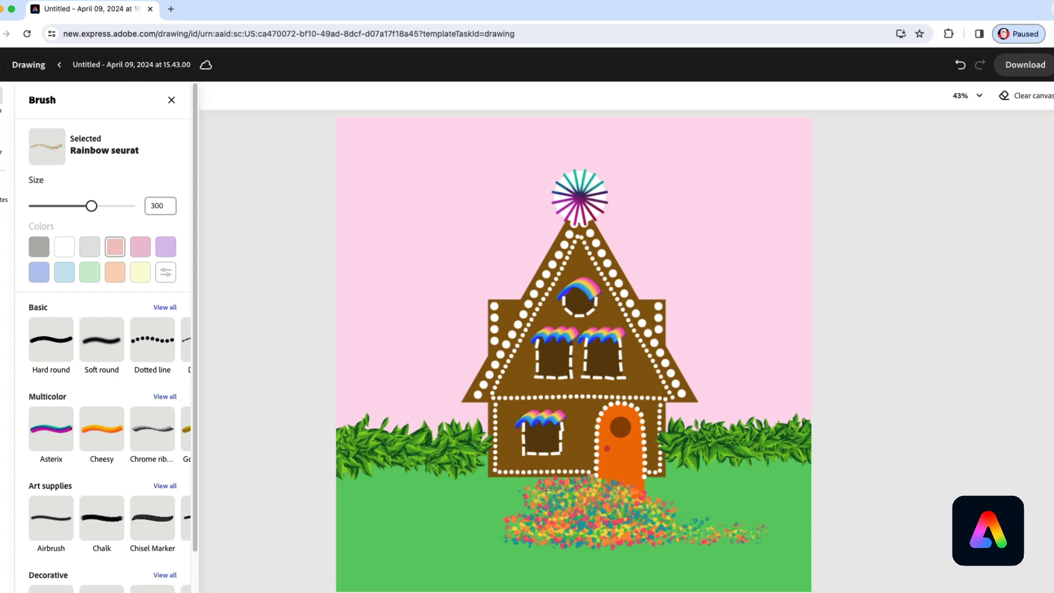
pyautogui.moveTo(544, 488); pyautogui.dragTo(482, 477)
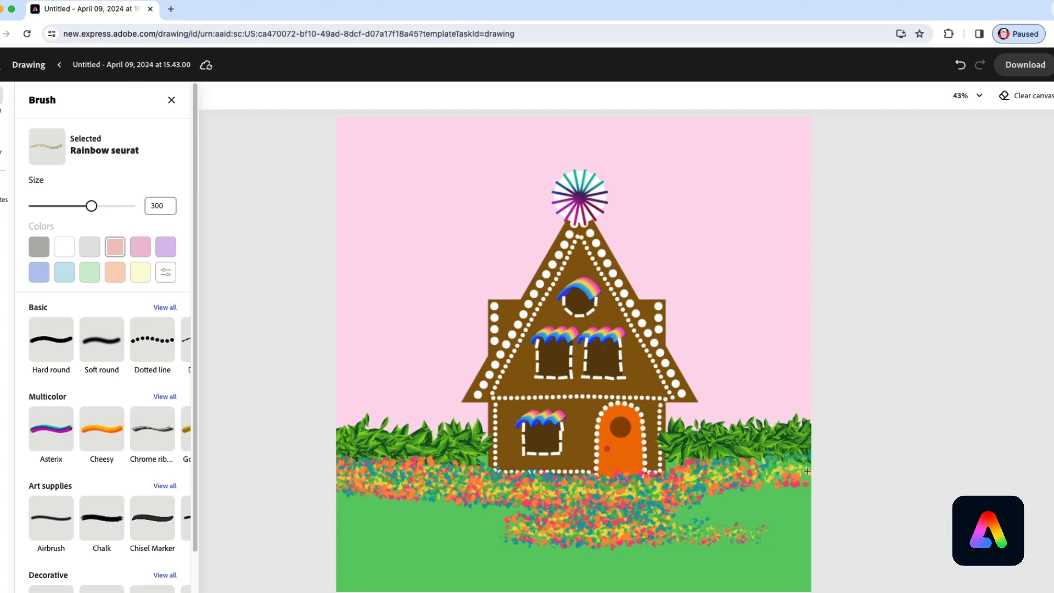
# - Enlarge the brush to 425 and spread rainbow flowers across the remaining grass
pyautogui.moveTo(806, 471); pyautogui.dragTo(415, 491)
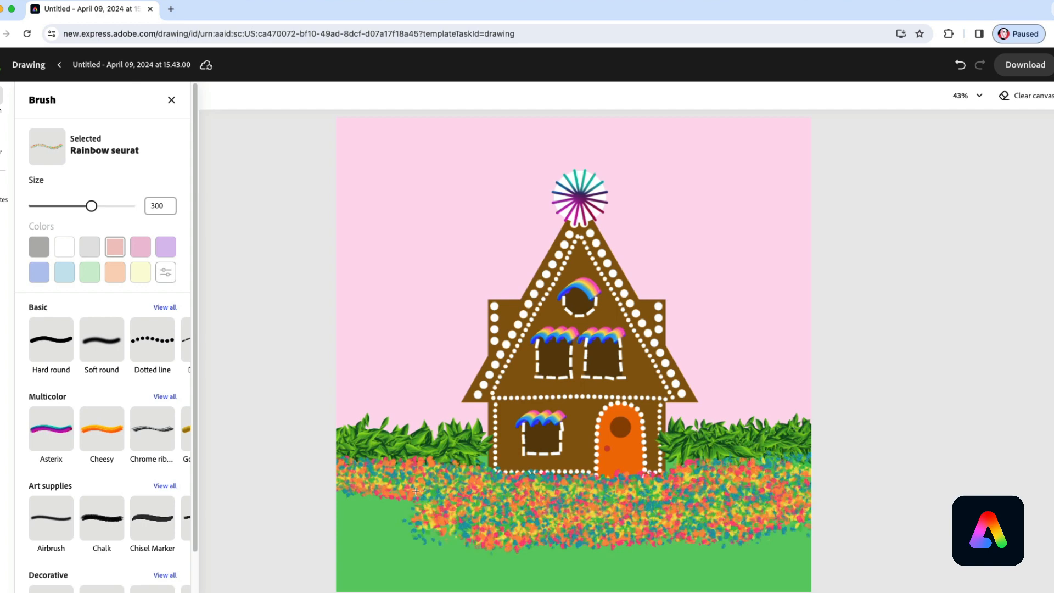
pyautogui.moveTo(417, 491); pyautogui.dragTo(692, 508)
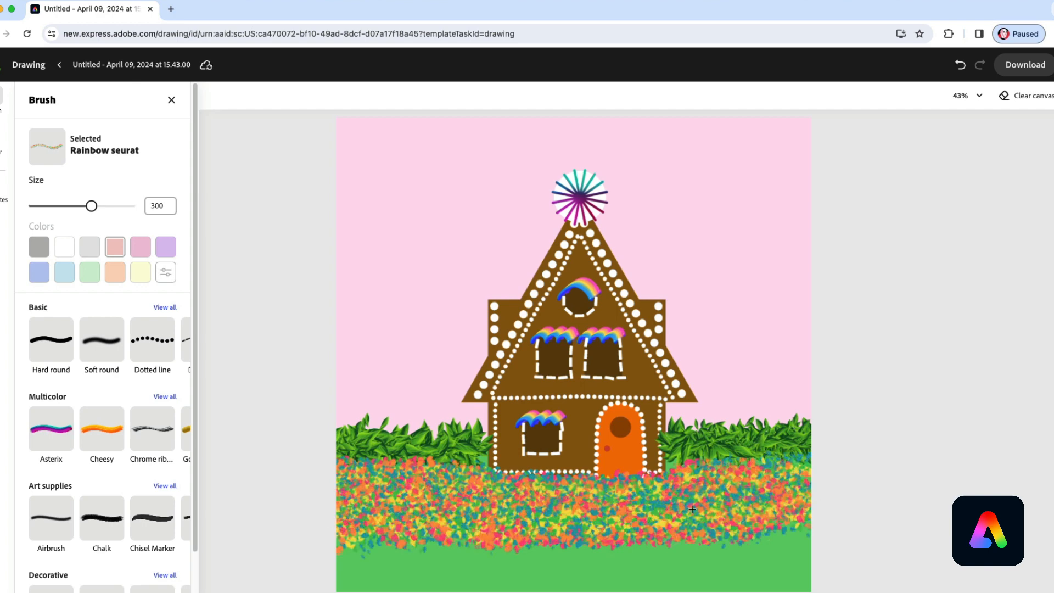
pyautogui.moveTo(691, 508); pyautogui.dragTo(791, 481)
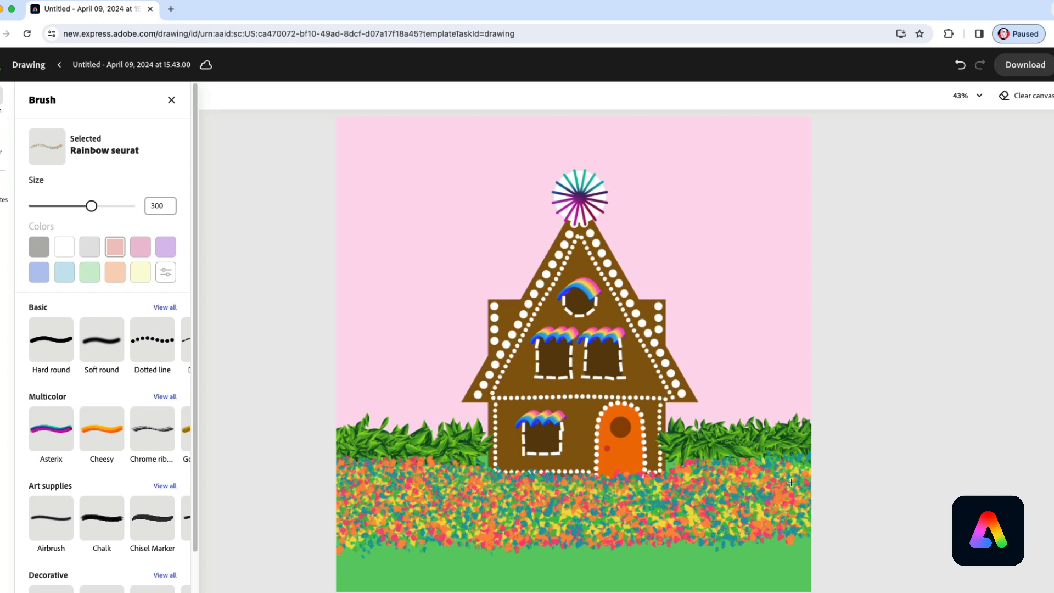
pyautogui.moveTo(91, 206); pyautogui.dragTo(109, 206)
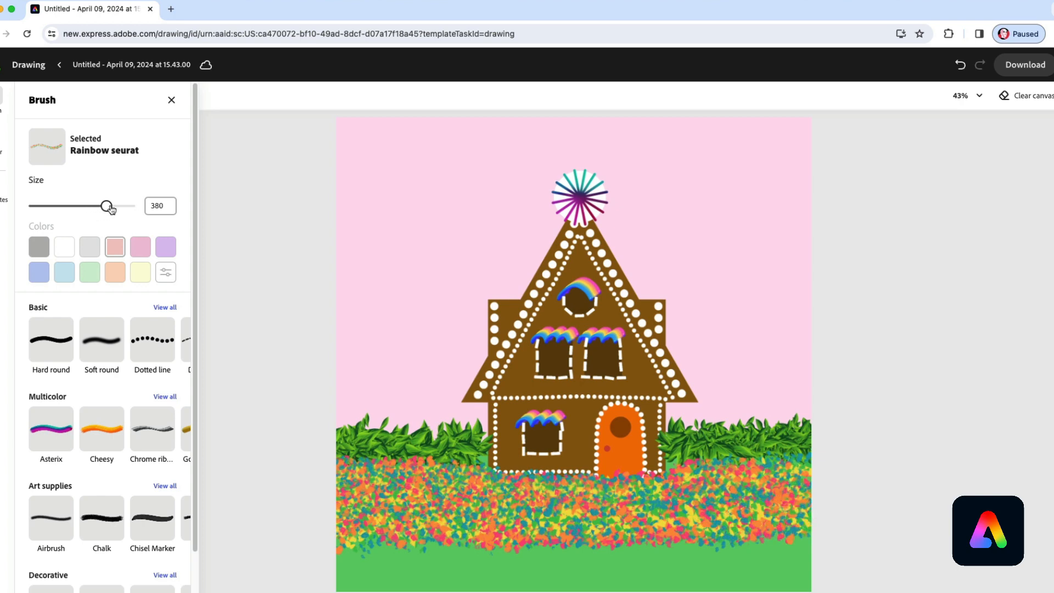
pyautogui.moveTo(108, 205); pyautogui.dragTo(116, 206)
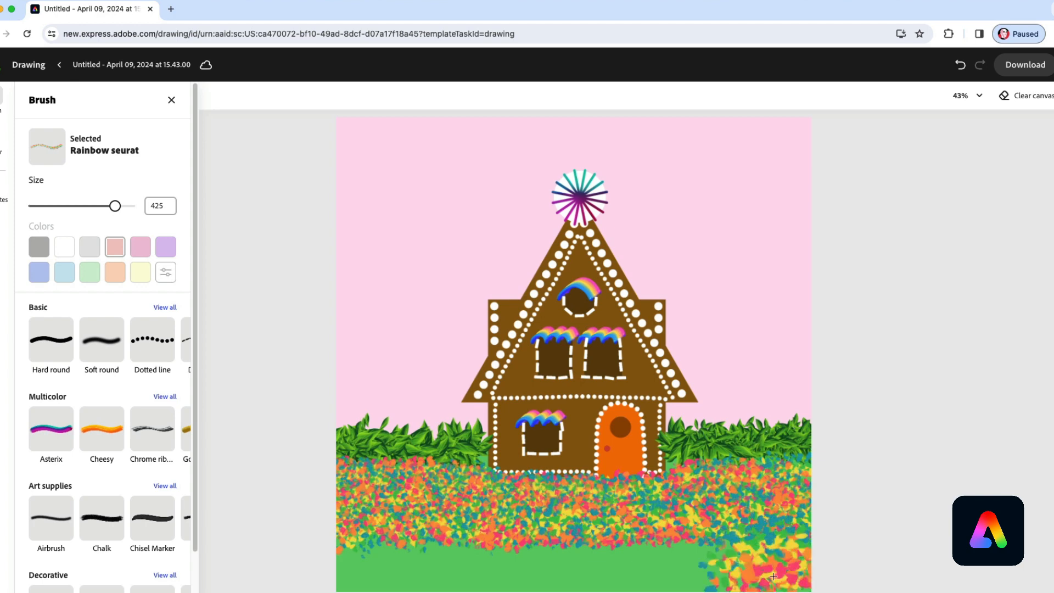
pyautogui.moveTo(772, 574); pyautogui.dragTo(534, 551)
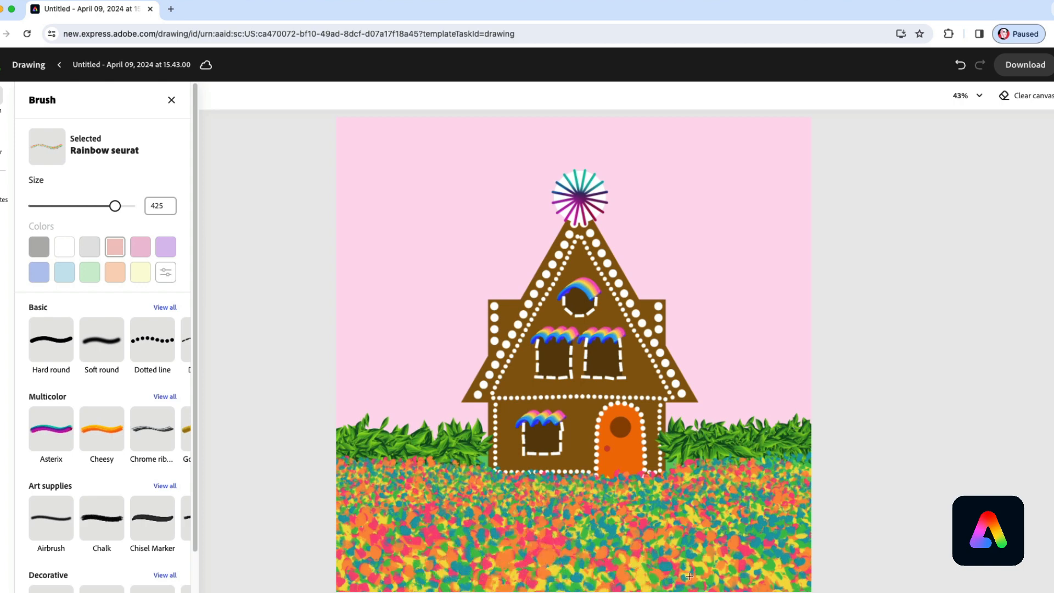
pyautogui.moveTo(293, 308)
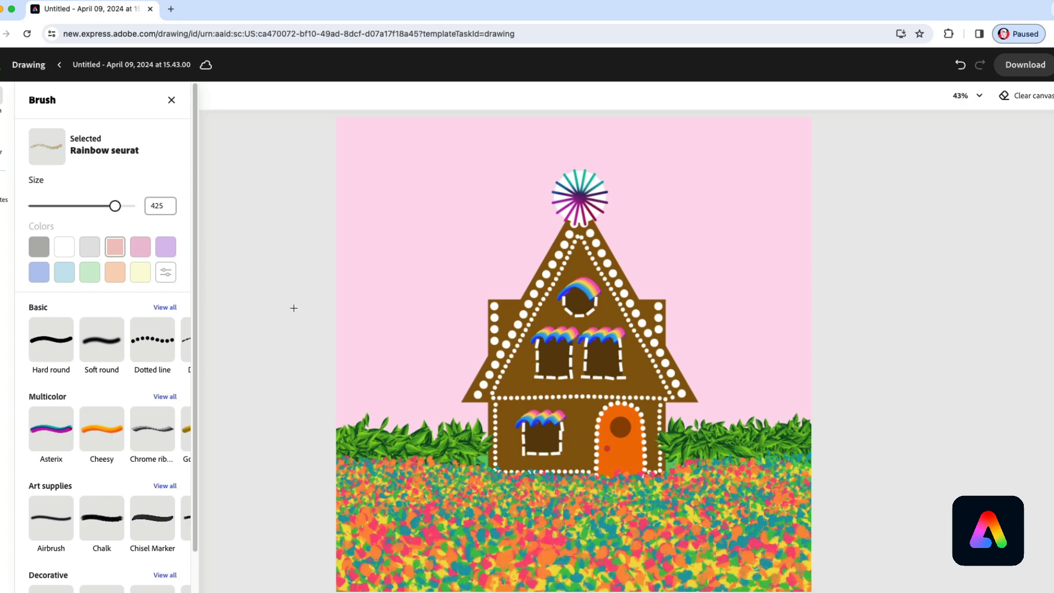
pyautogui.moveTo(371, 364)
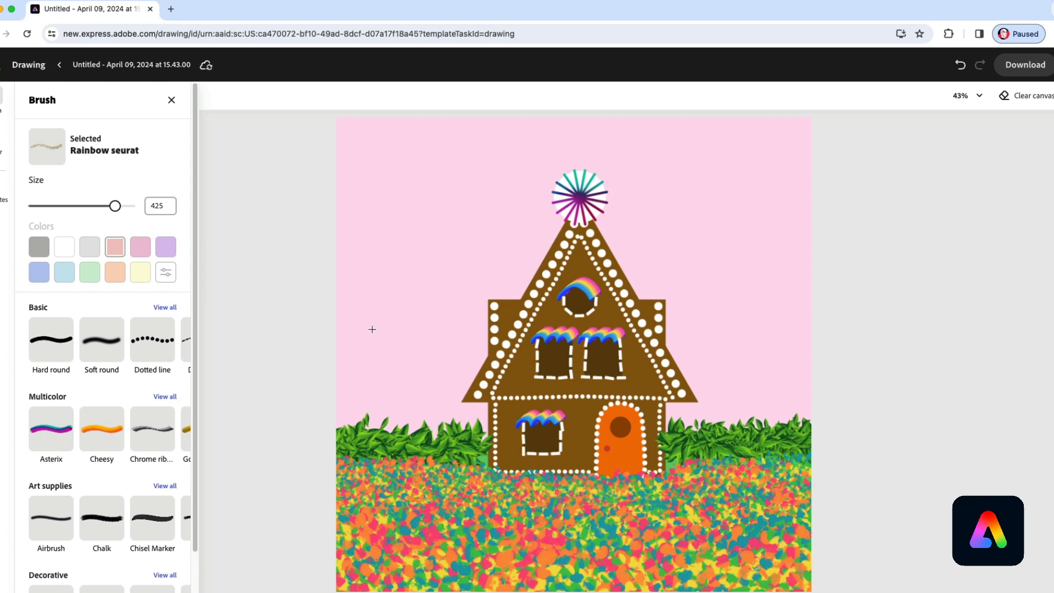
# - Paint white clouds on the sky with the Soft round brush at size 342
pyautogui.click(101, 340)
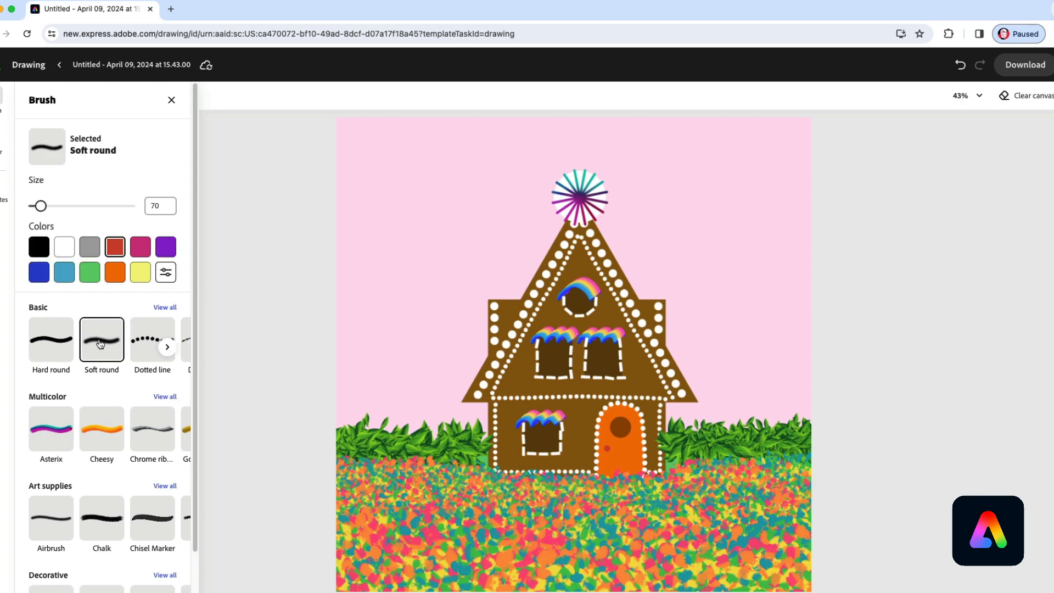
pyautogui.moveTo(41, 206); pyautogui.dragTo(65, 206)
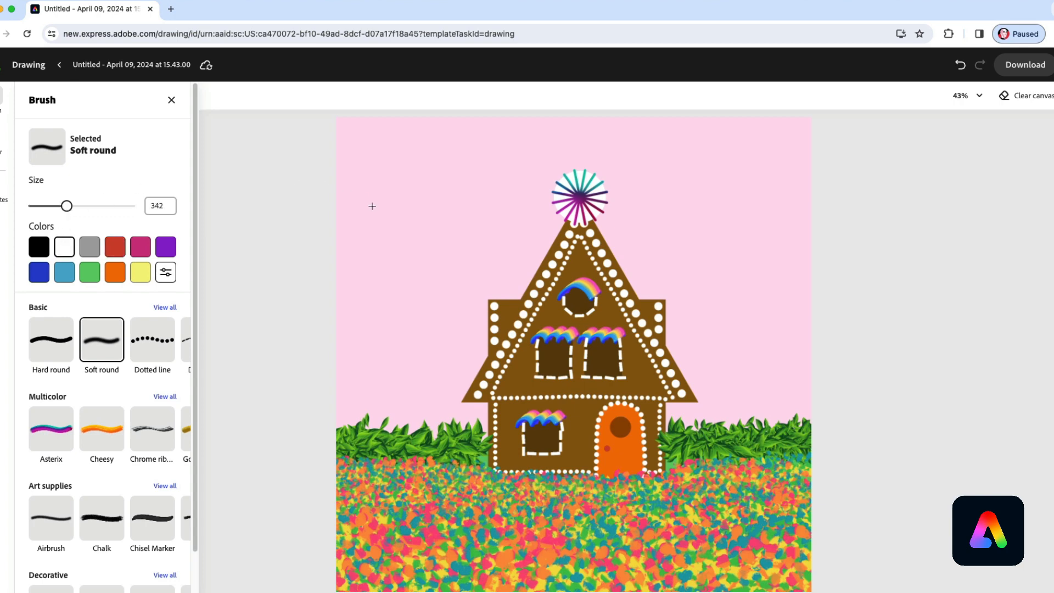
pyautogui.click(431, 211)
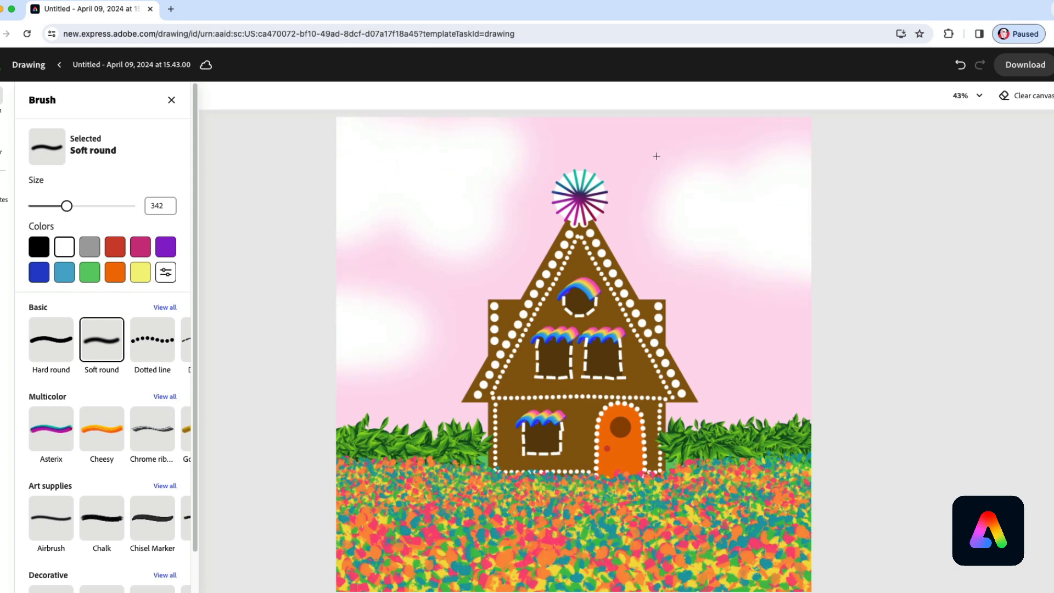
pyautogui.moveTo(285, 373)
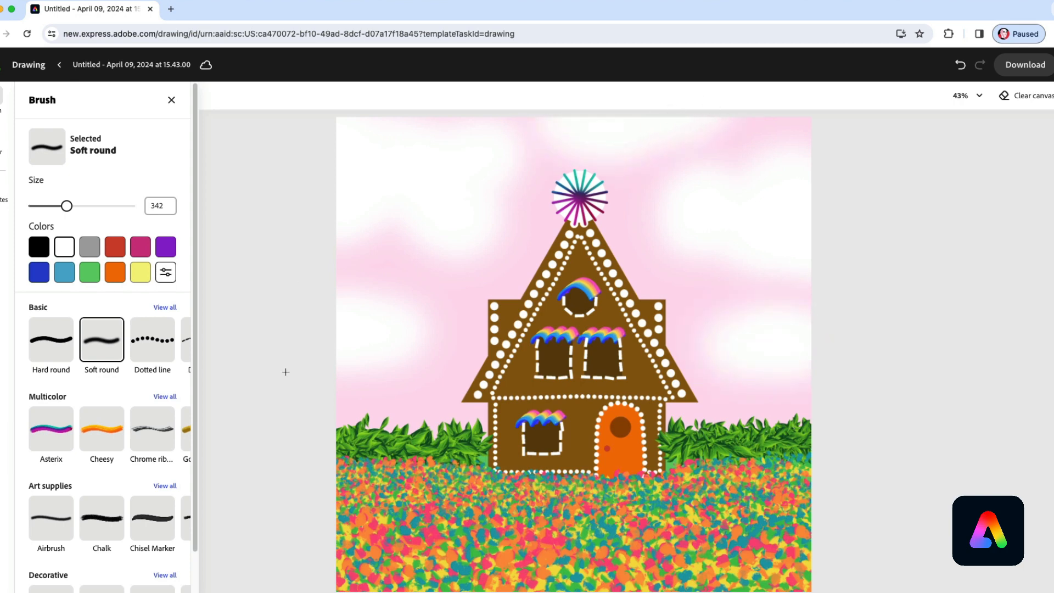
pyautogui.moveTo(289, 360)
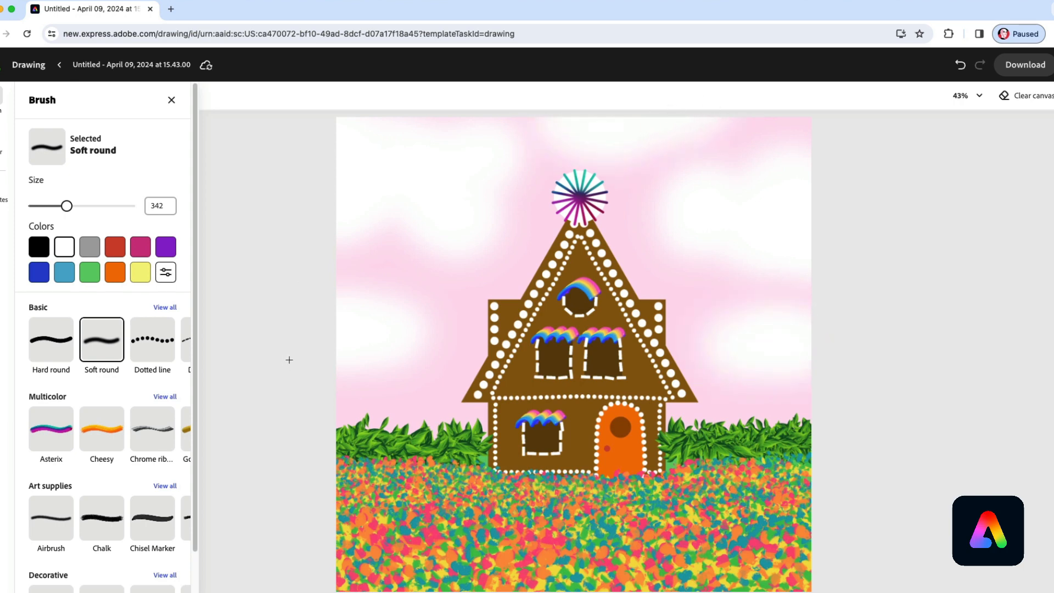